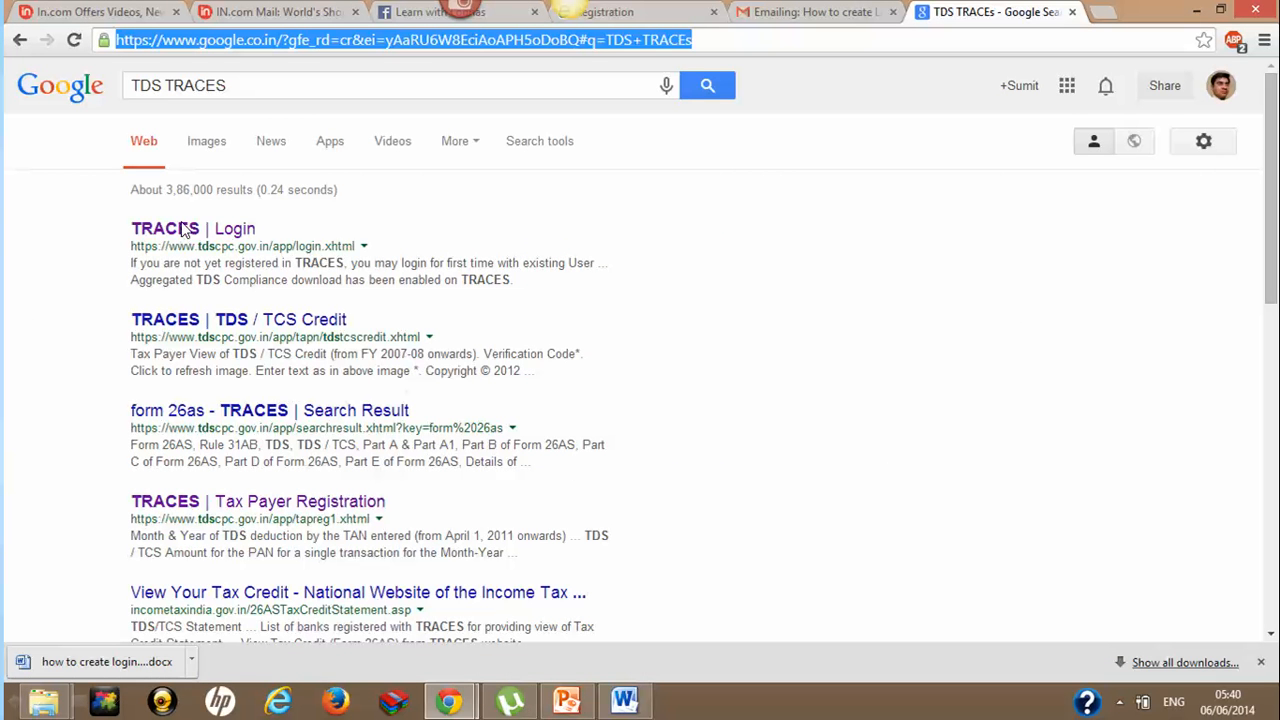
- Open the 'TRACES | Login' result to land on the TRACES home page
click(164, 228)
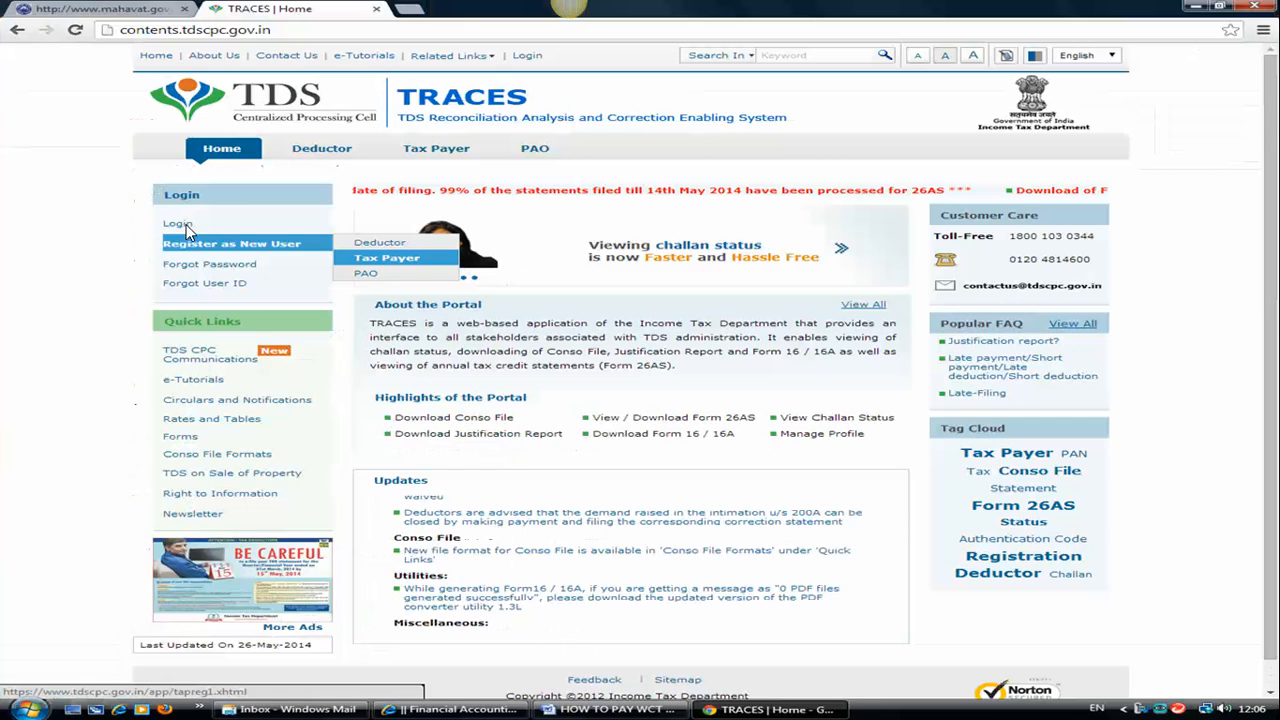
mouse_move(344, 280)
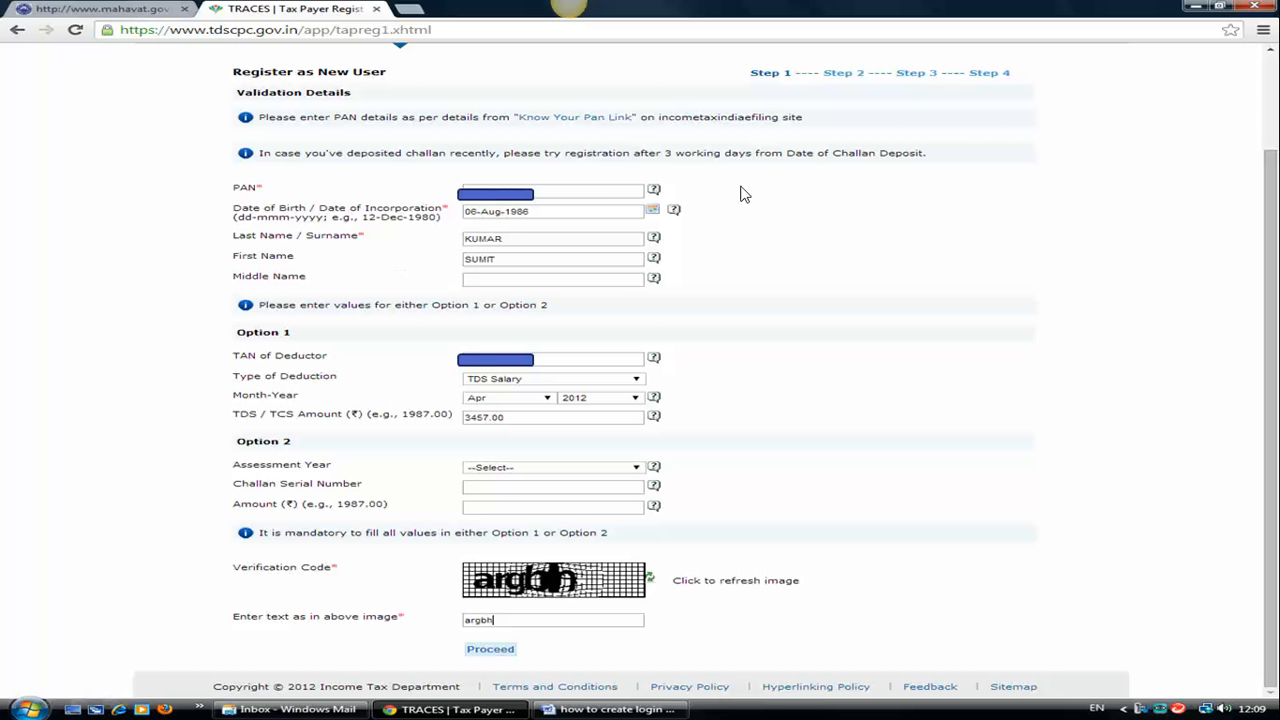
mouse_move(496, 212)
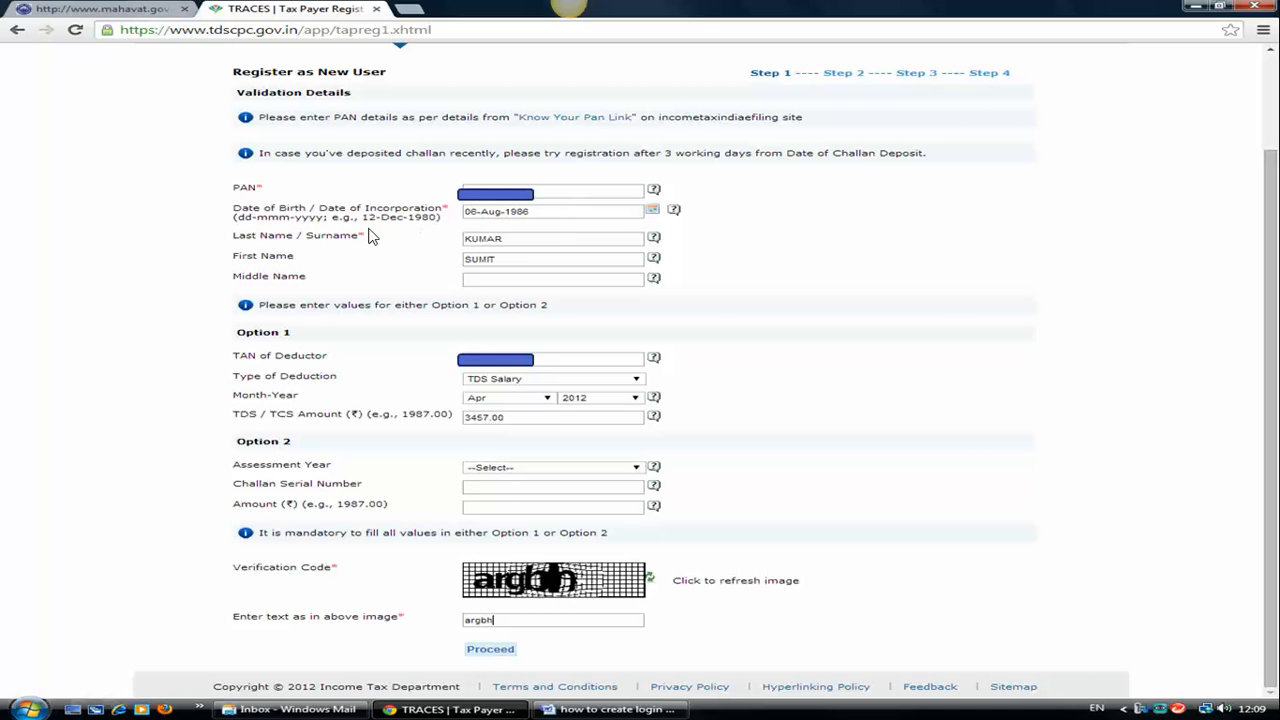
mouse_move(544, 252)
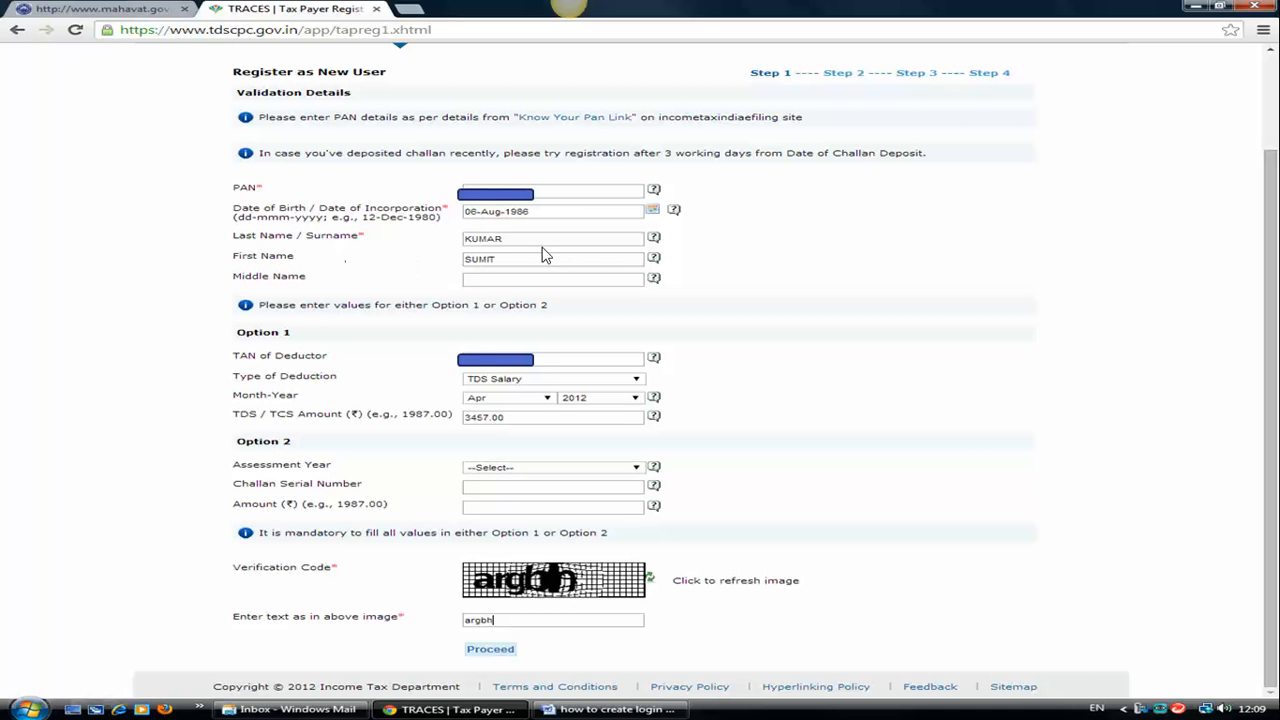
mouse_move(480, 272)
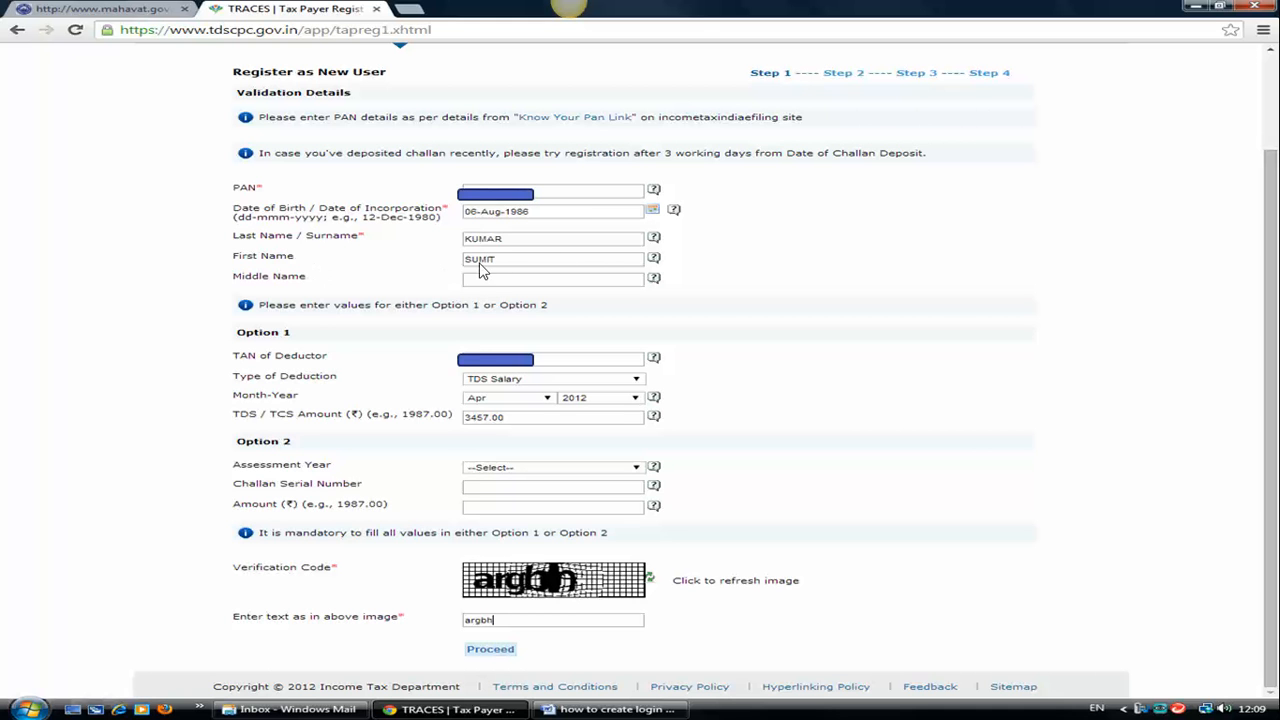
mouse_move(490, 252)
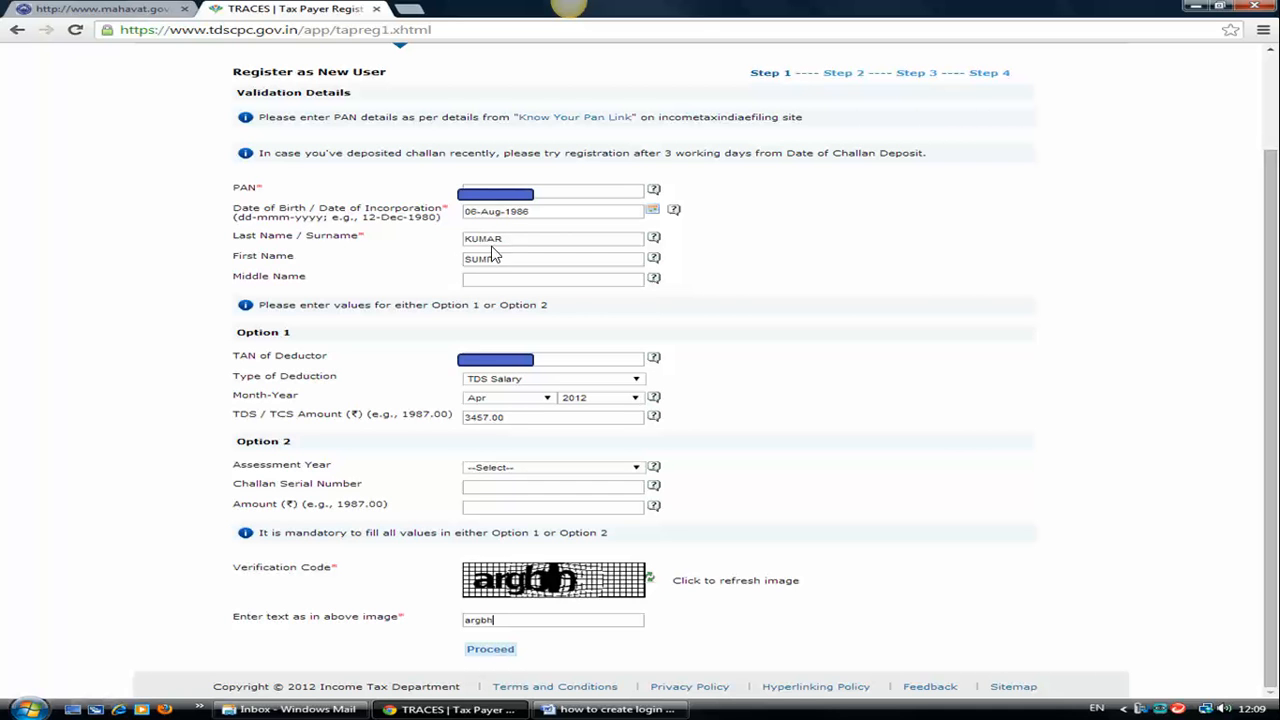
mouse_move(520, 264)
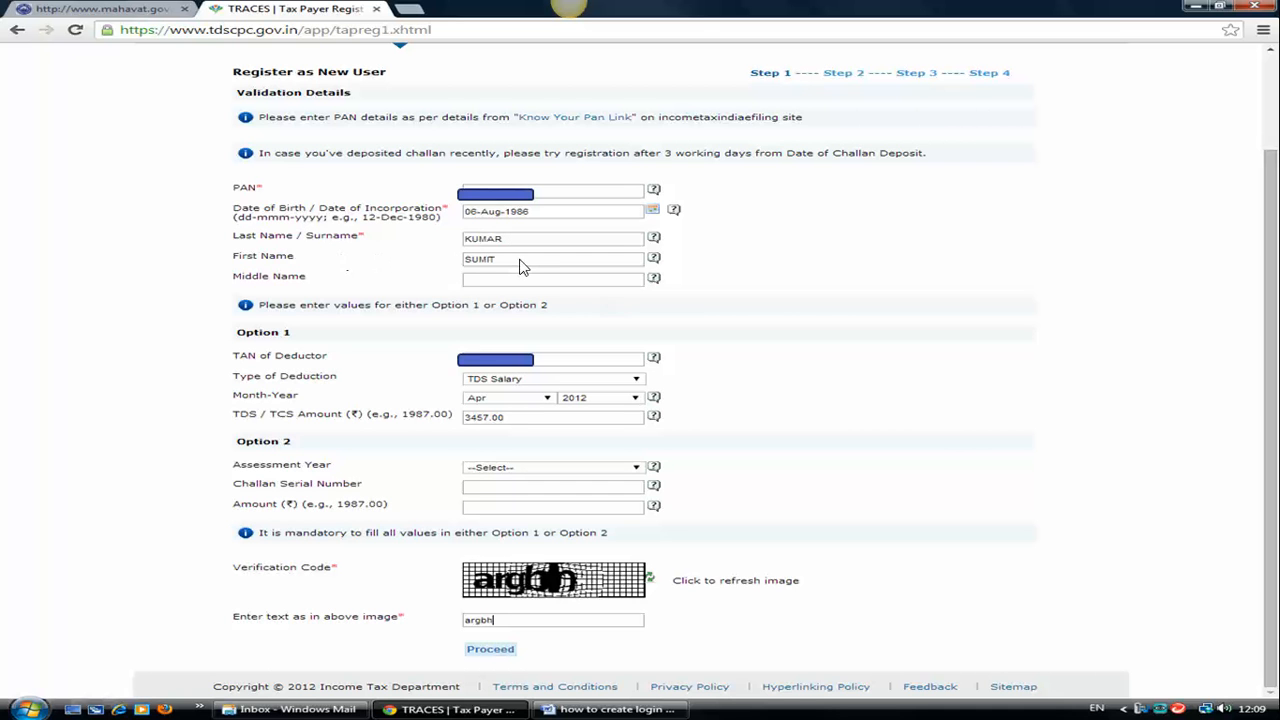
mouse_move(310, 264)
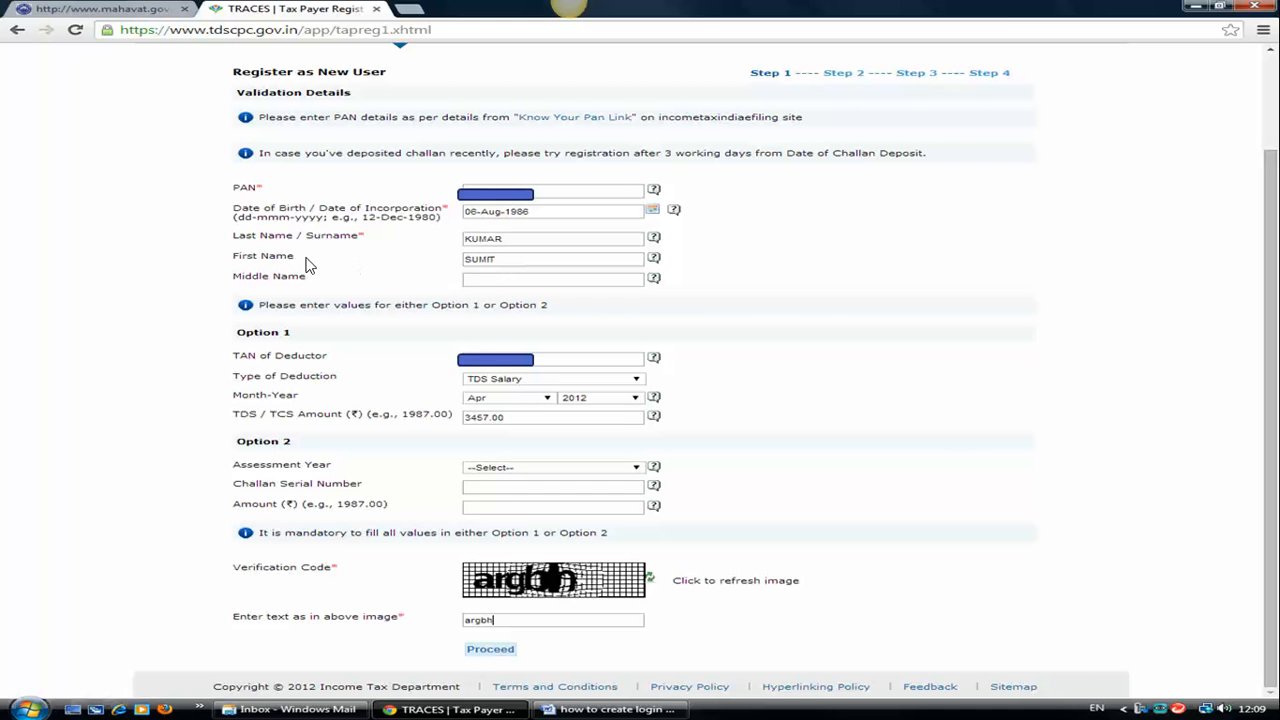
mouse_move(538, 266)
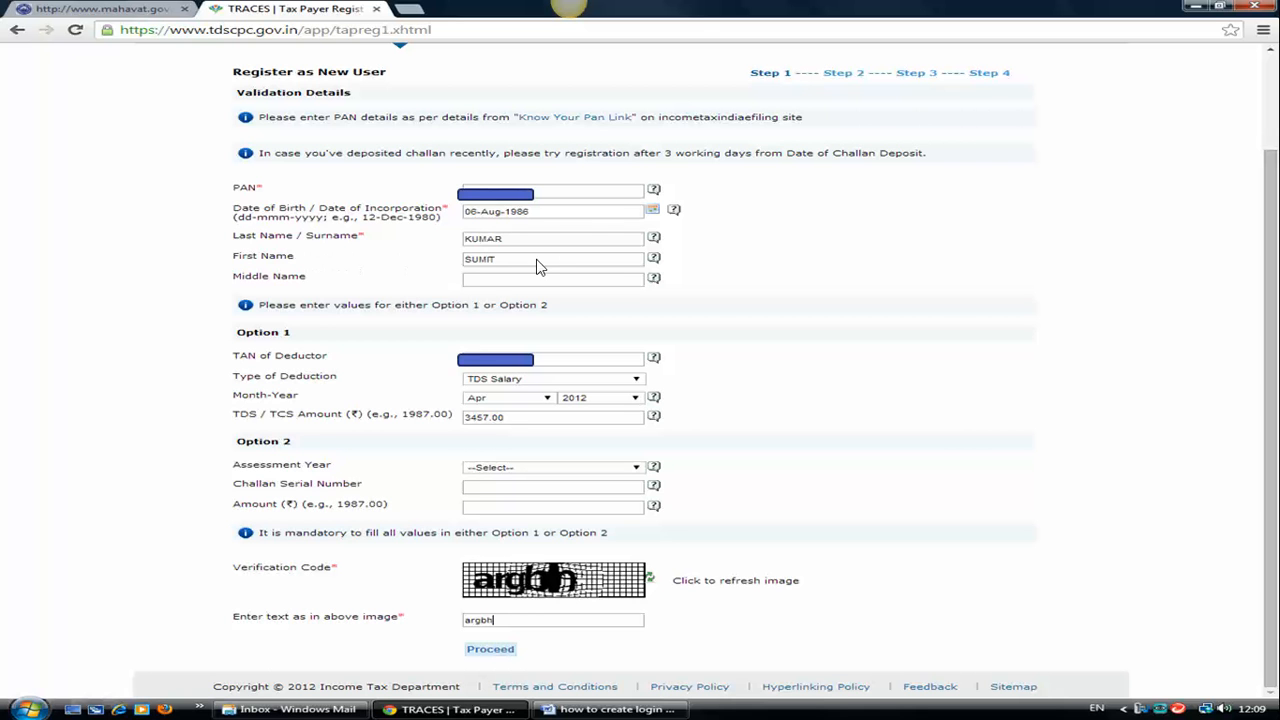
mouse_move(544, 228)
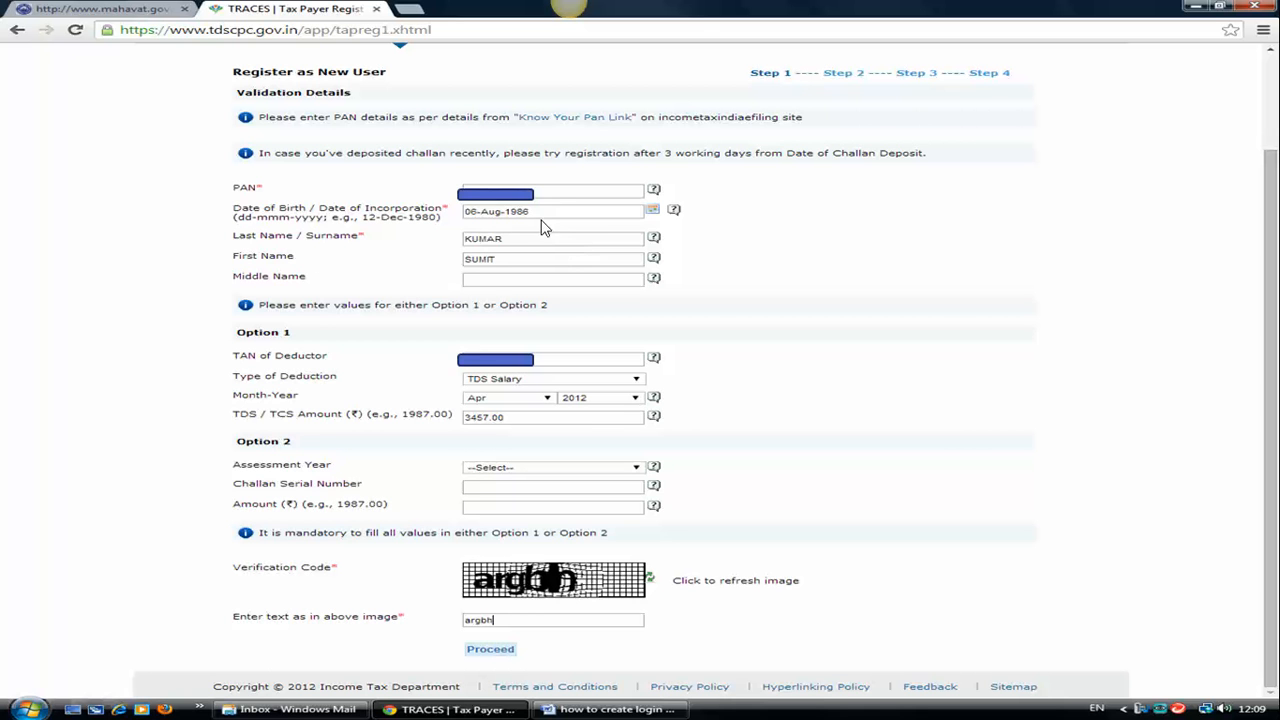
mouse_move(560, 216)
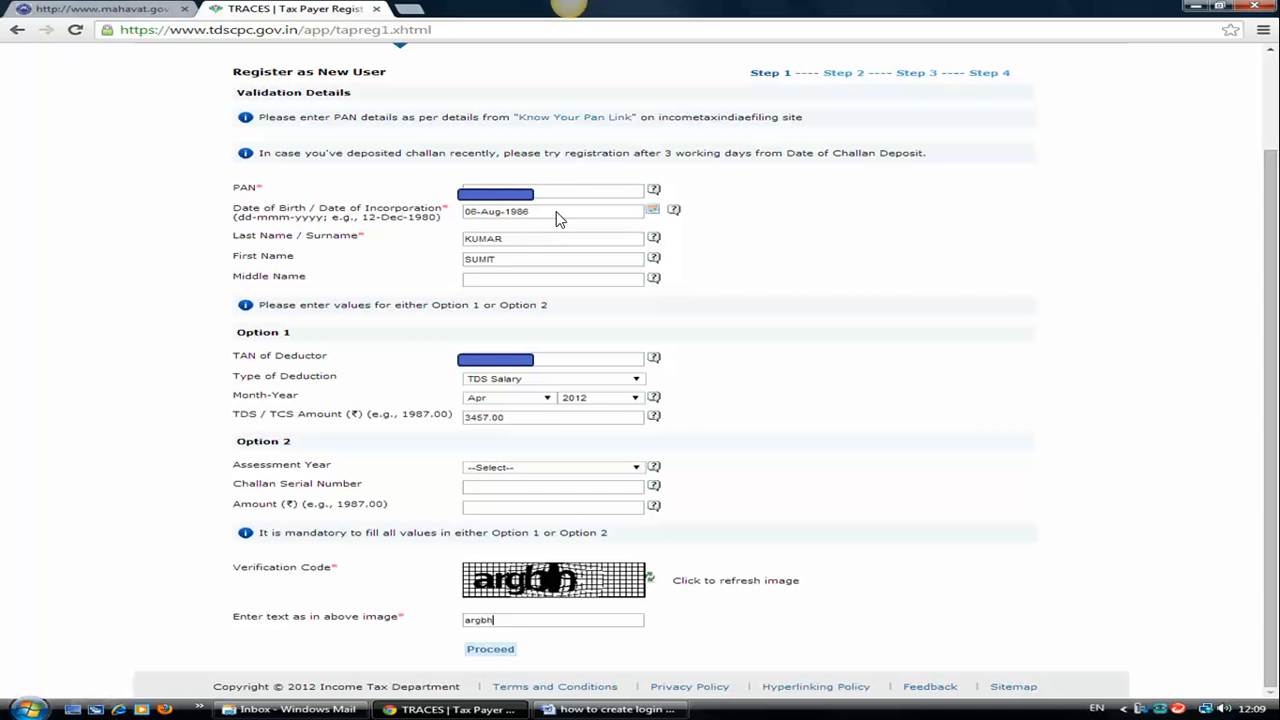
mouse_move(520, 242)
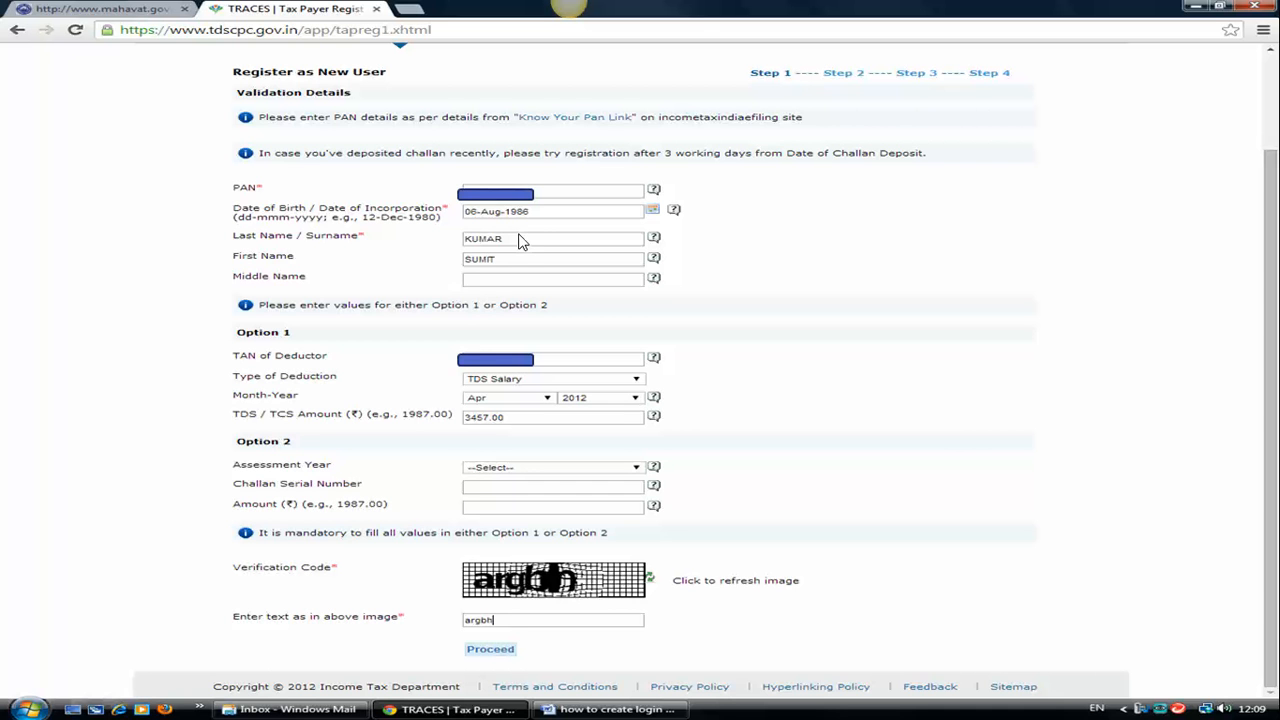
mouse_move(836, 364)
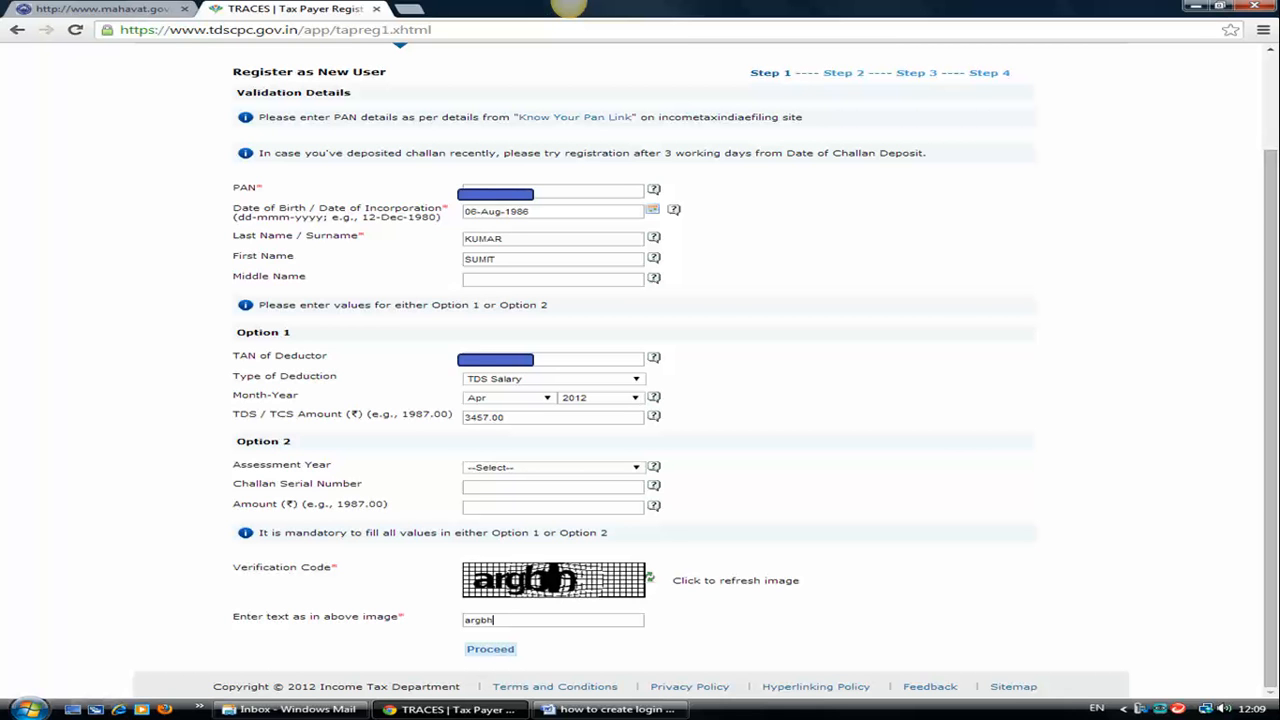
mouse_move(436, 410)
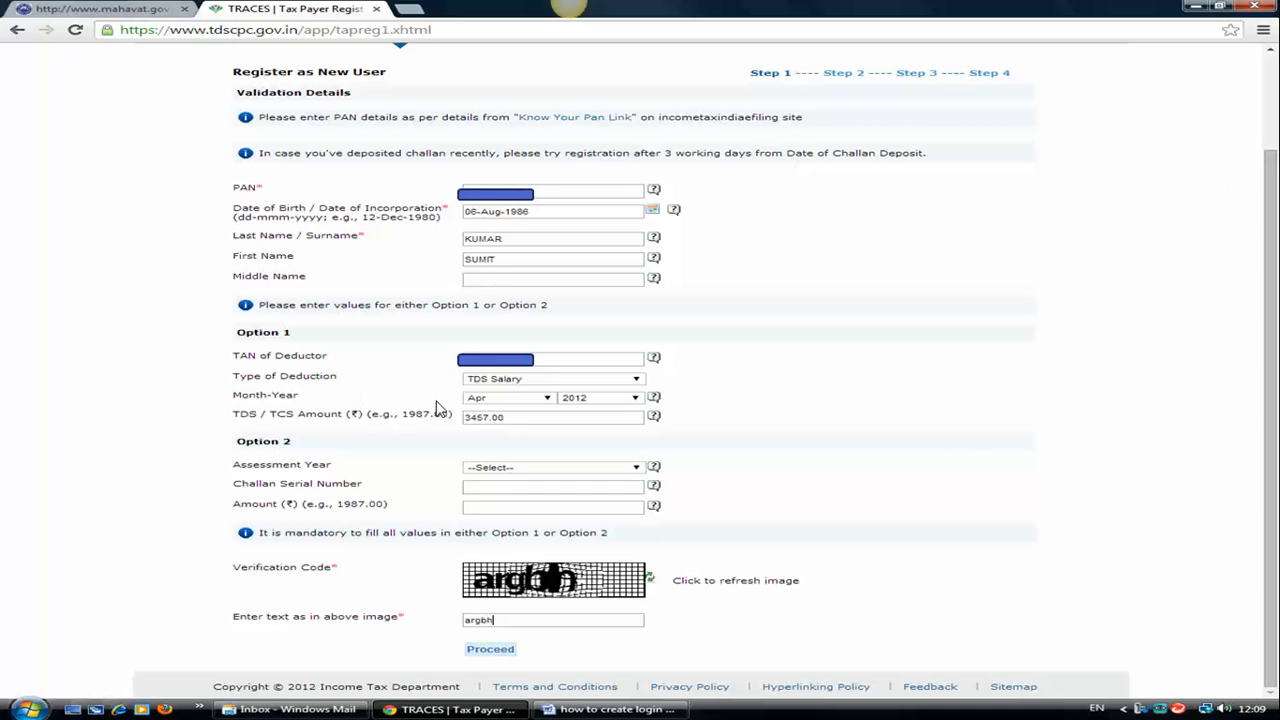
mouse_move(394, 386)
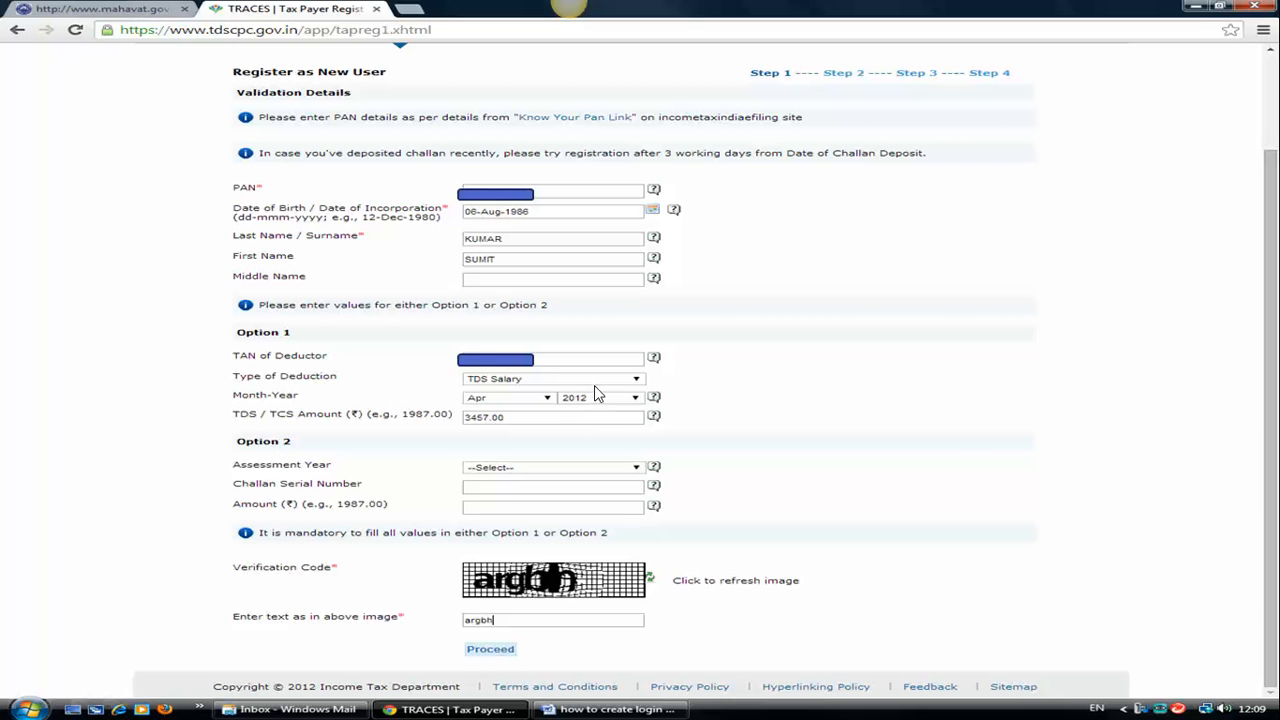
mouse_move(520, 404)
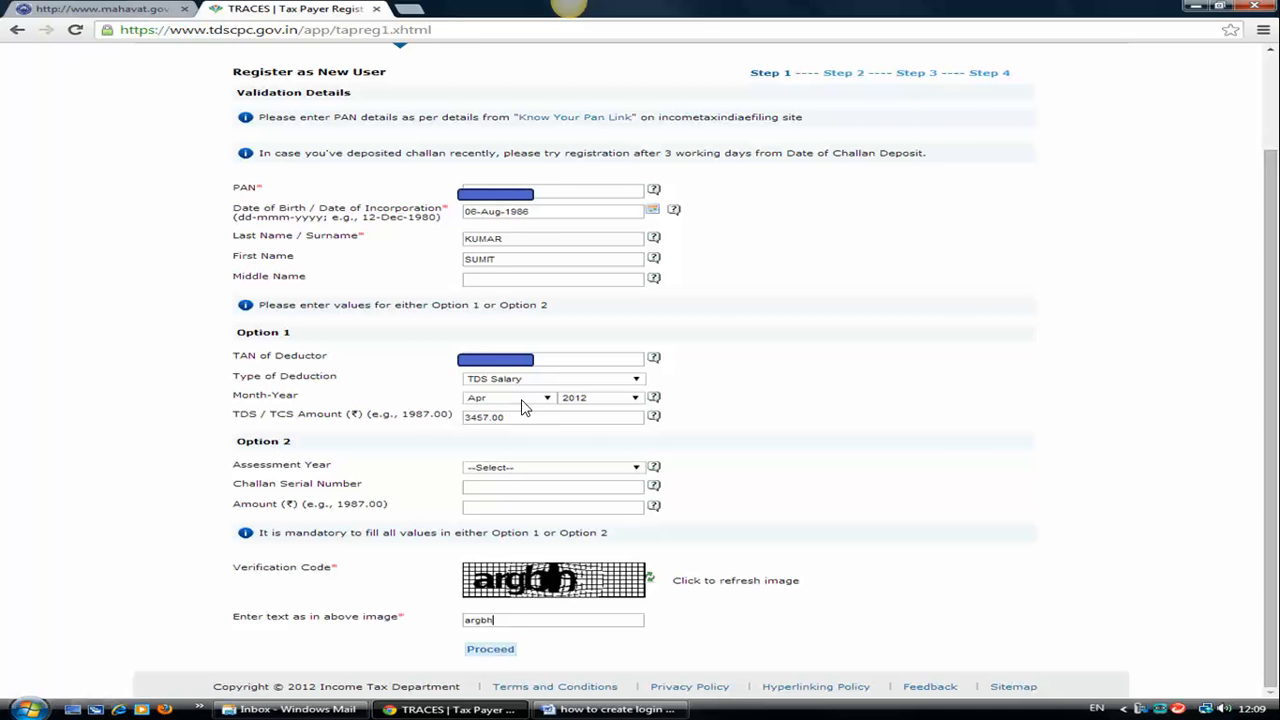
mouse_move(616, 408)
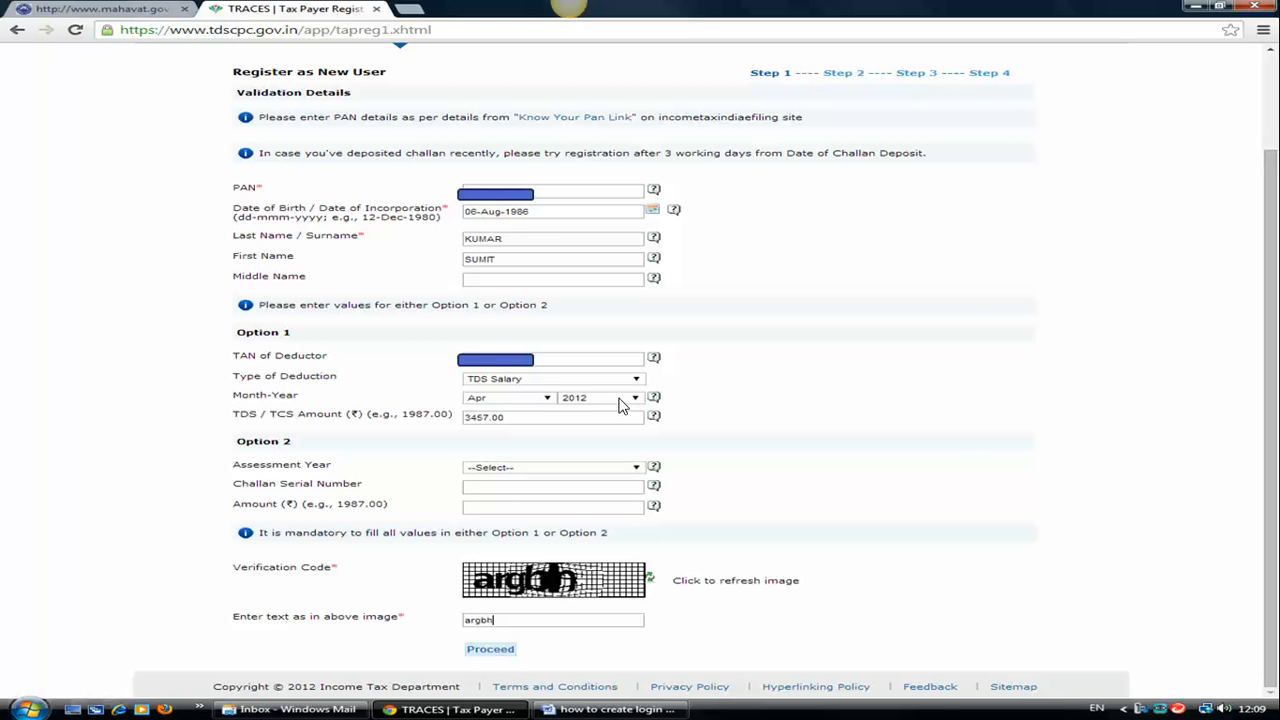
mouse_move(492, 428)
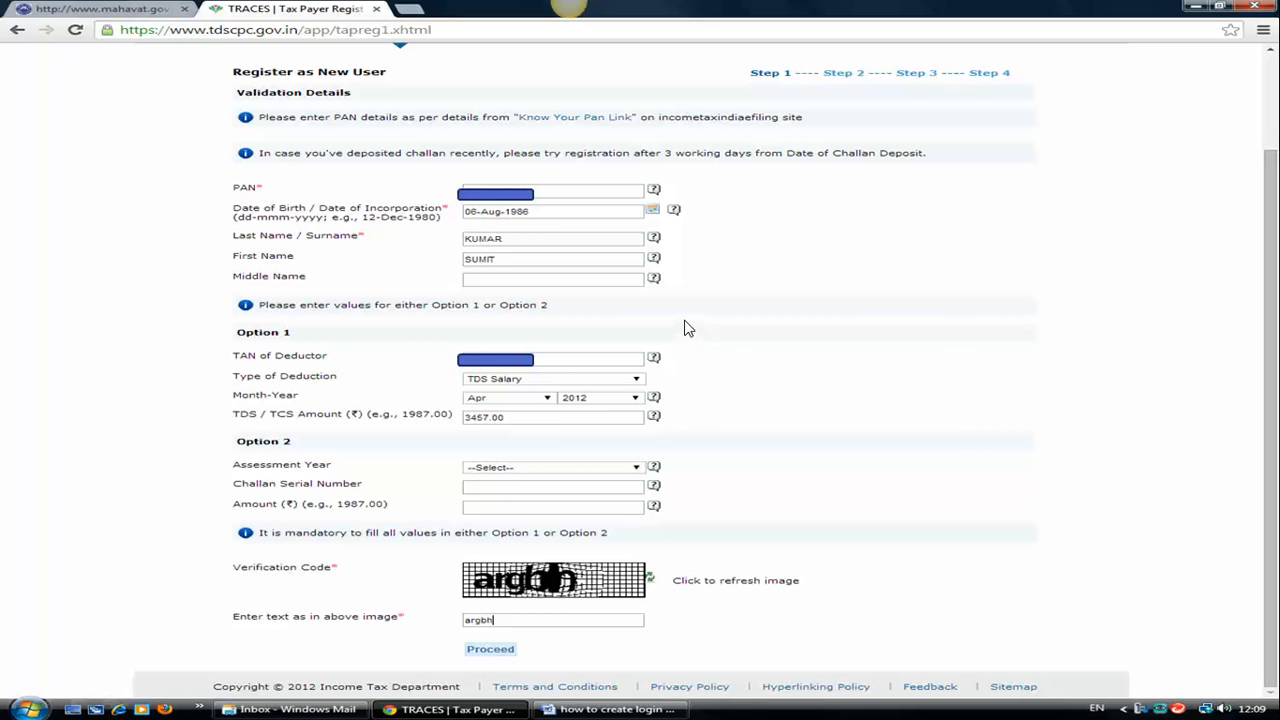
mouse_move(684, 326)
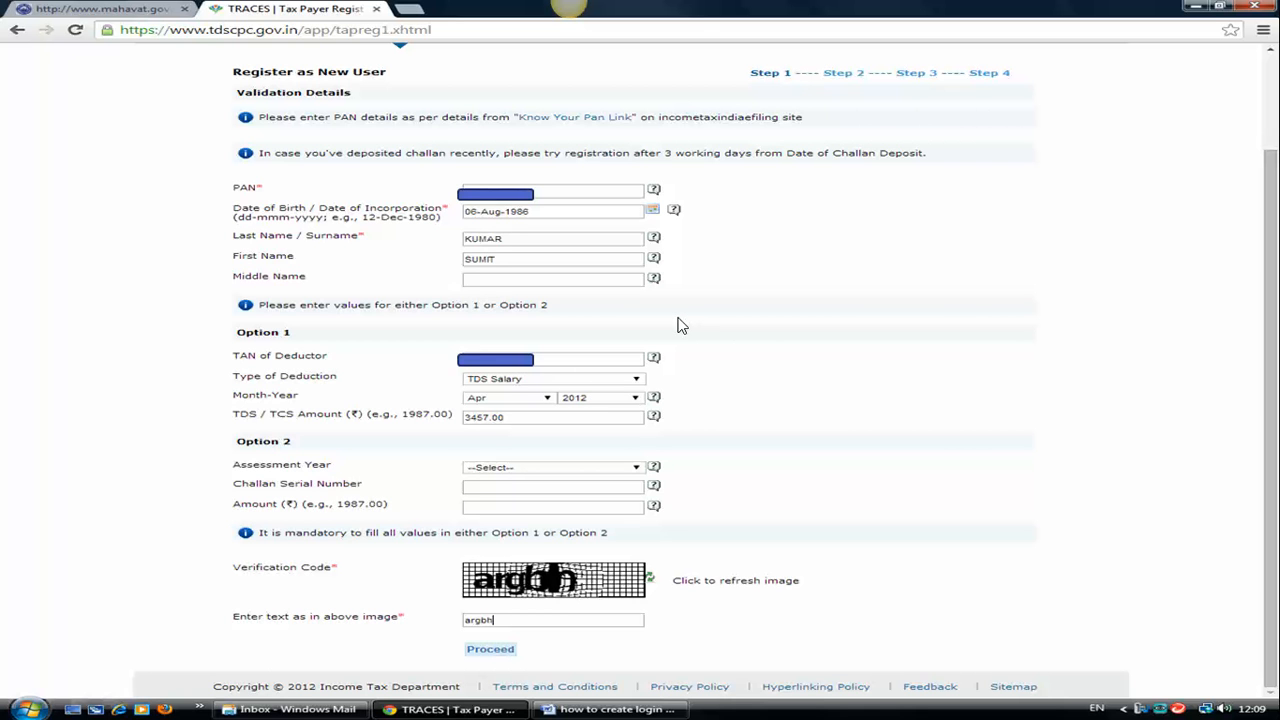
mouse_move(480, 364)
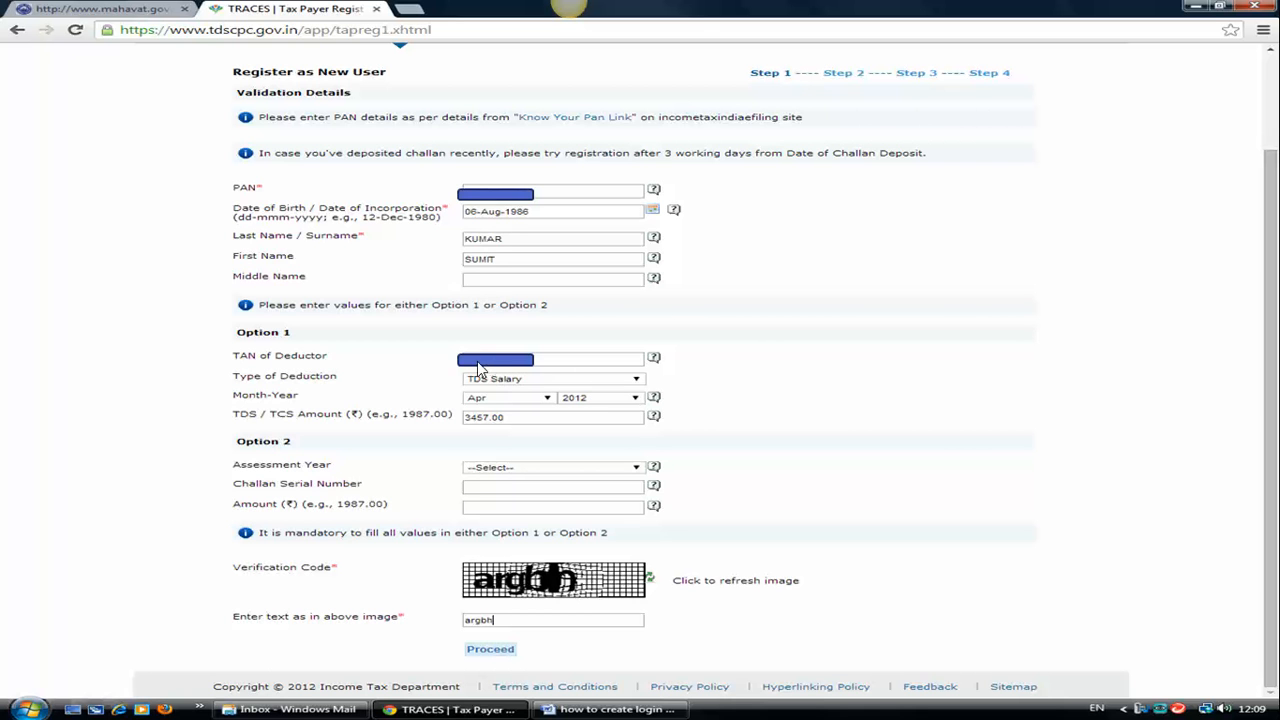
mouse_move(512, 378)
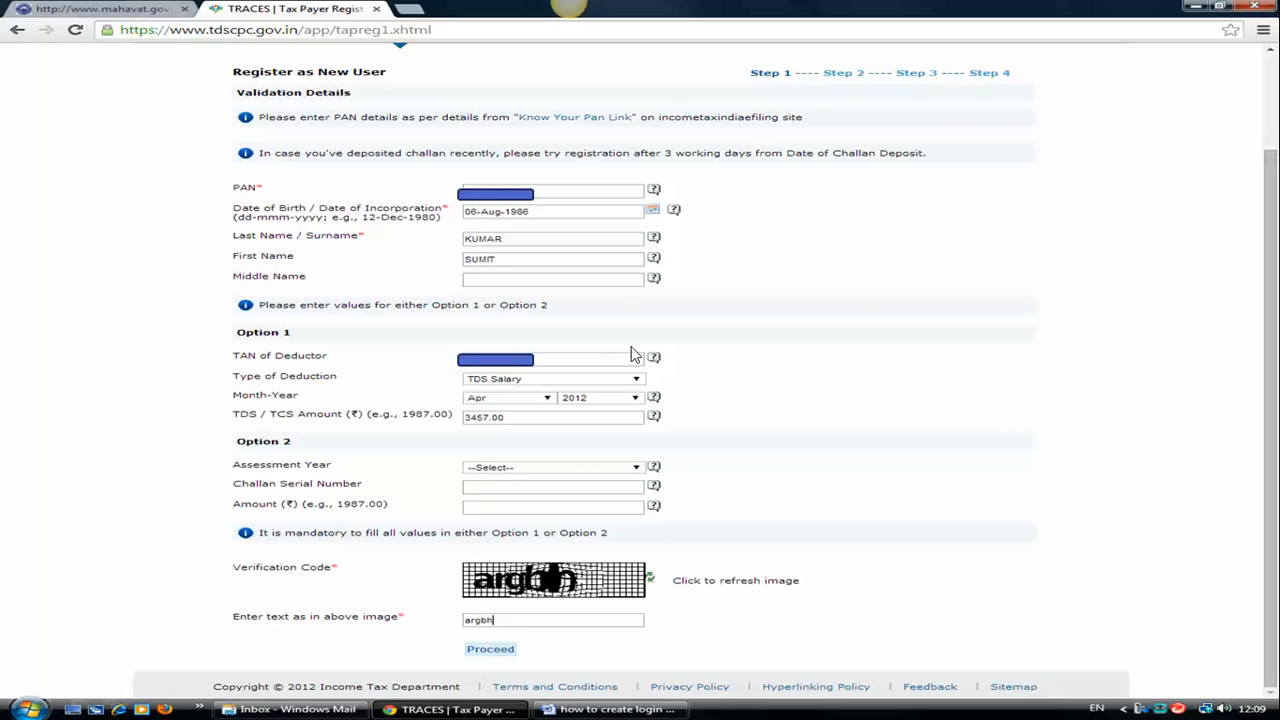
mouse_move(640, 340)
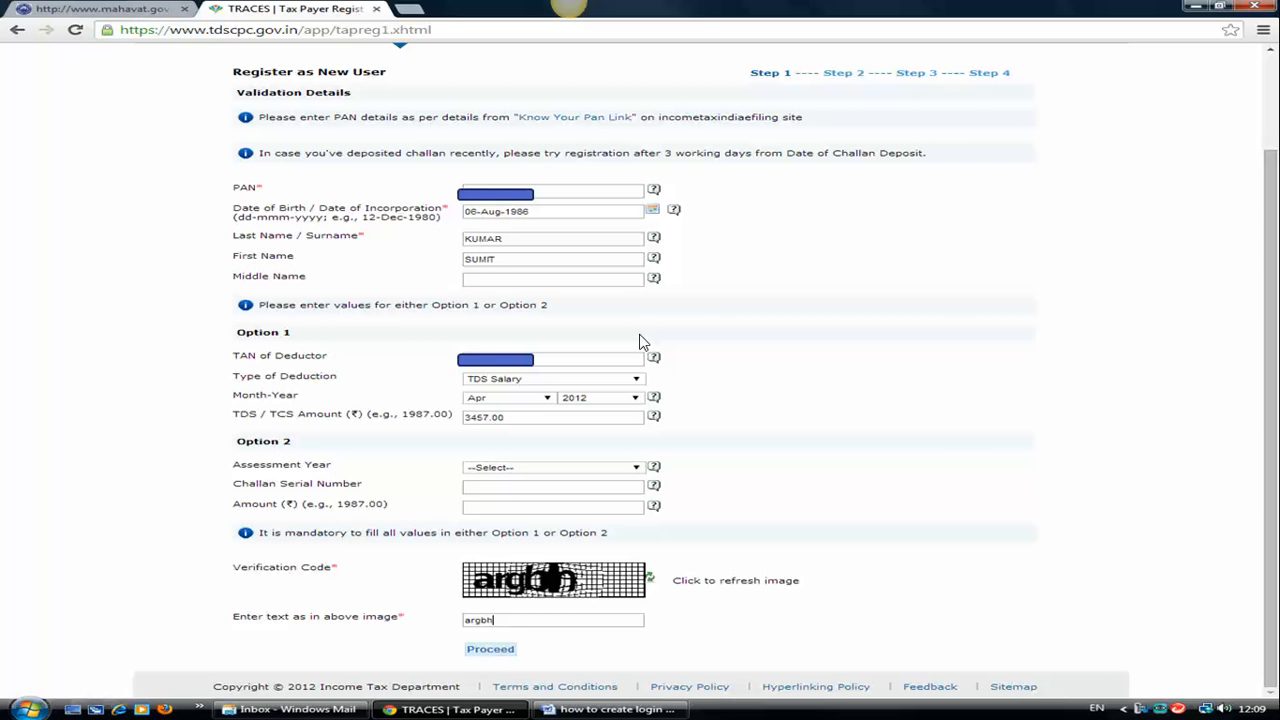
mouse_move(640, 330)
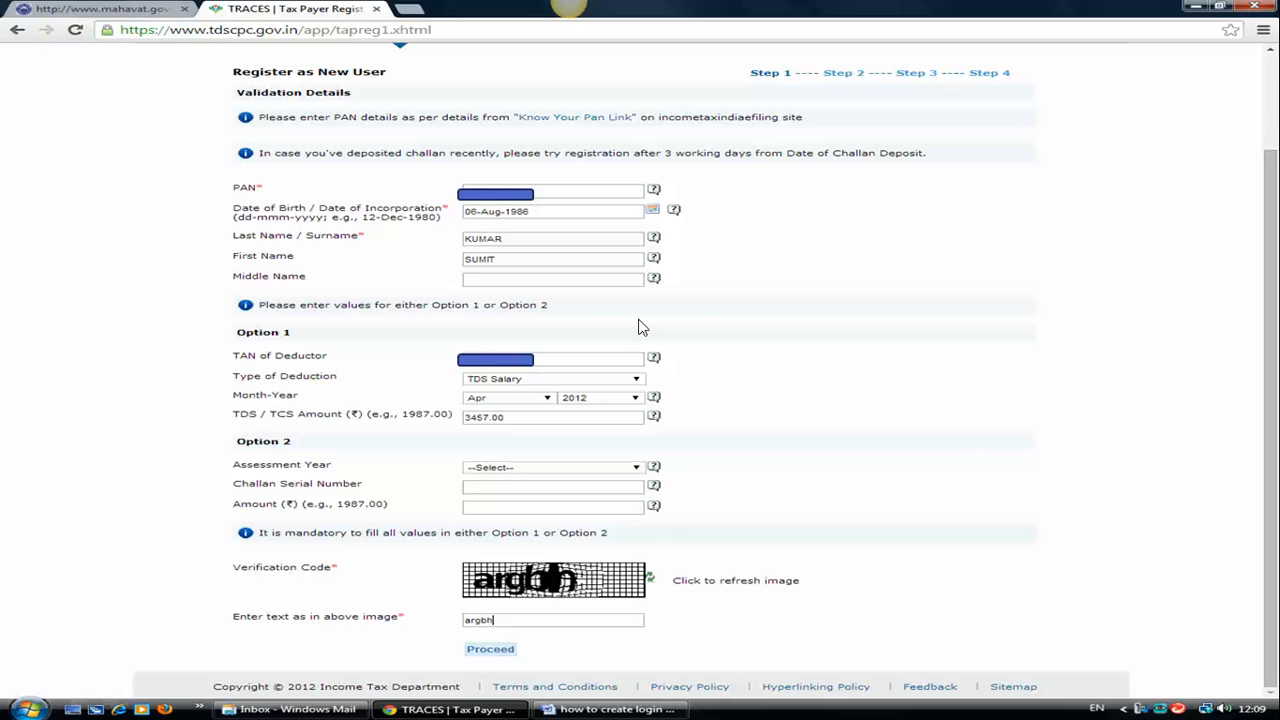
mouse_move(632, 344)
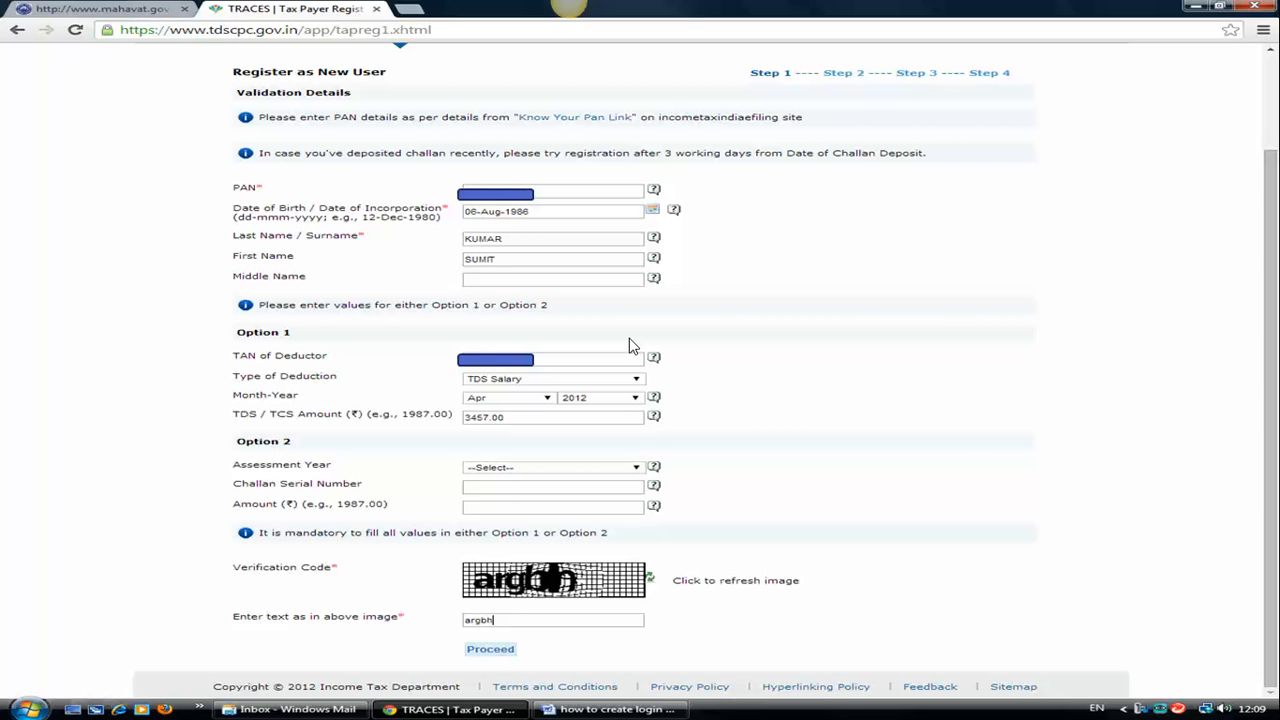
mouse_move(620, 352)
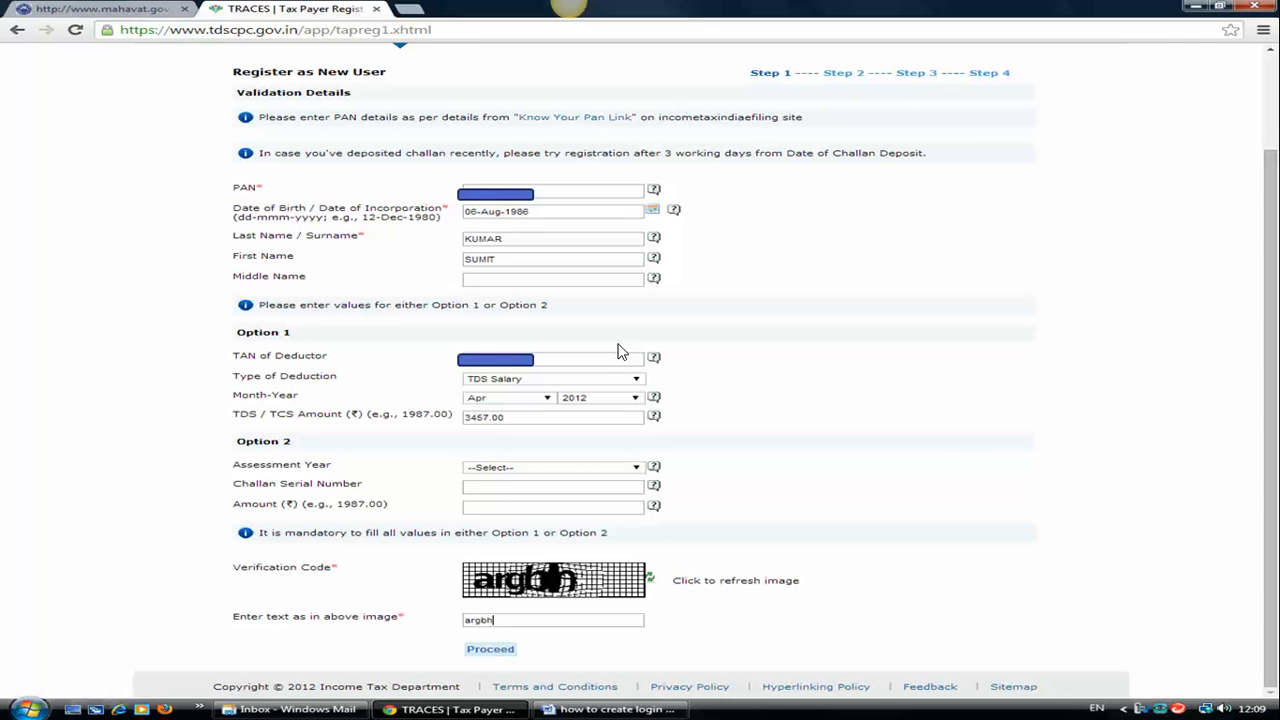
mouse_move(596, 362)
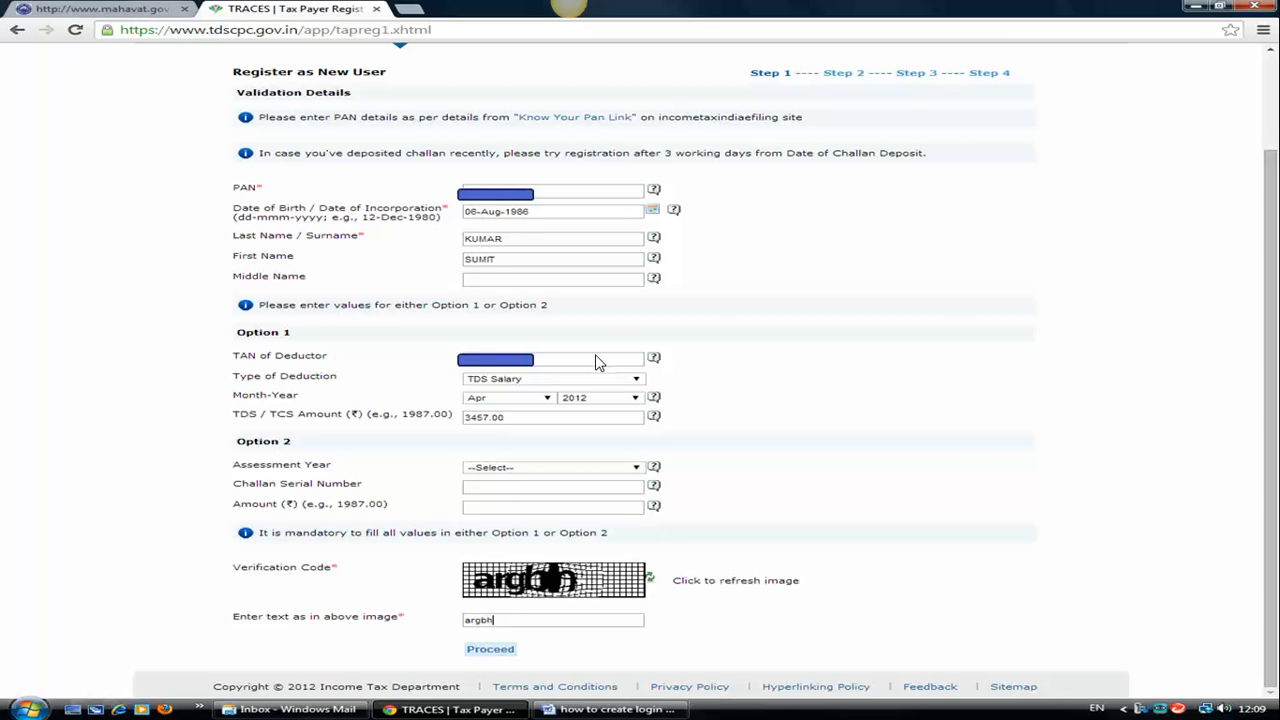
mouse_move(344, 374)
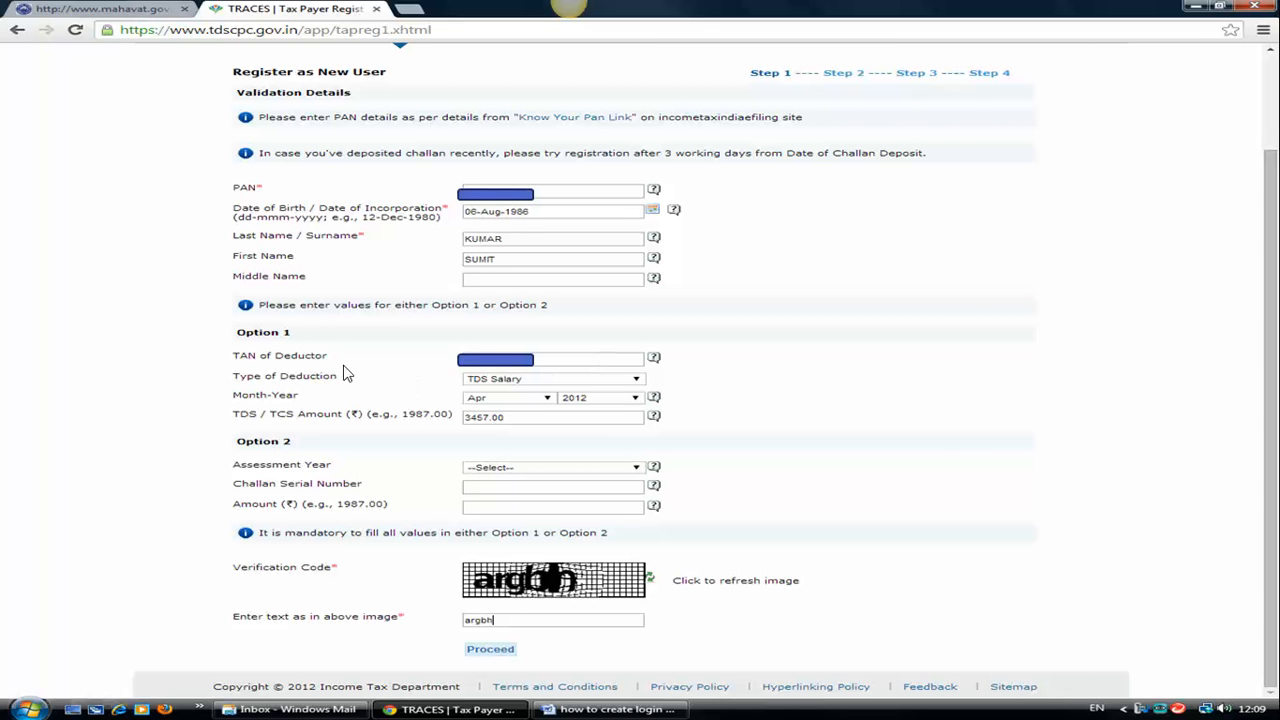
mouse_move(398, 400)
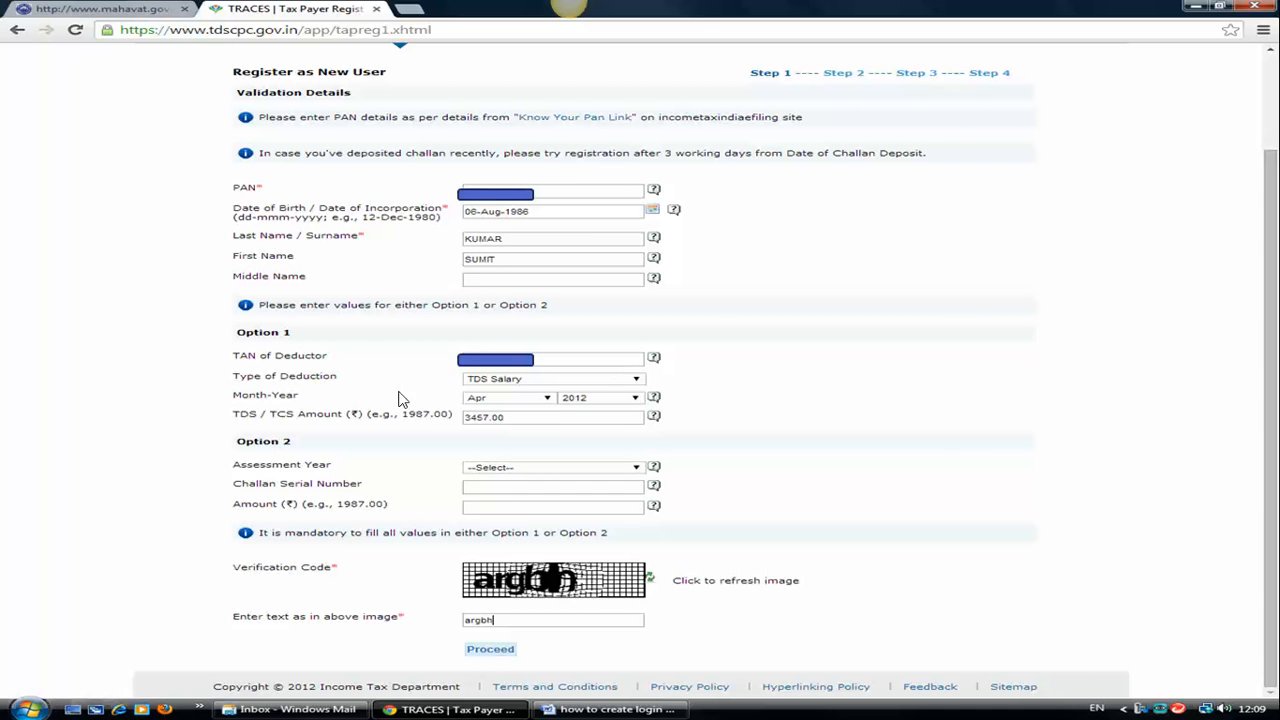
mouse_move(616, 396)
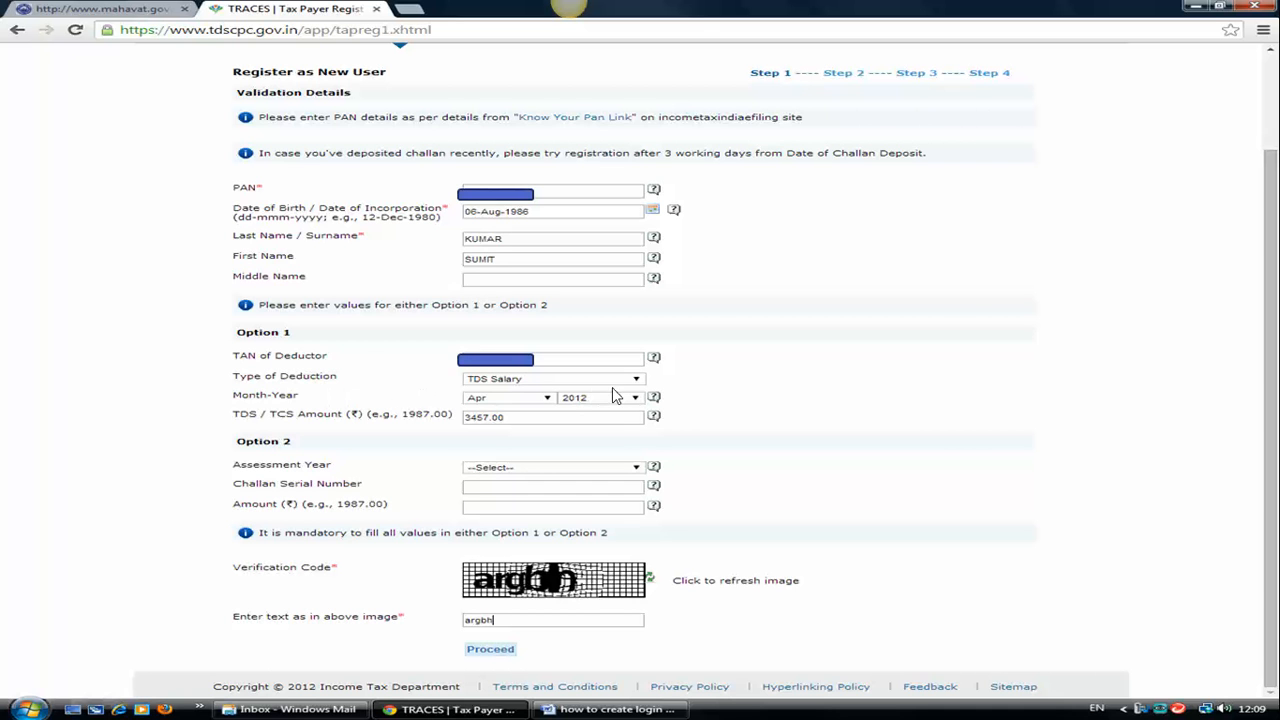
mouse_move(480, 396)
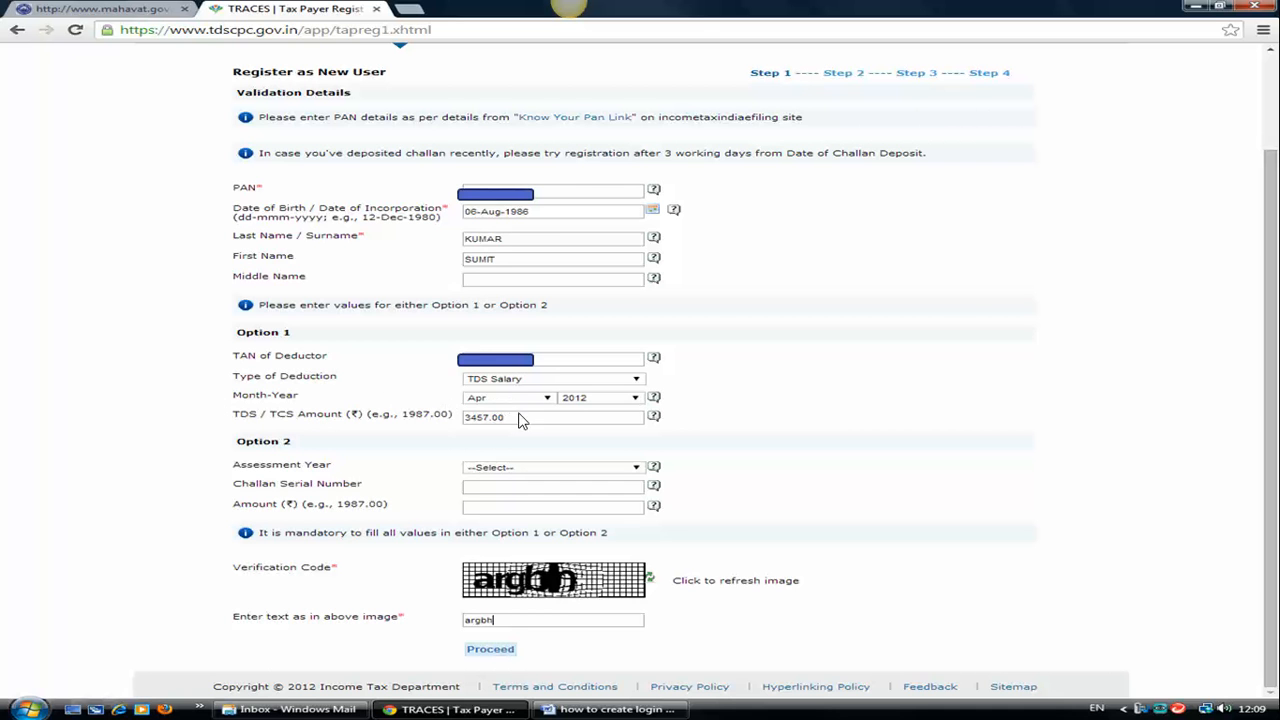
mouse_move(612, 396)
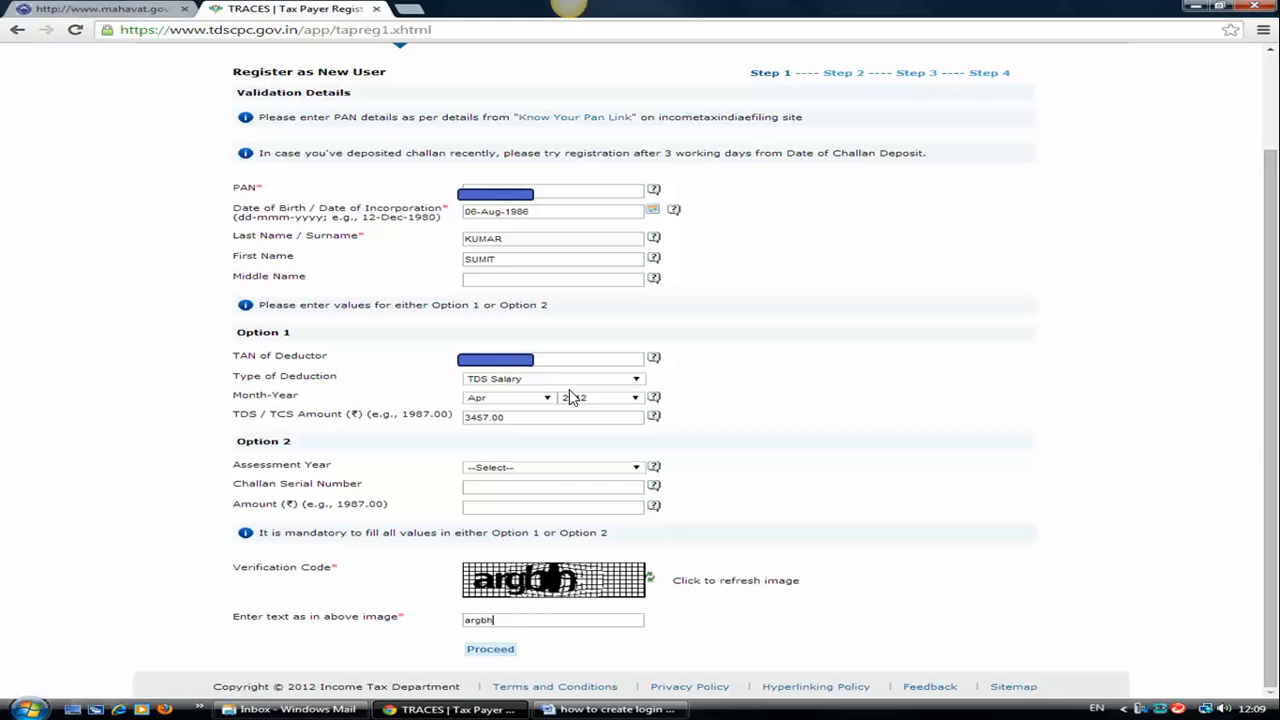
mouse_move(556, 400)
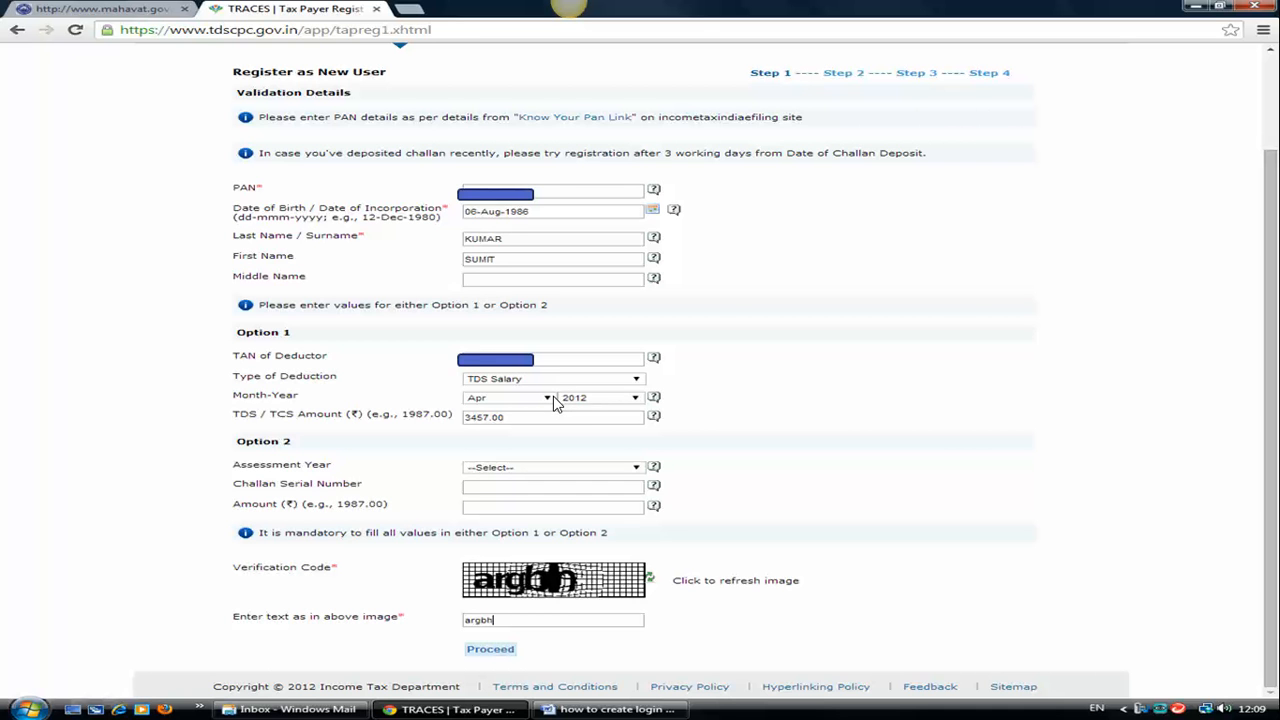
mouse_move(520, 408)
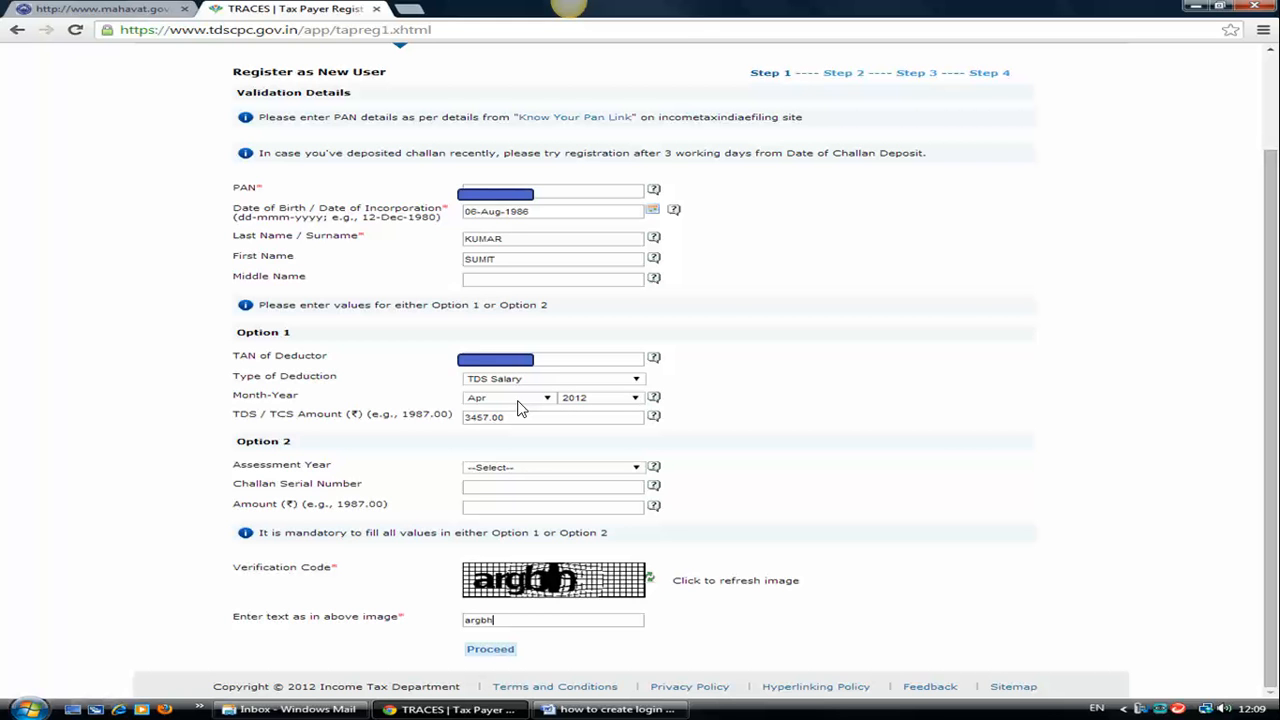
mouse_move(564, 420)
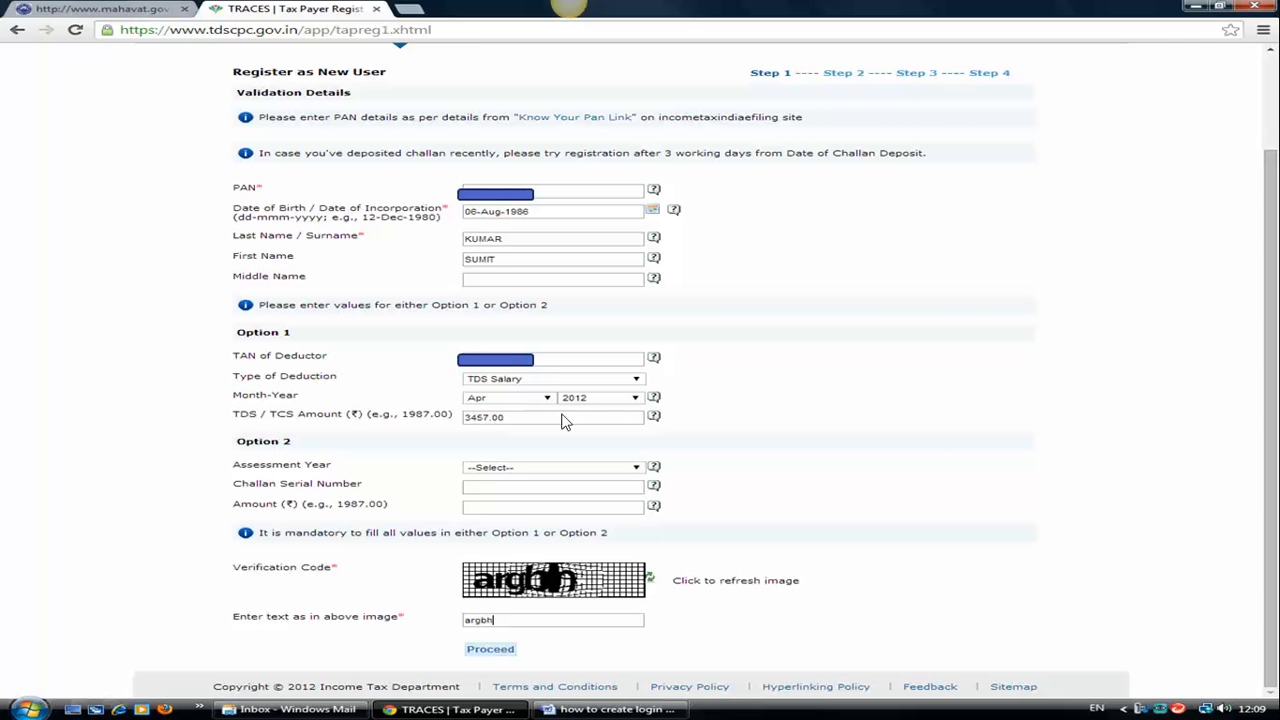
mouse_move(628, 418)
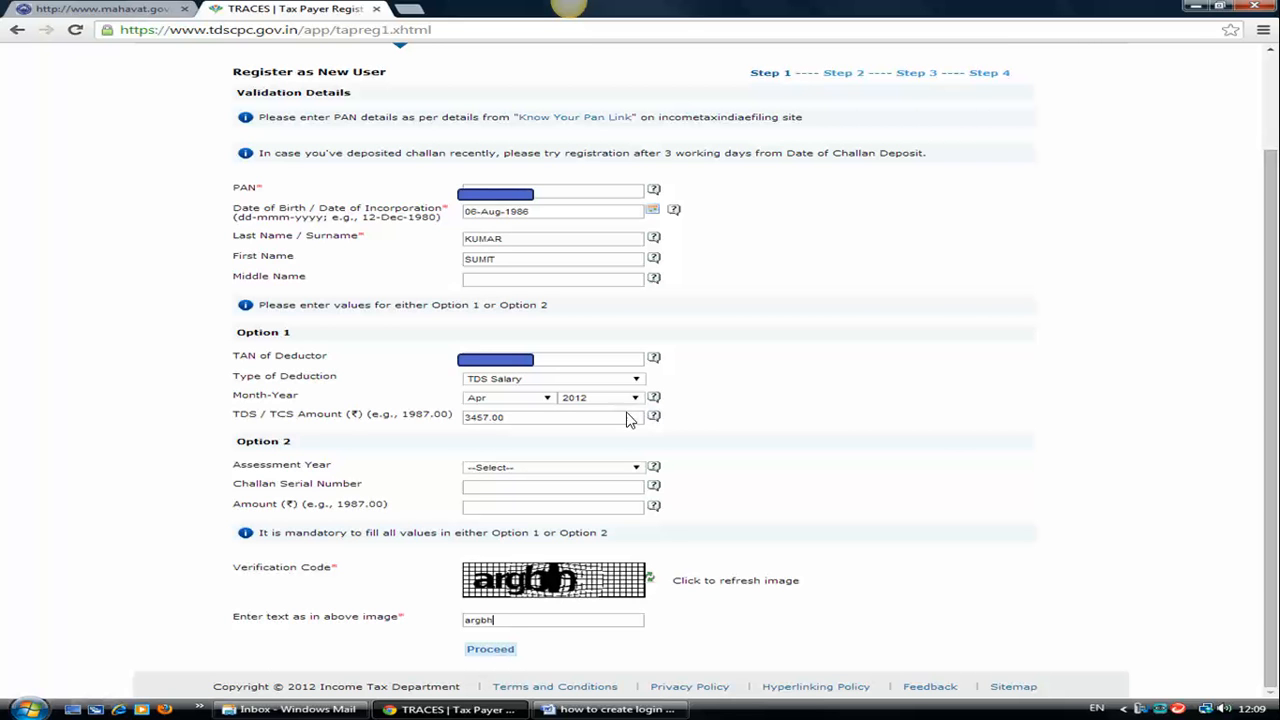
mouse_move(470, 424)
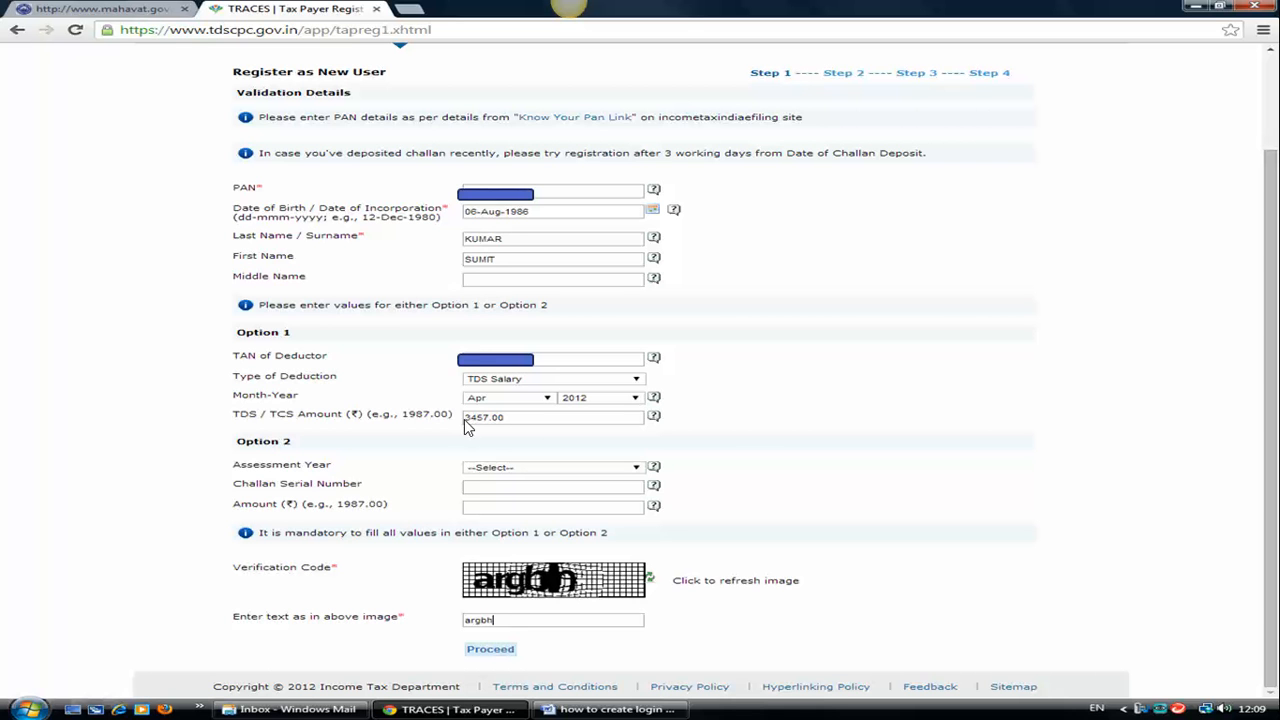
mouse_move(450, 444)
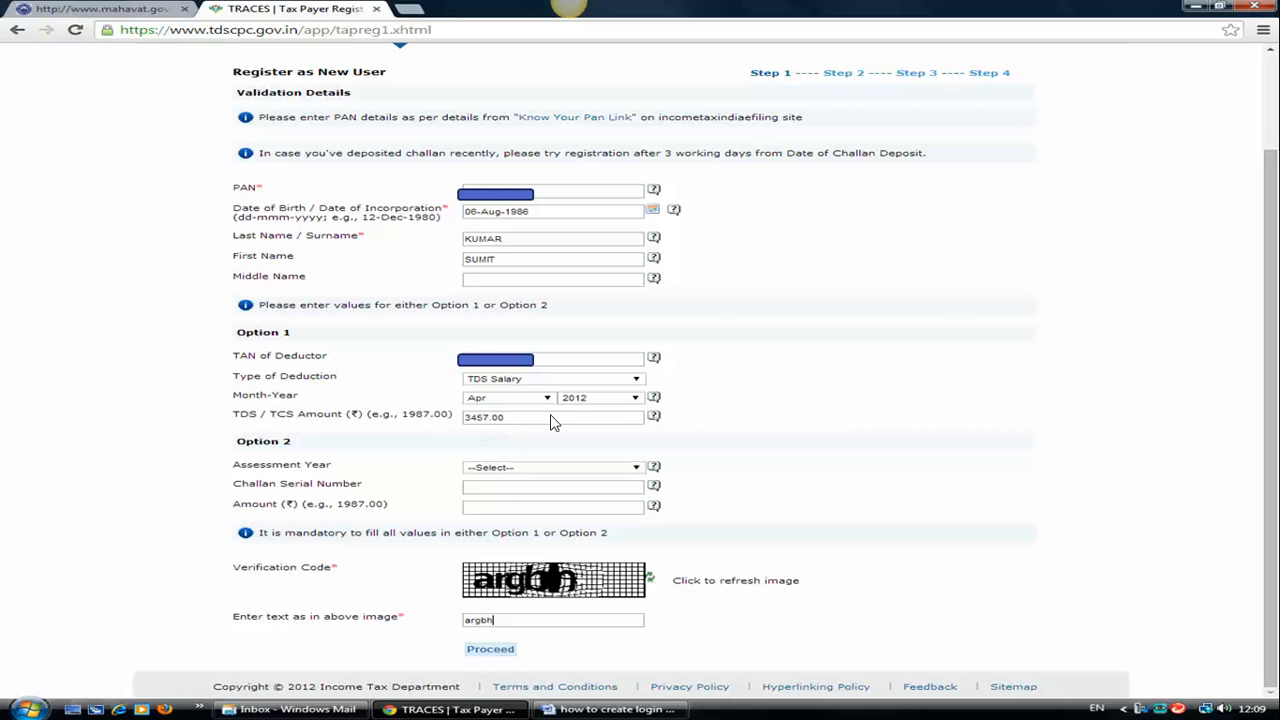
mouse_move(536, 428)
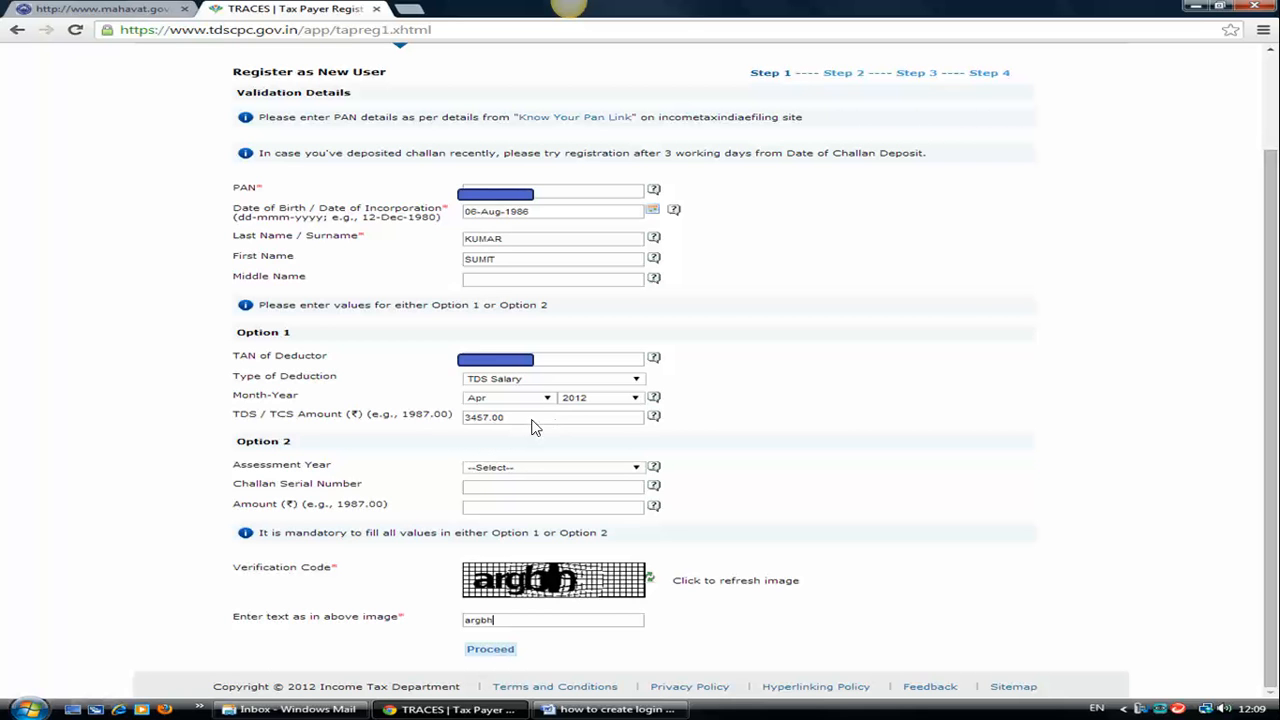
mouse_move(500, 448)
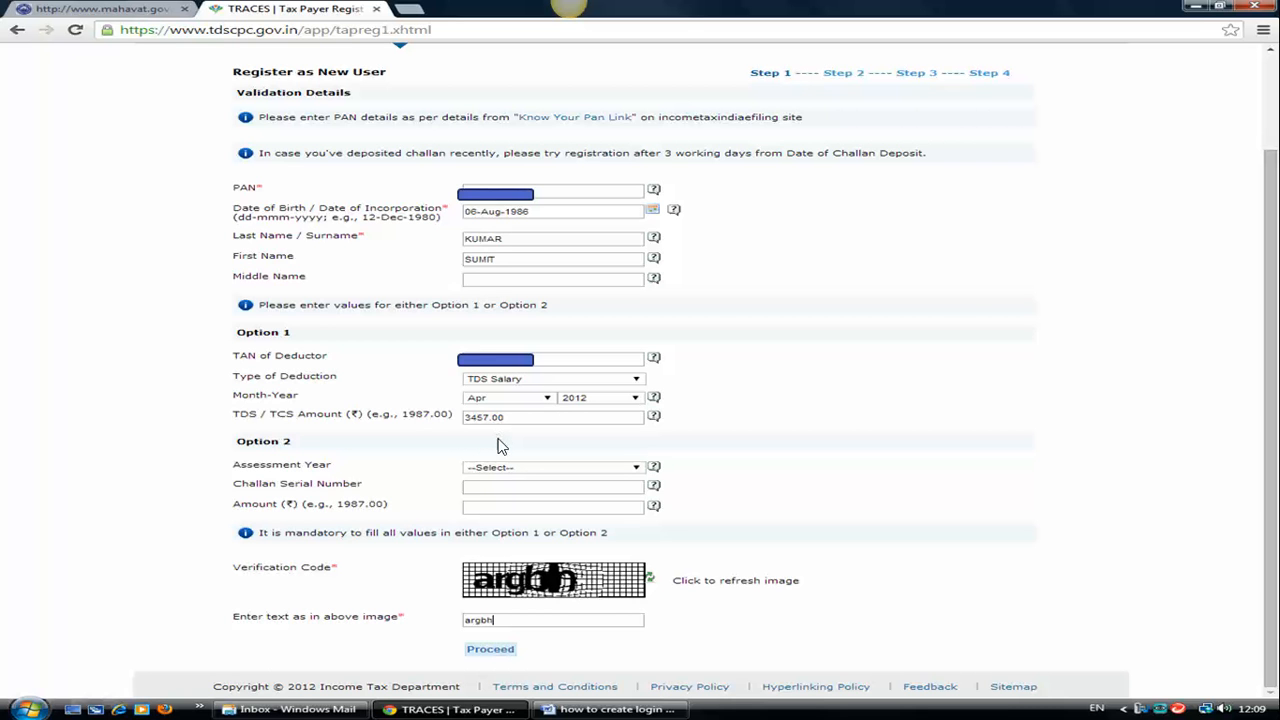
mouse_move(544, 436)
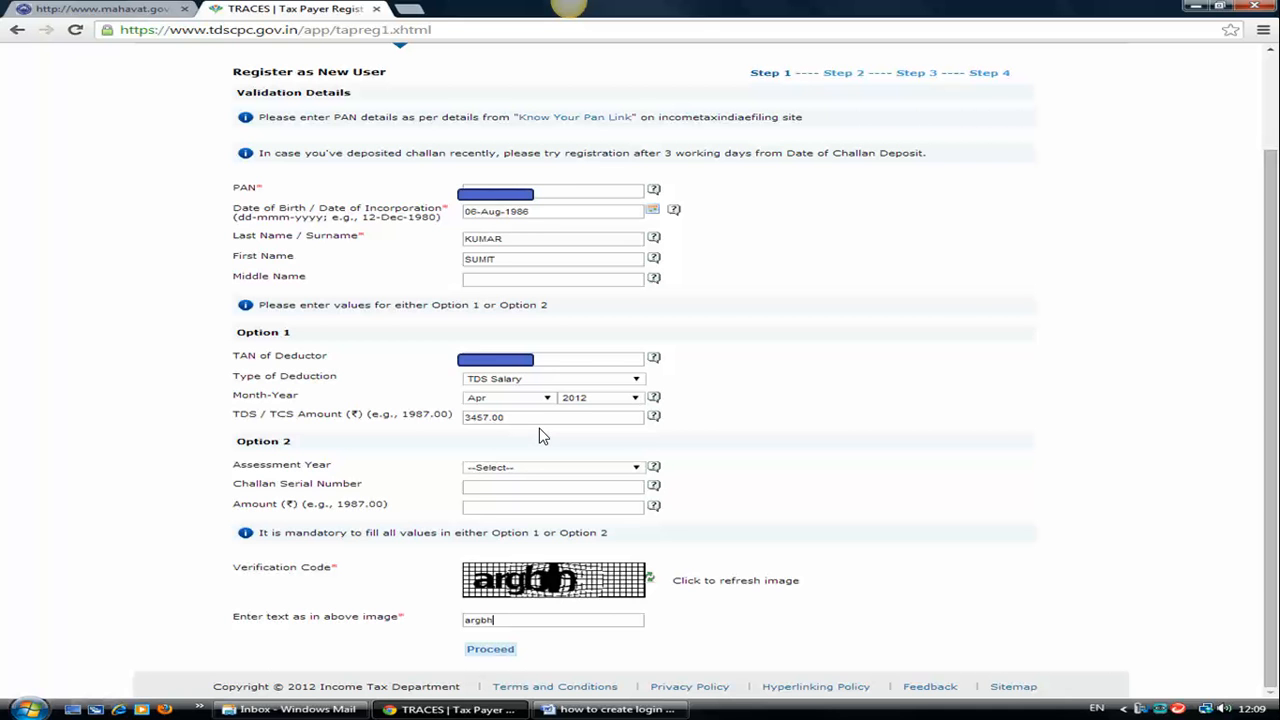
mouse_move(456, 448)
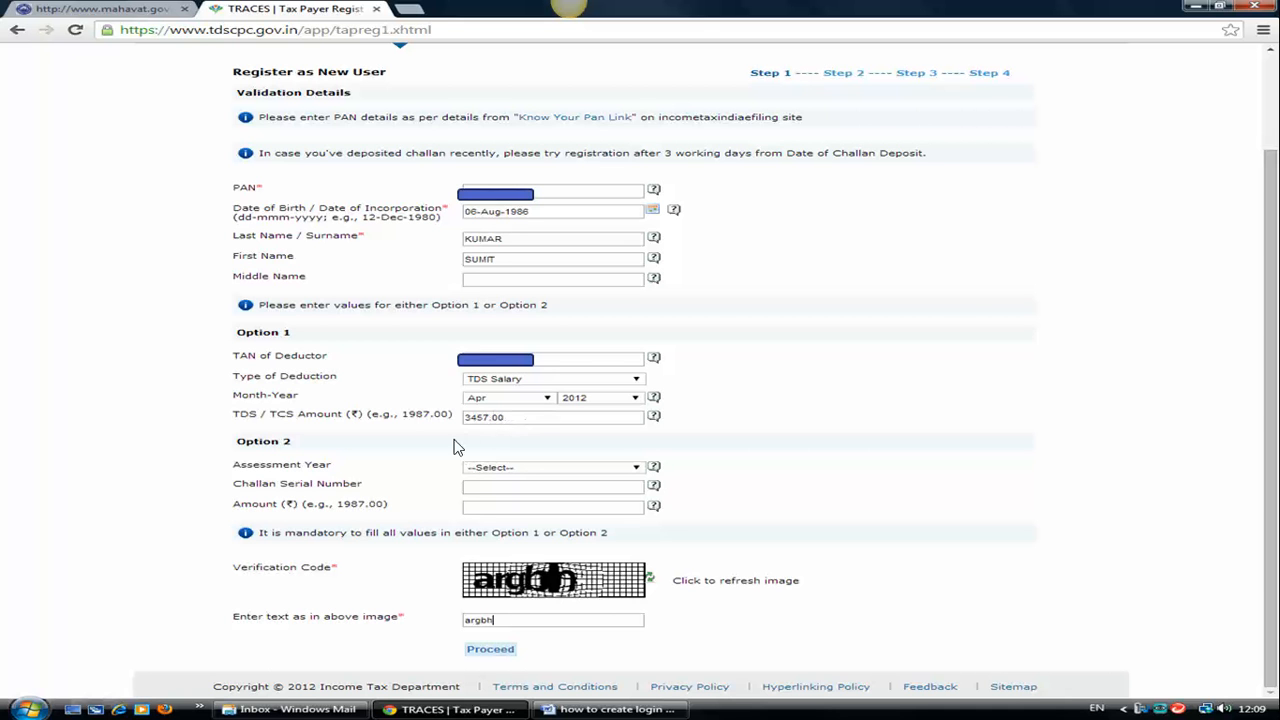
mouse_move(548, 432)
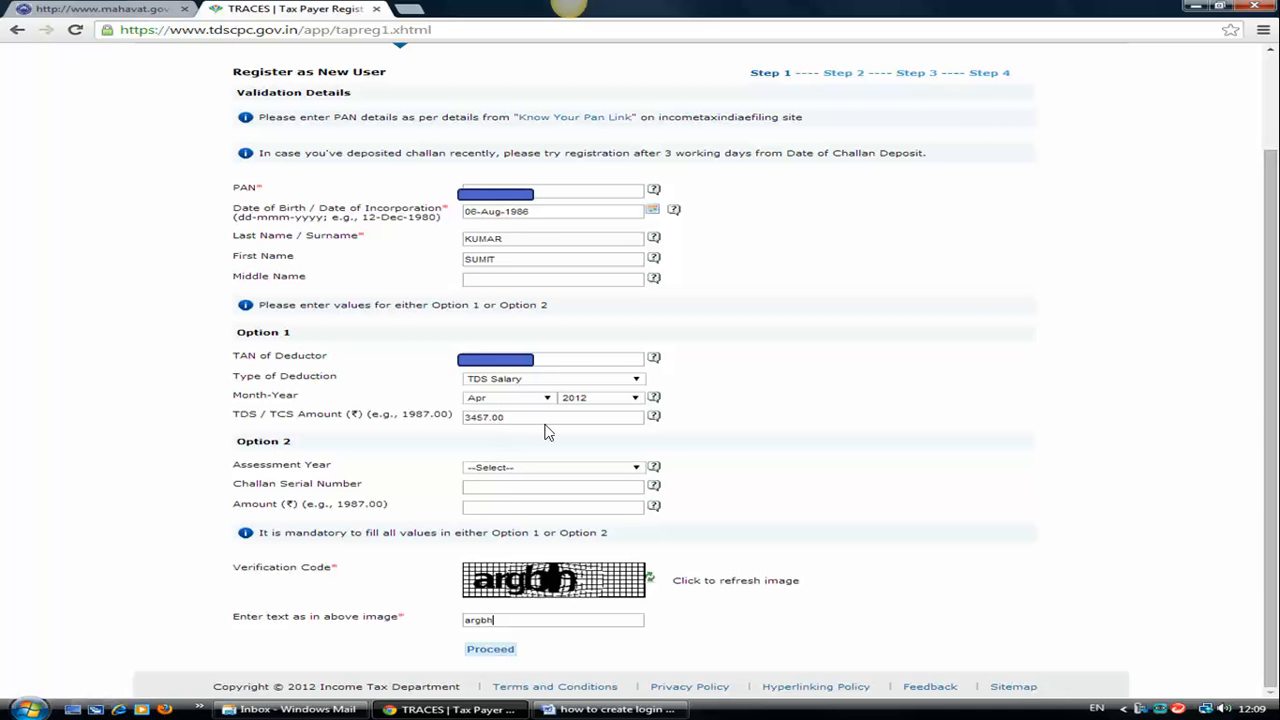
mouse_move(624, 348)
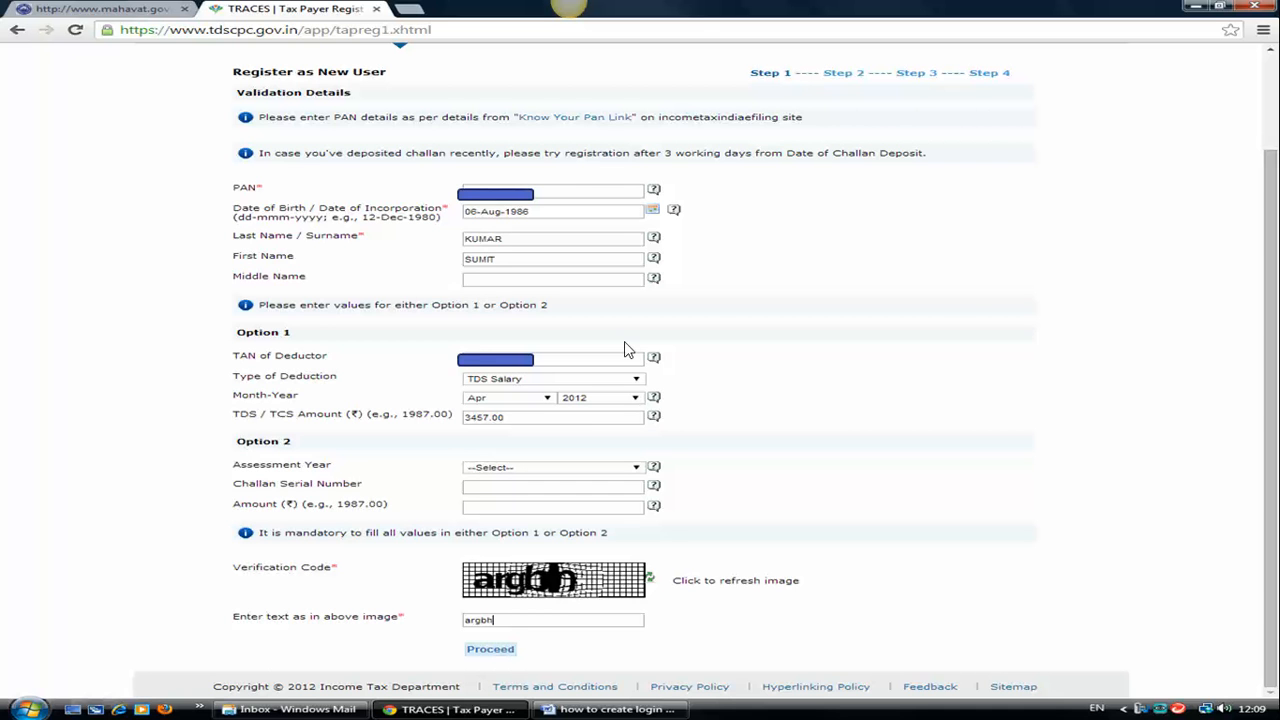
mouse_move(390, 512)
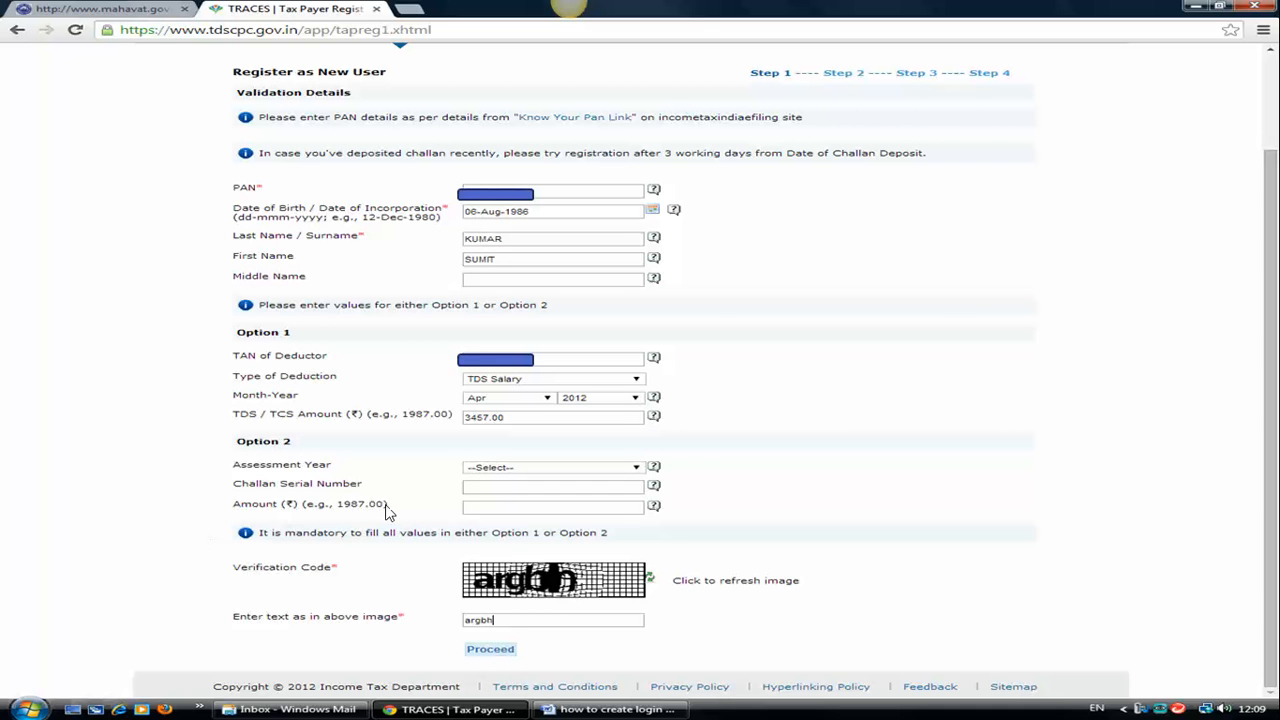
mouse_move(388, 512)
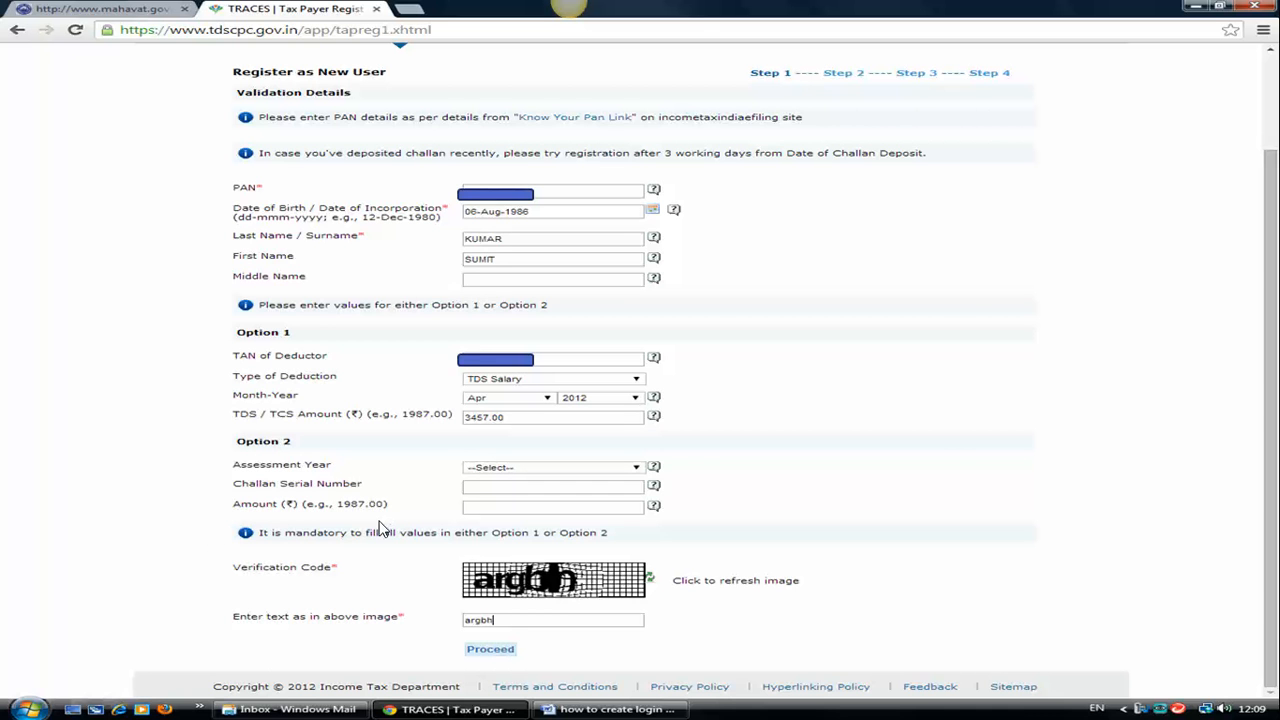
mouse_move(416, 418)
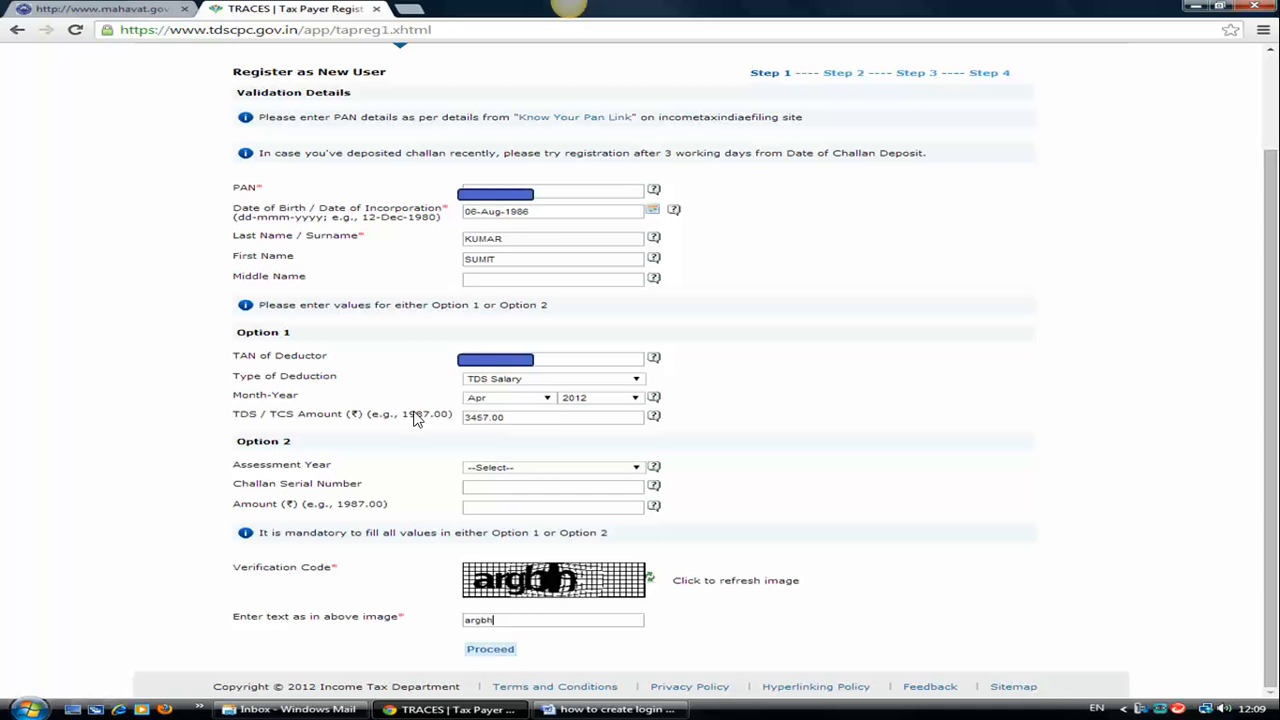
mouse_move(464, 420)
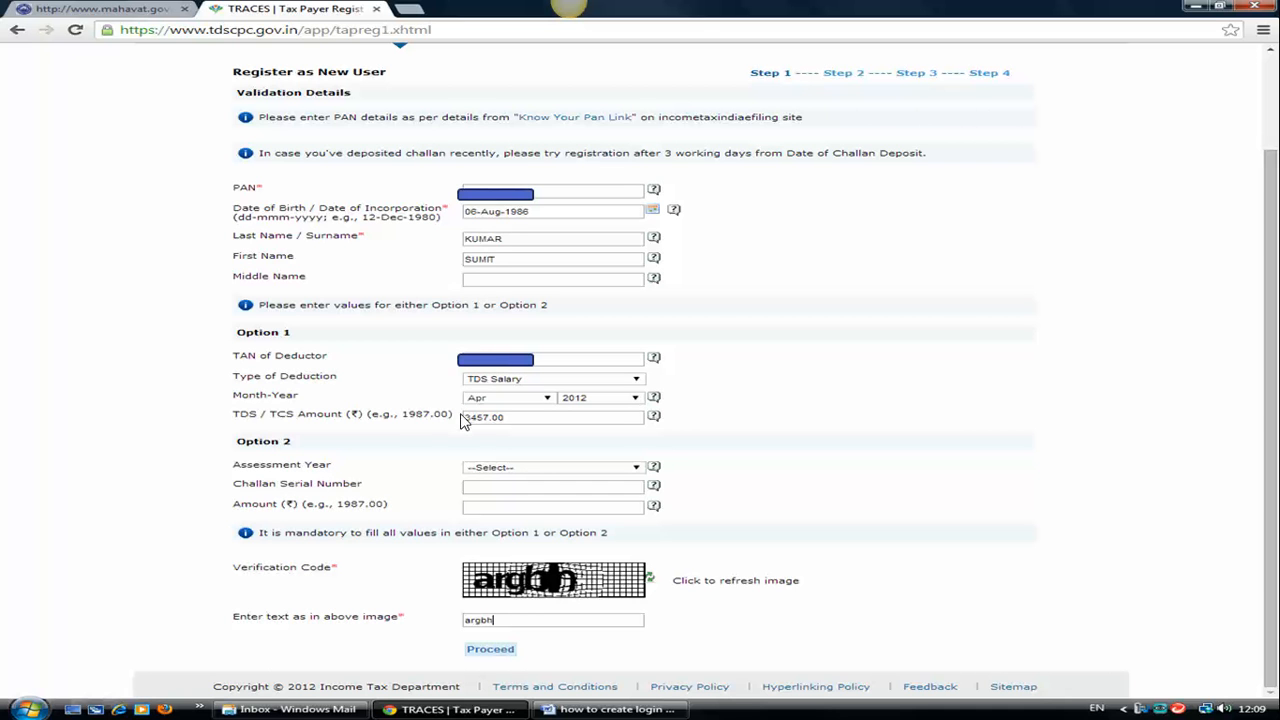
mouse_move(636, 388)
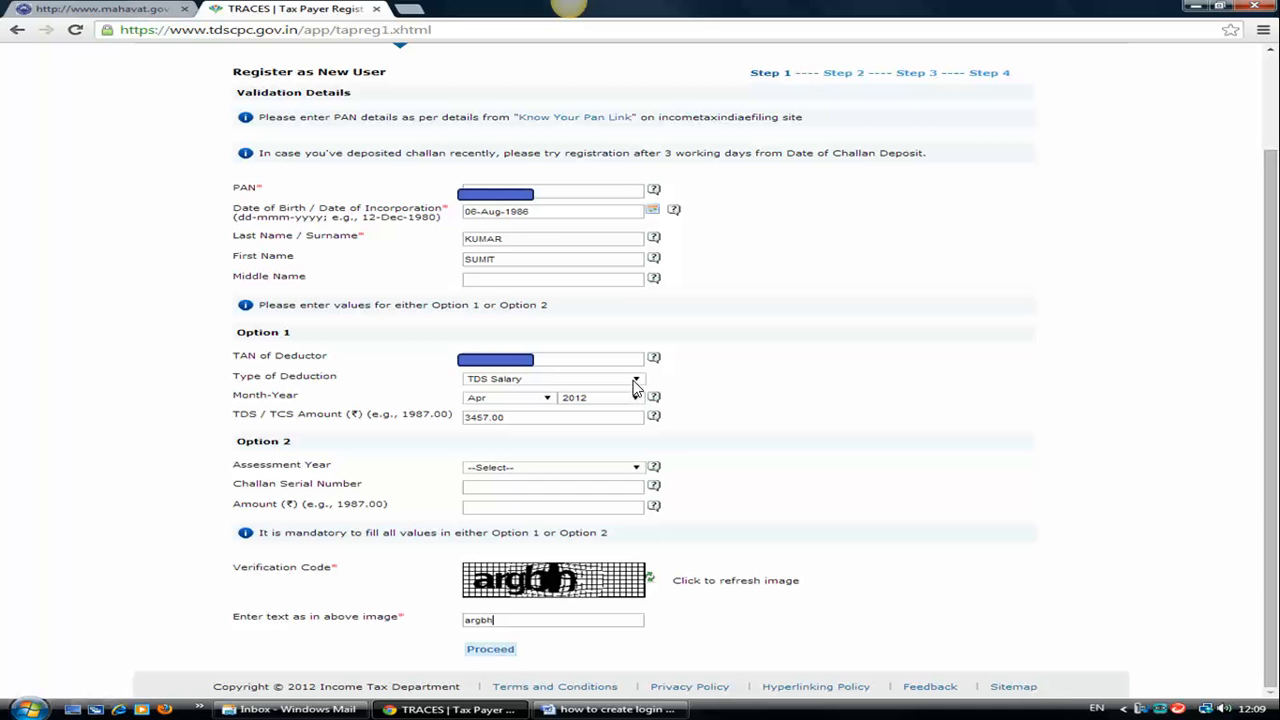
mouse_move(596, 404)
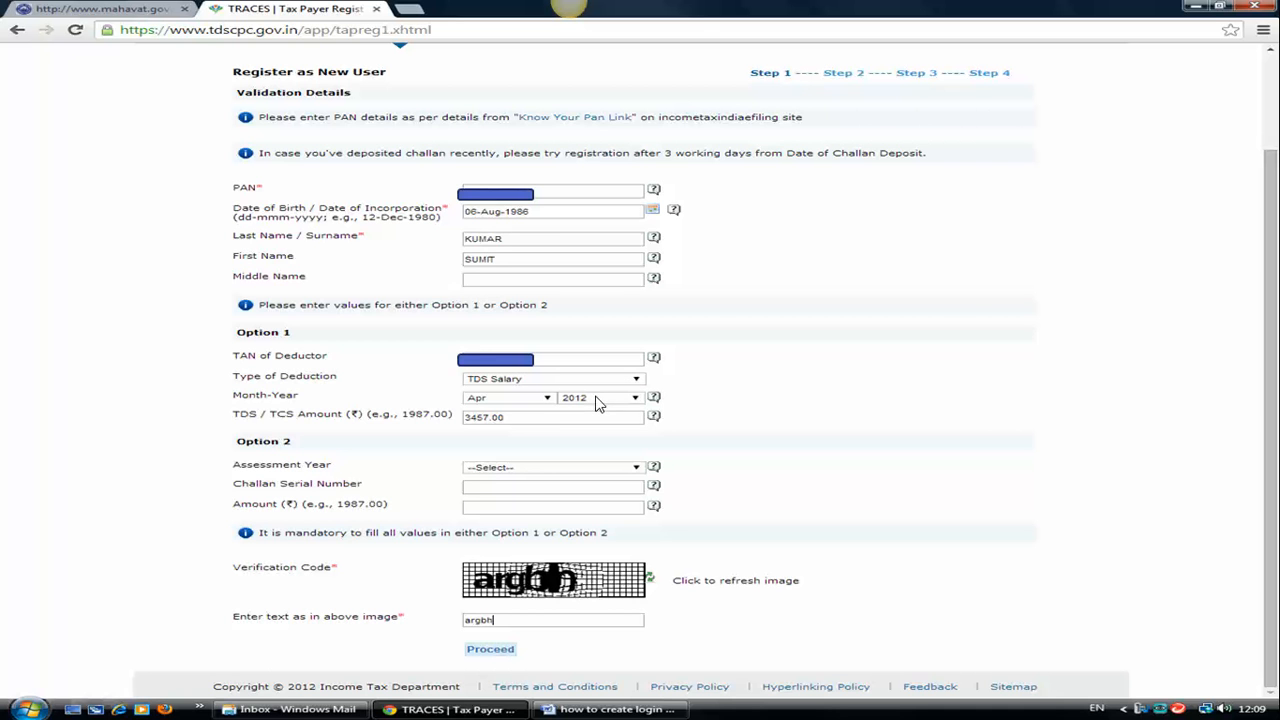
mouse_move(270, 460)
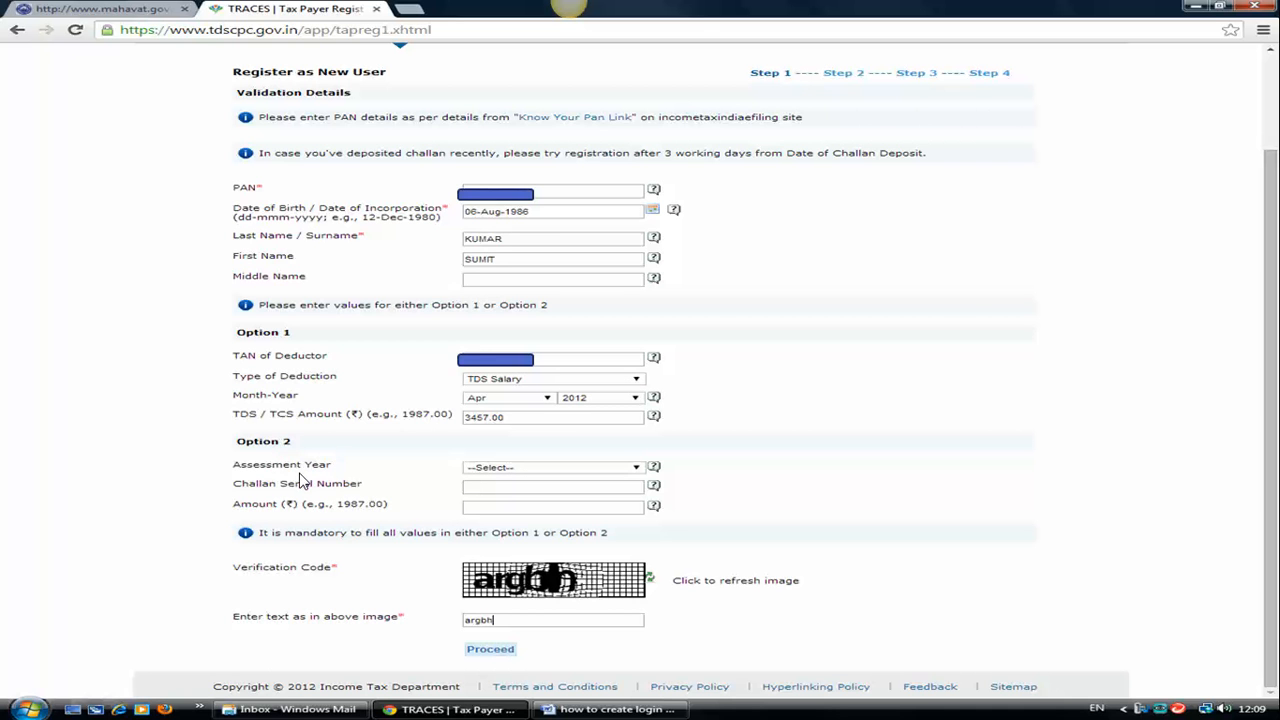
mouse_move(578, 498)
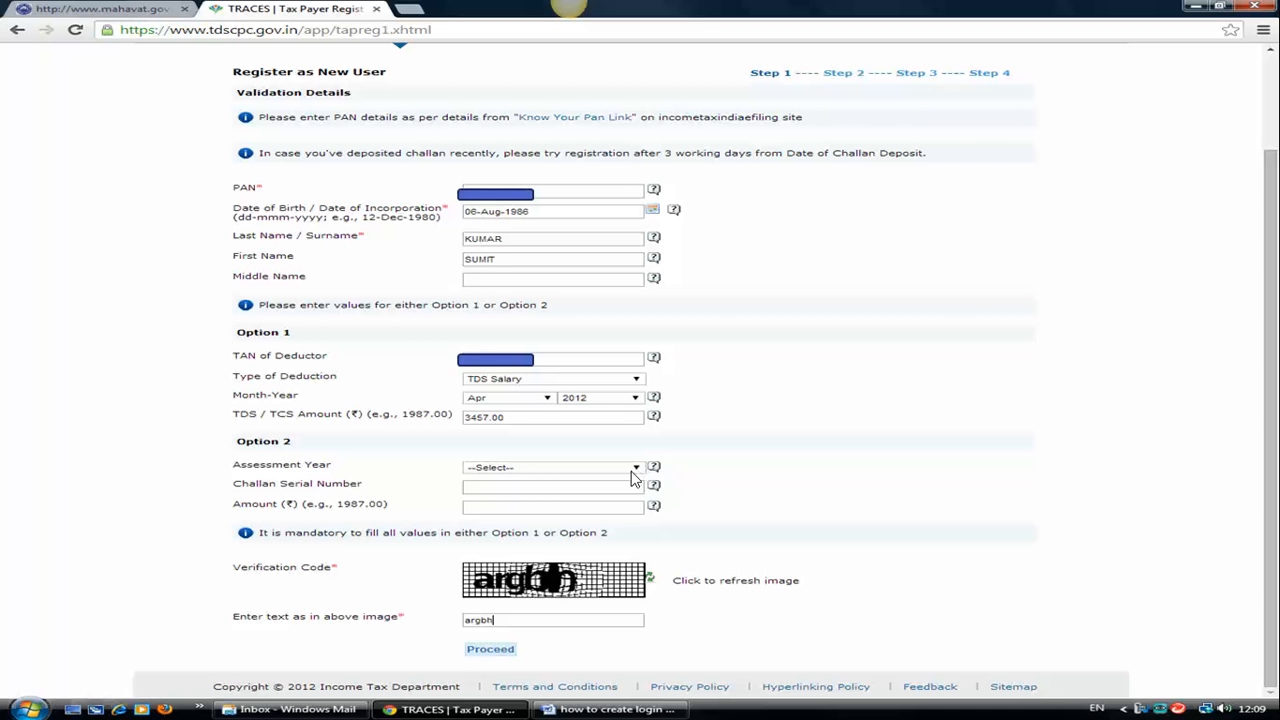
mouse_move(538, 490)
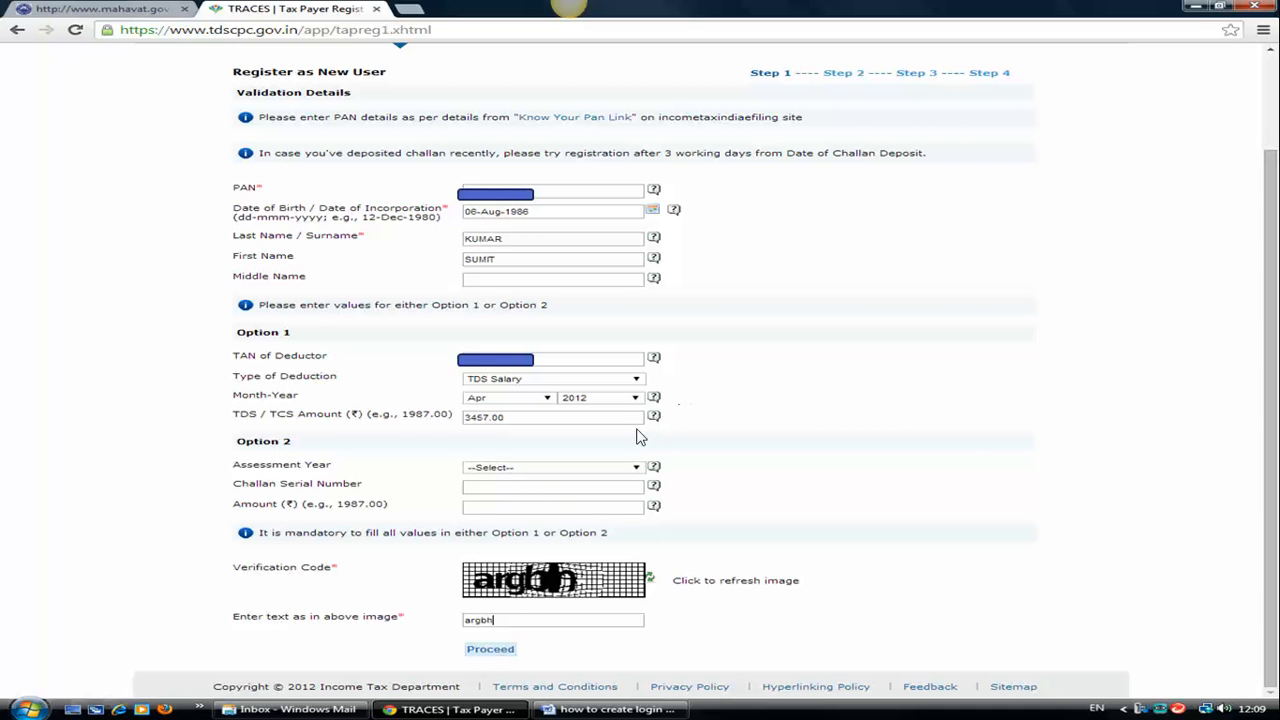
mouse_move(616, 440)
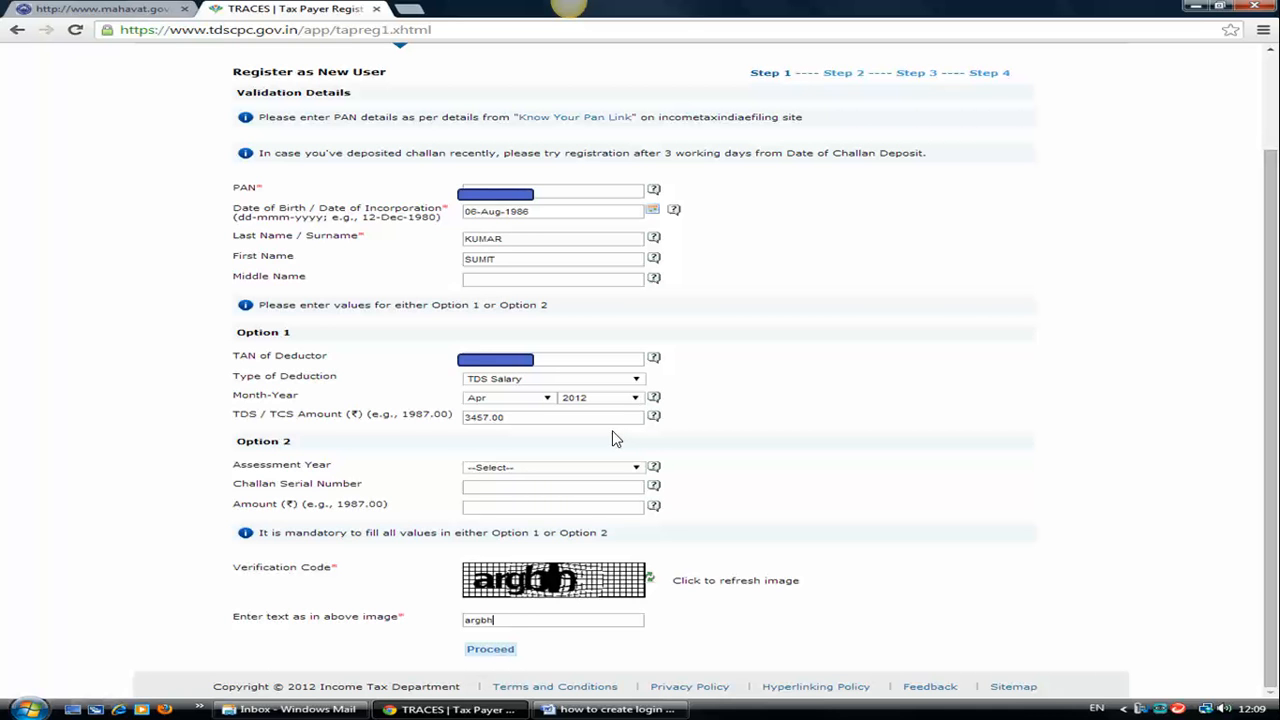
mouse_move(590, 444)
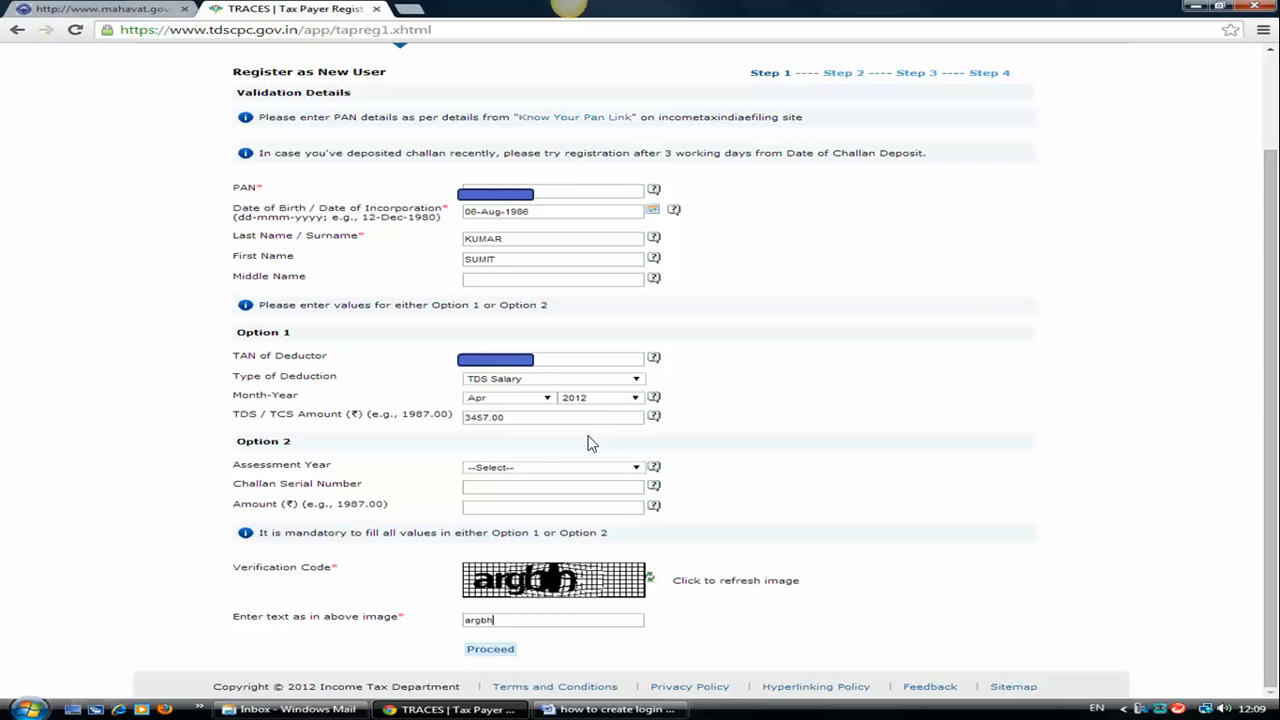
mouse_move(516, 480)
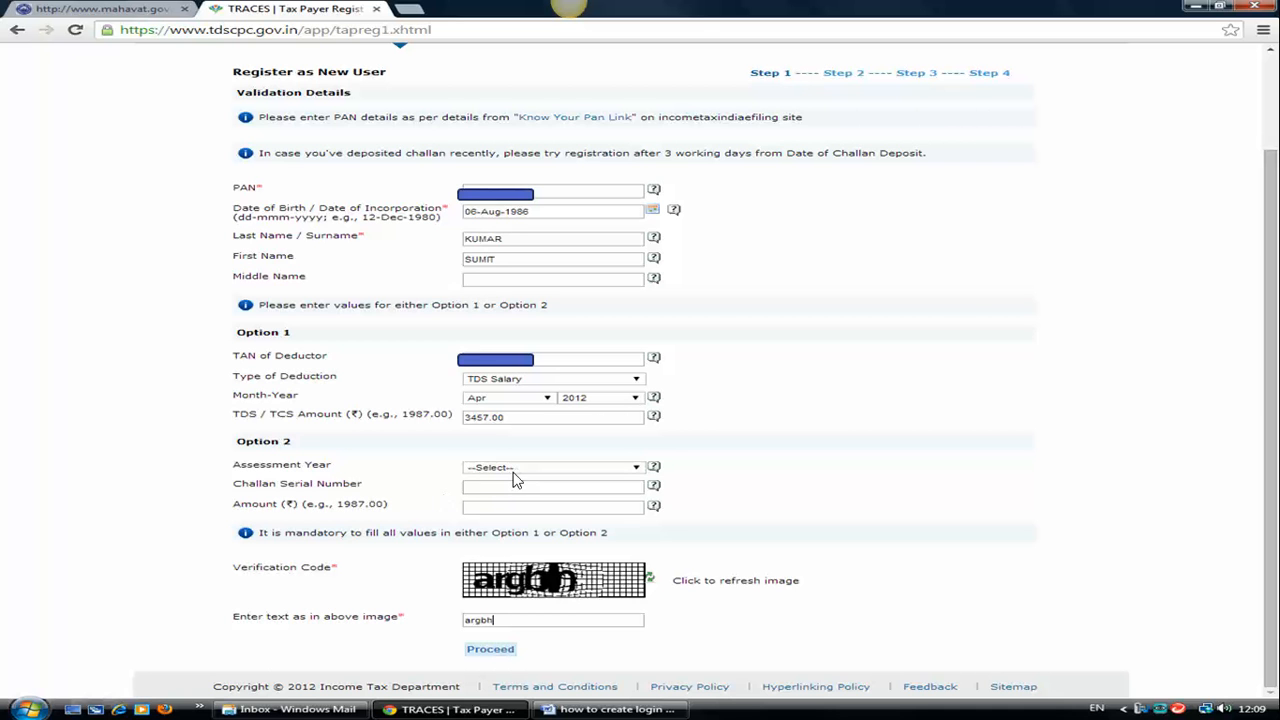
mouse_move(632, 516)
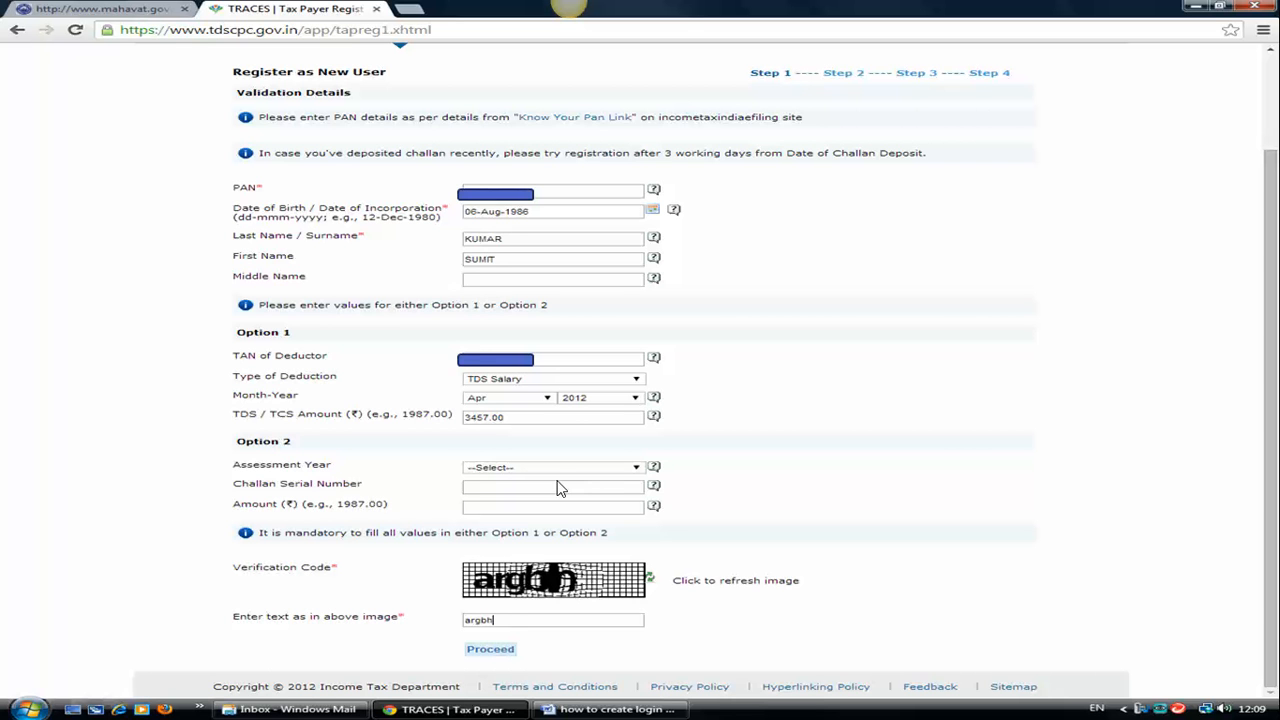
mouse_move(548, 498)
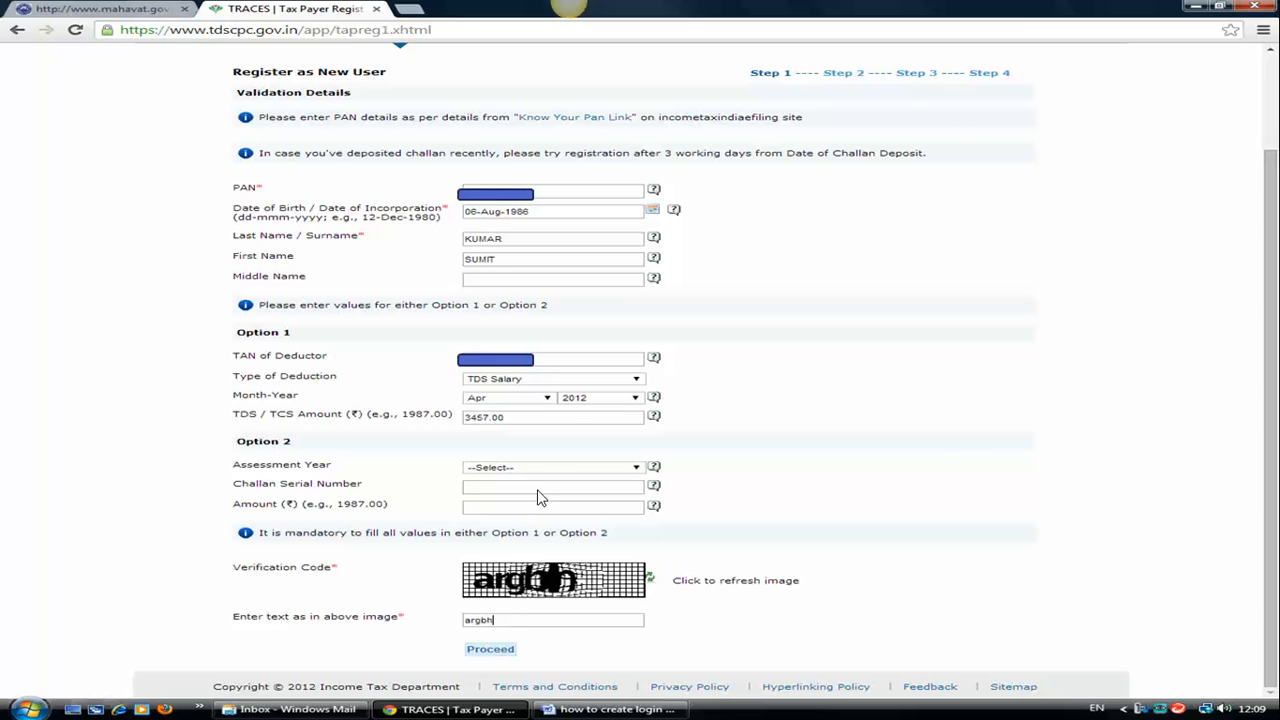
mouse_move(532, 488)
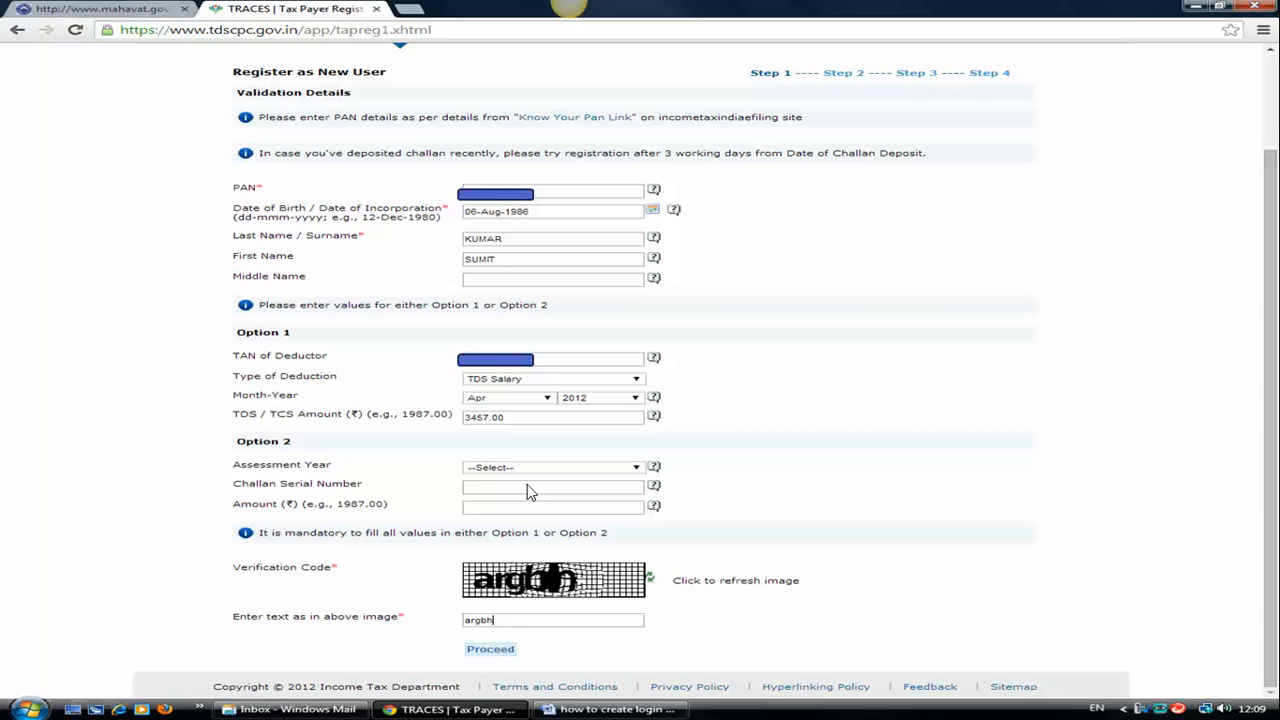
mouse_move(524, 502)
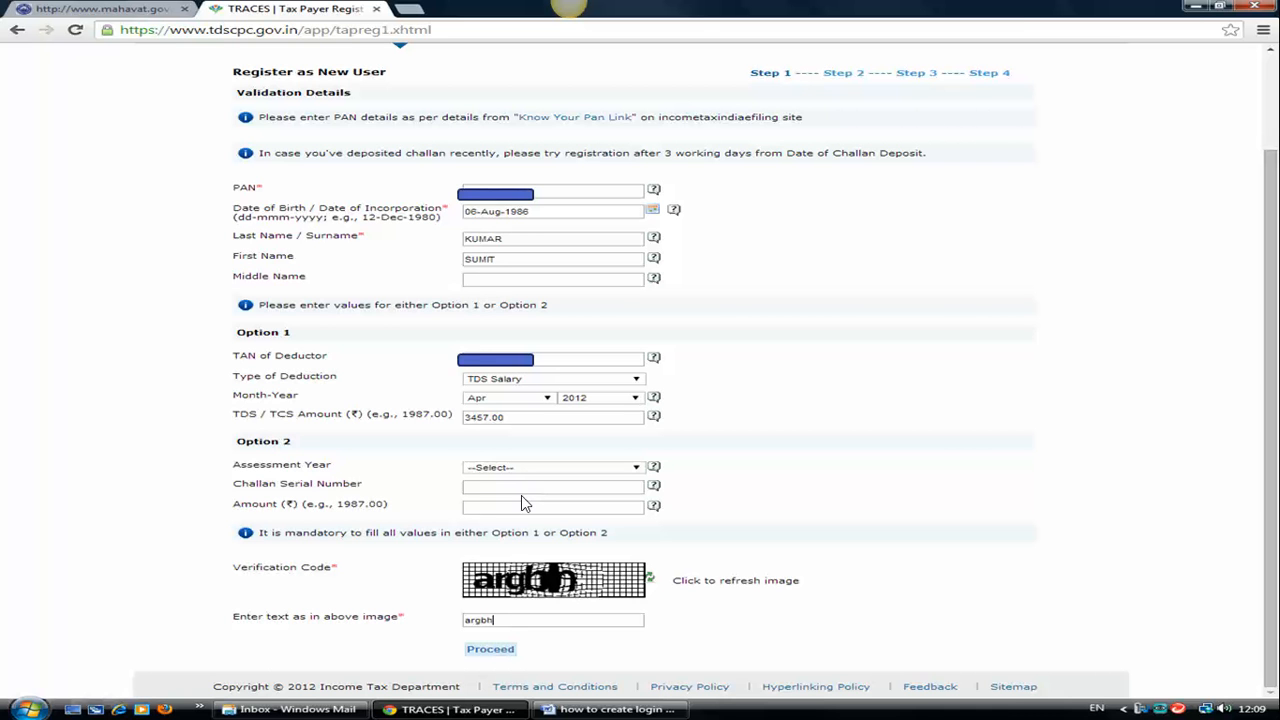
mouse_move(764, 462)
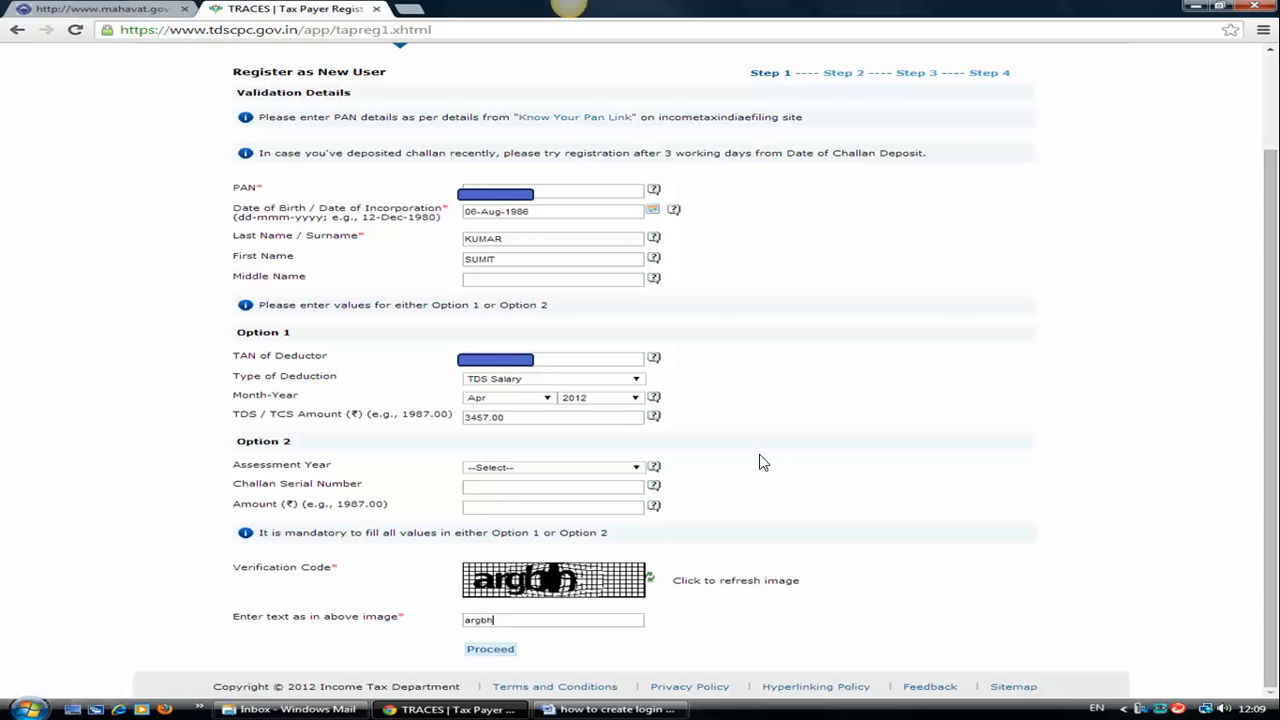
mouse_move(390, 512)
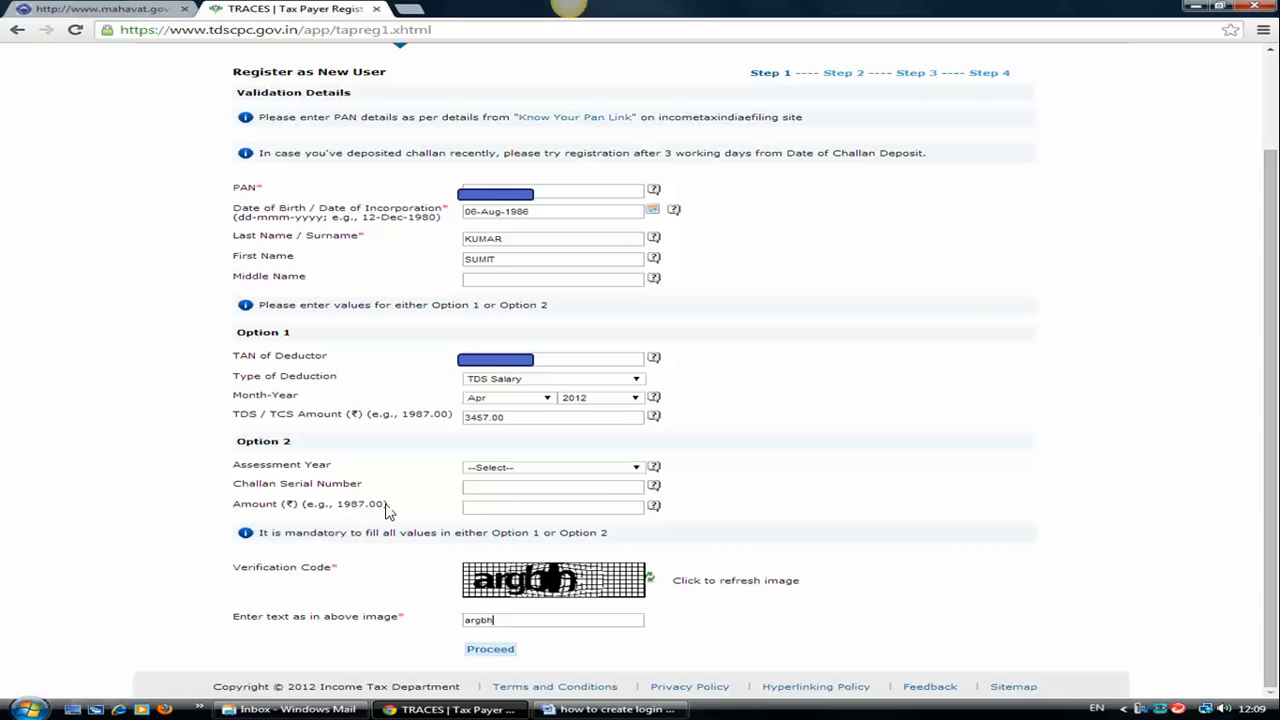
mouse_move(504, 516)
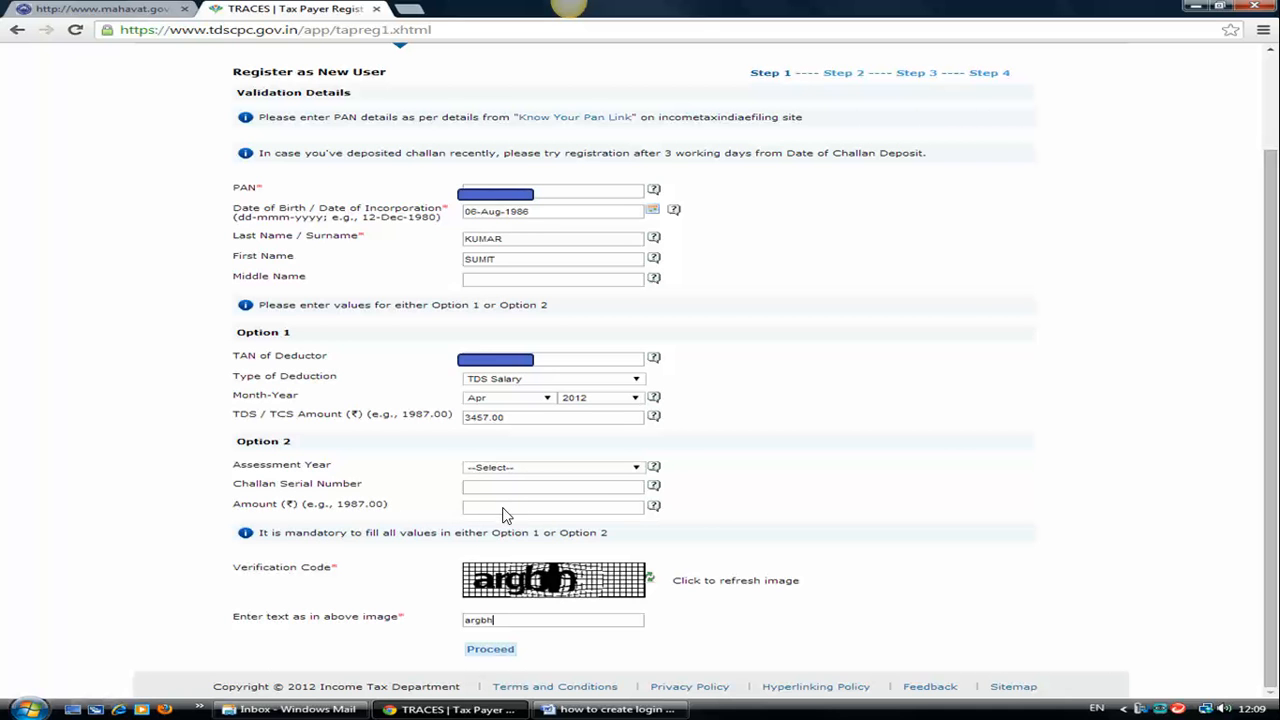
mouse_move(556, 510)
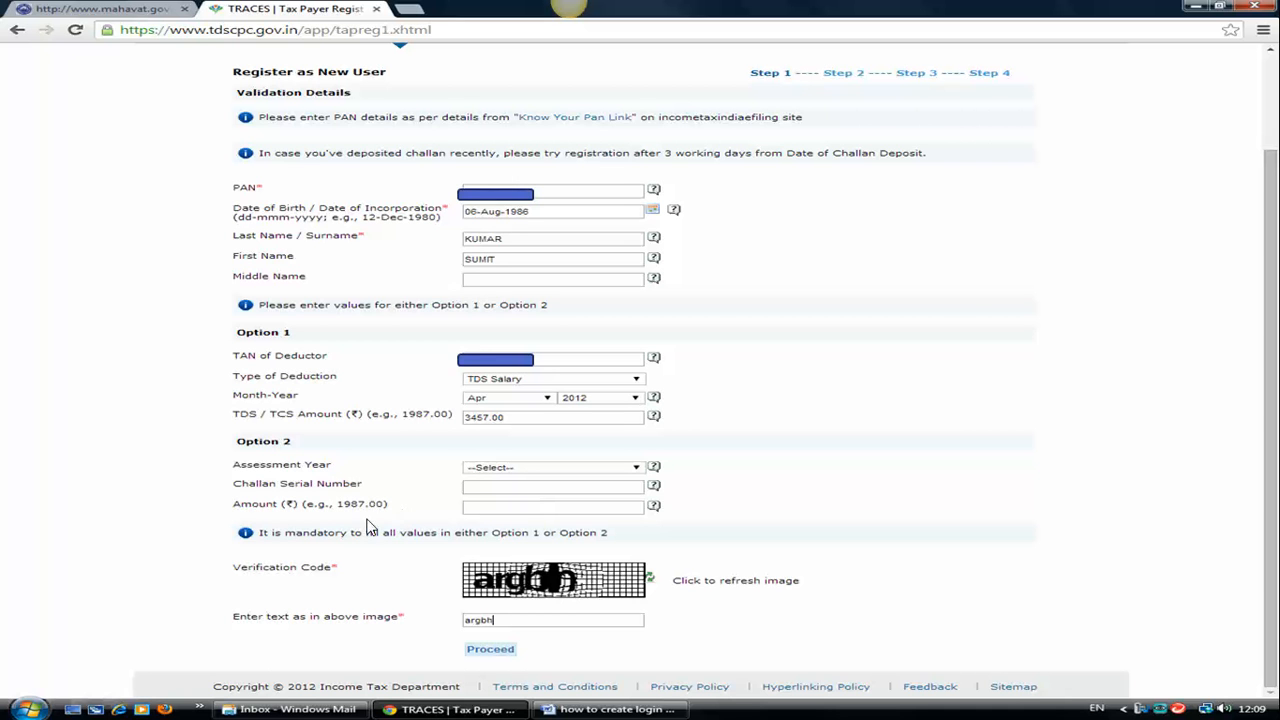
mouse_move(470, 640)
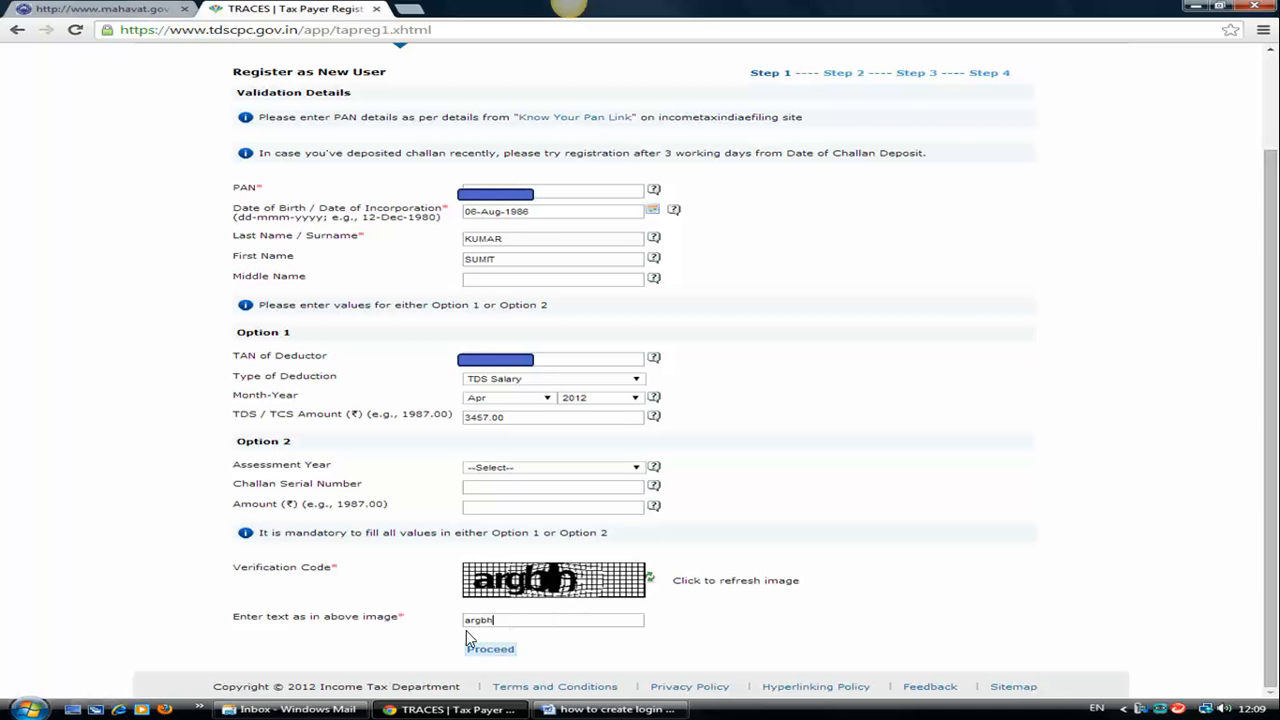
mouse_move(490, 648)
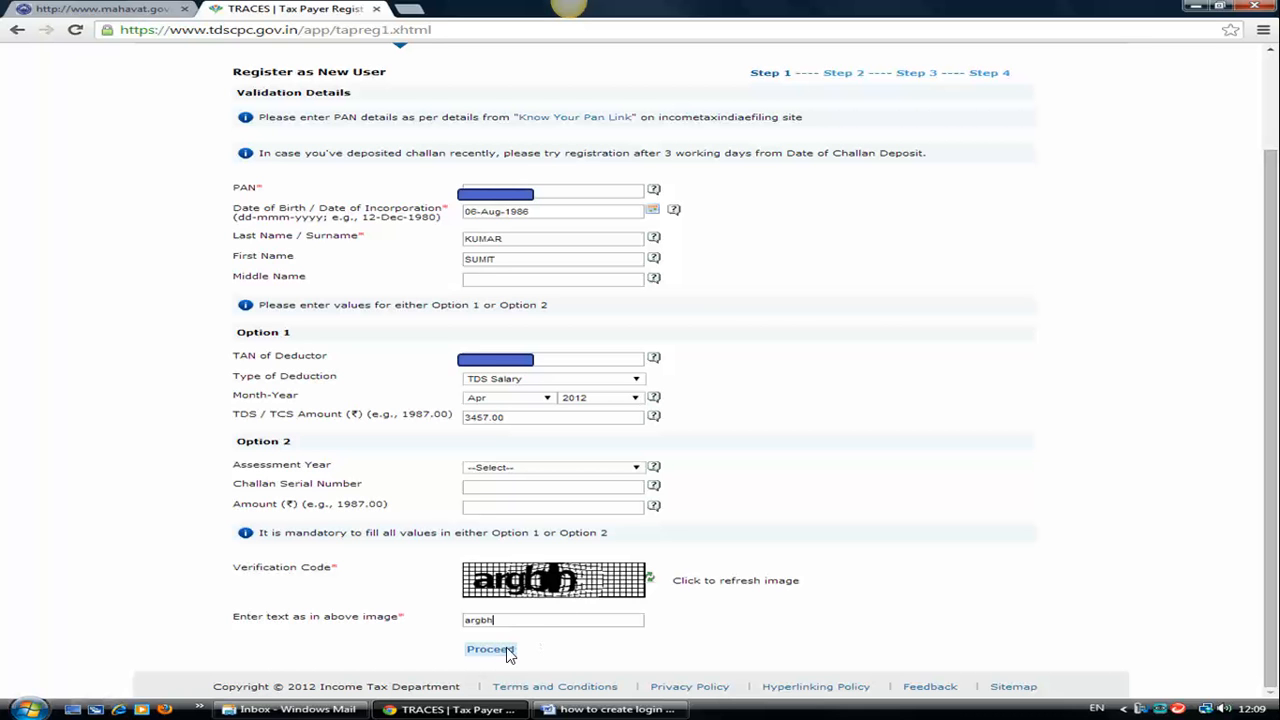
- Proceed from validation details to step 2 showing the Jodhpur address and contacts
click(490, 648)
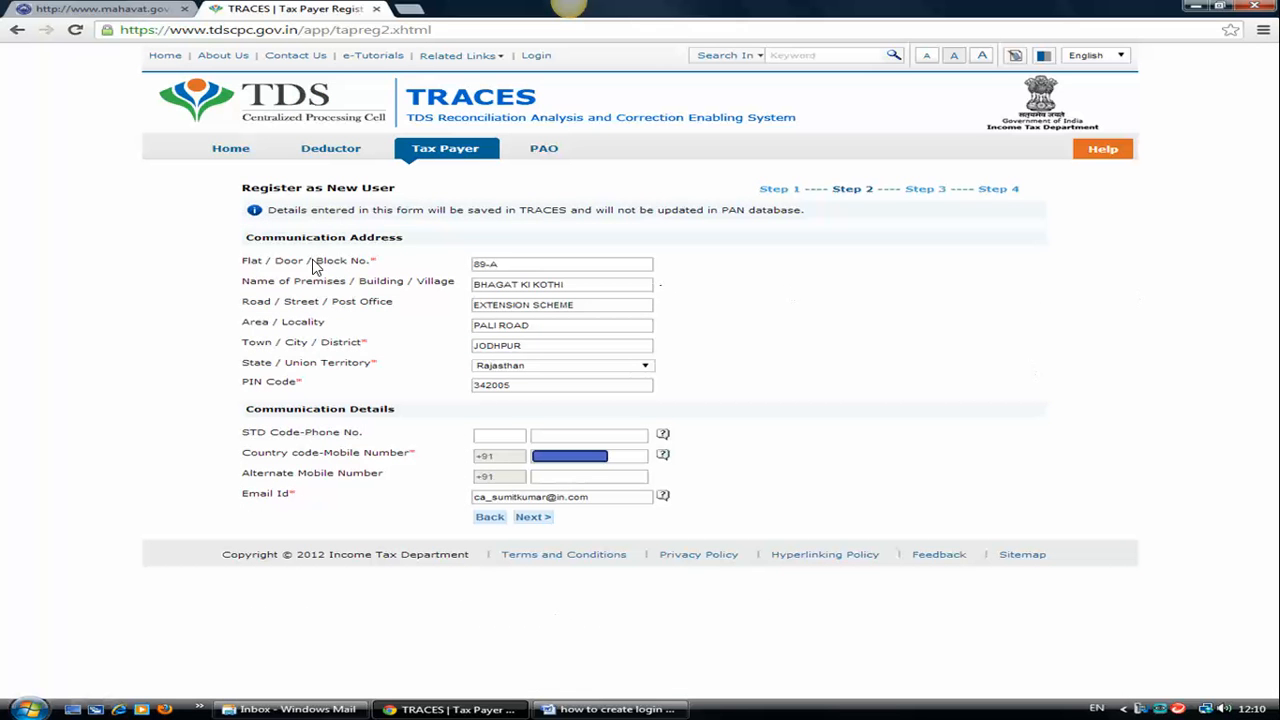
mouse_move(492, 294)
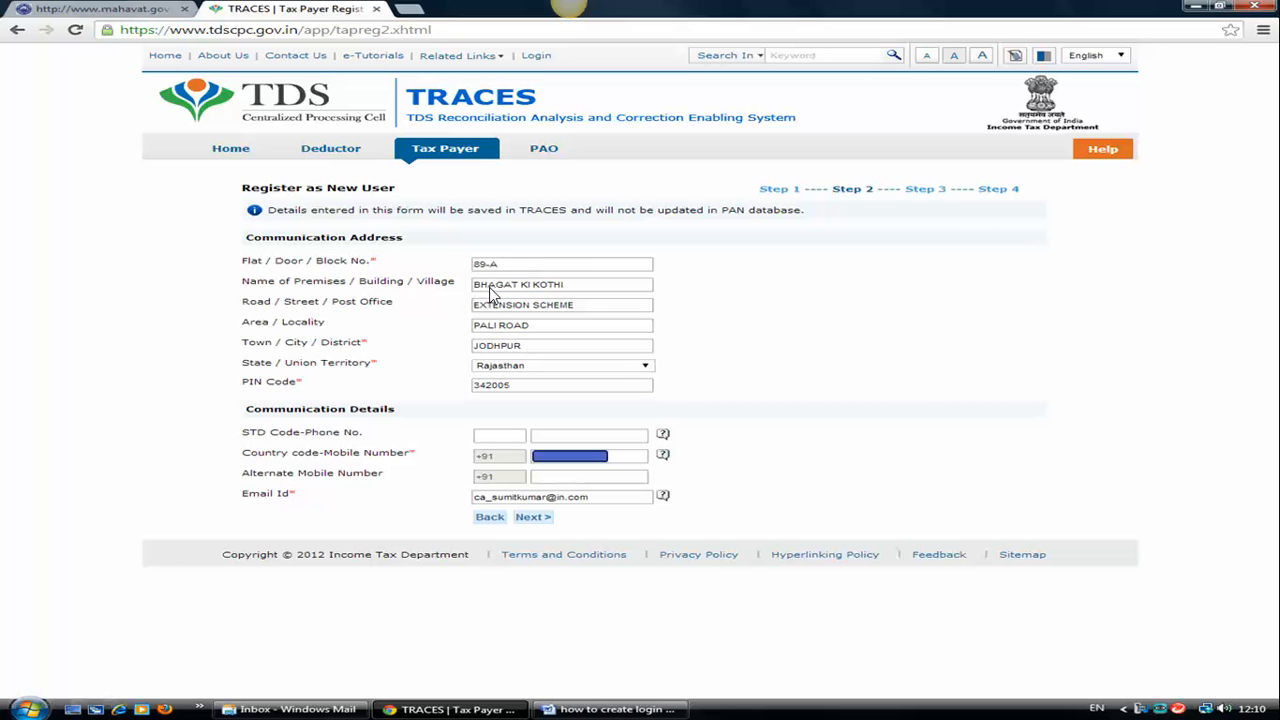
mouse_move(462, 392)
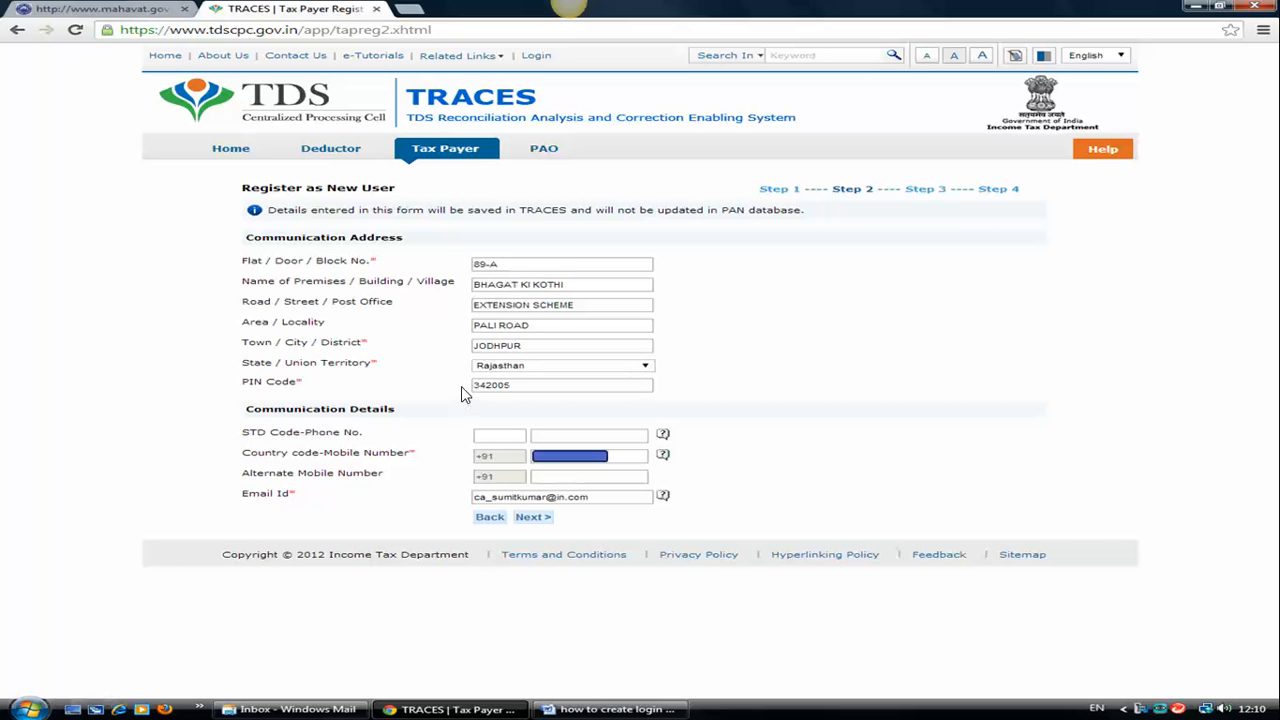
mouse_move(416, 464)
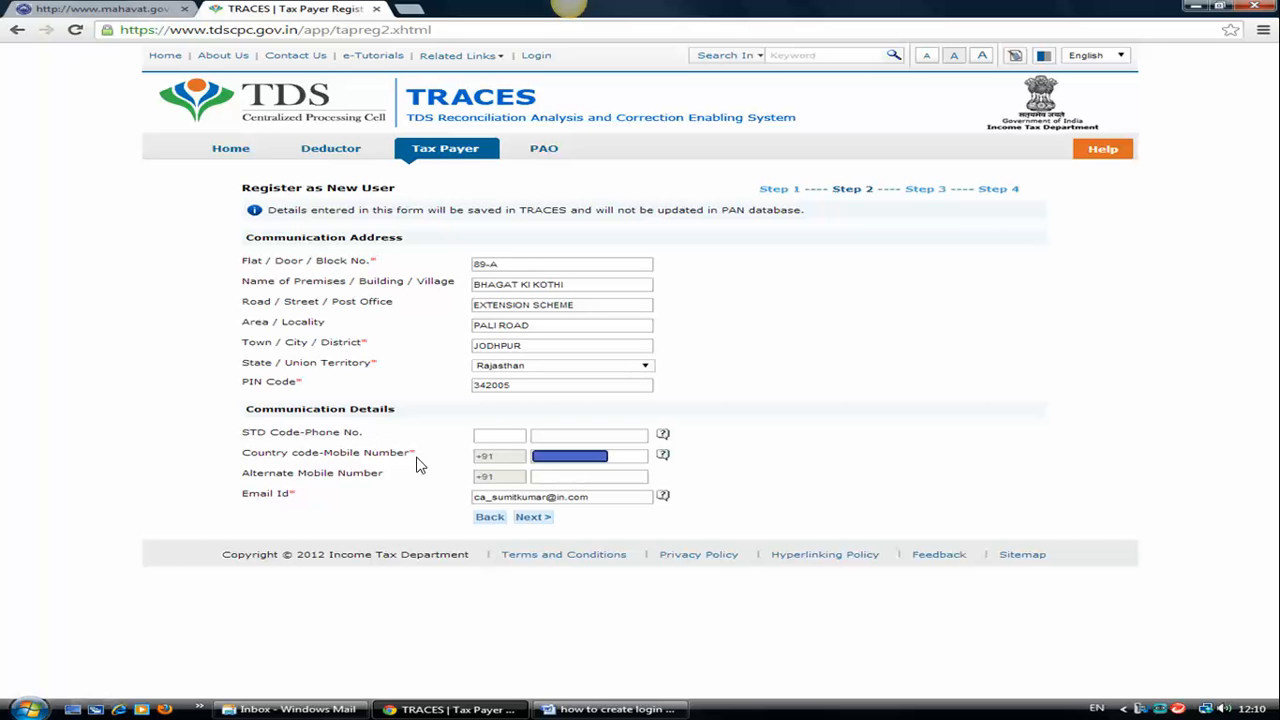
mouse_move(366, 548)
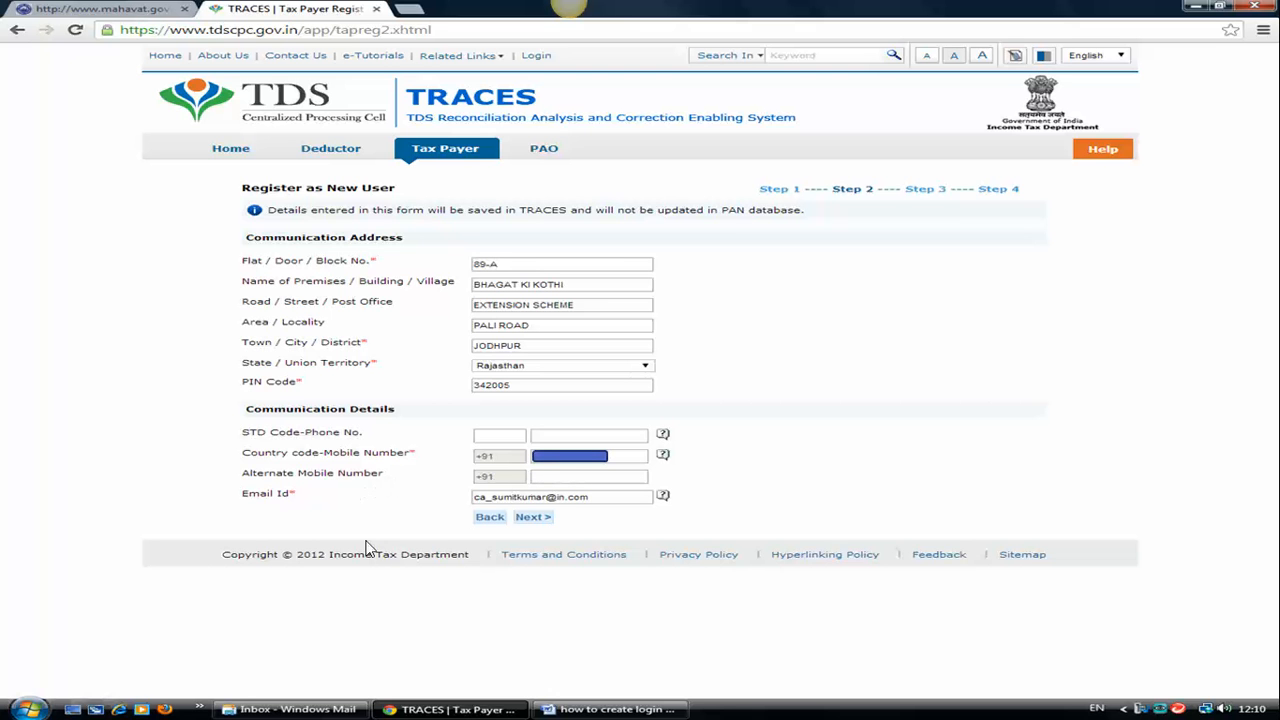
- Move to step 3, enter password, graduation-year security question and answer, and submit Create Account
click(532, 516)
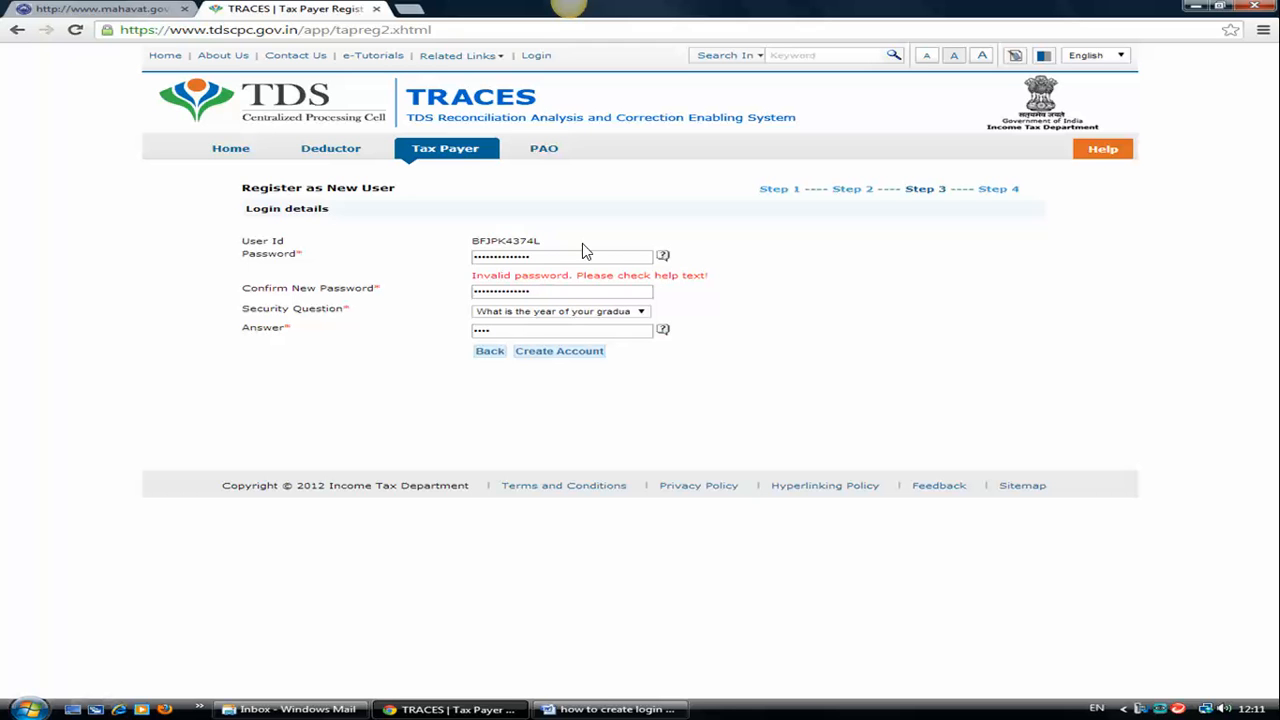
mouse_move(668, 270)
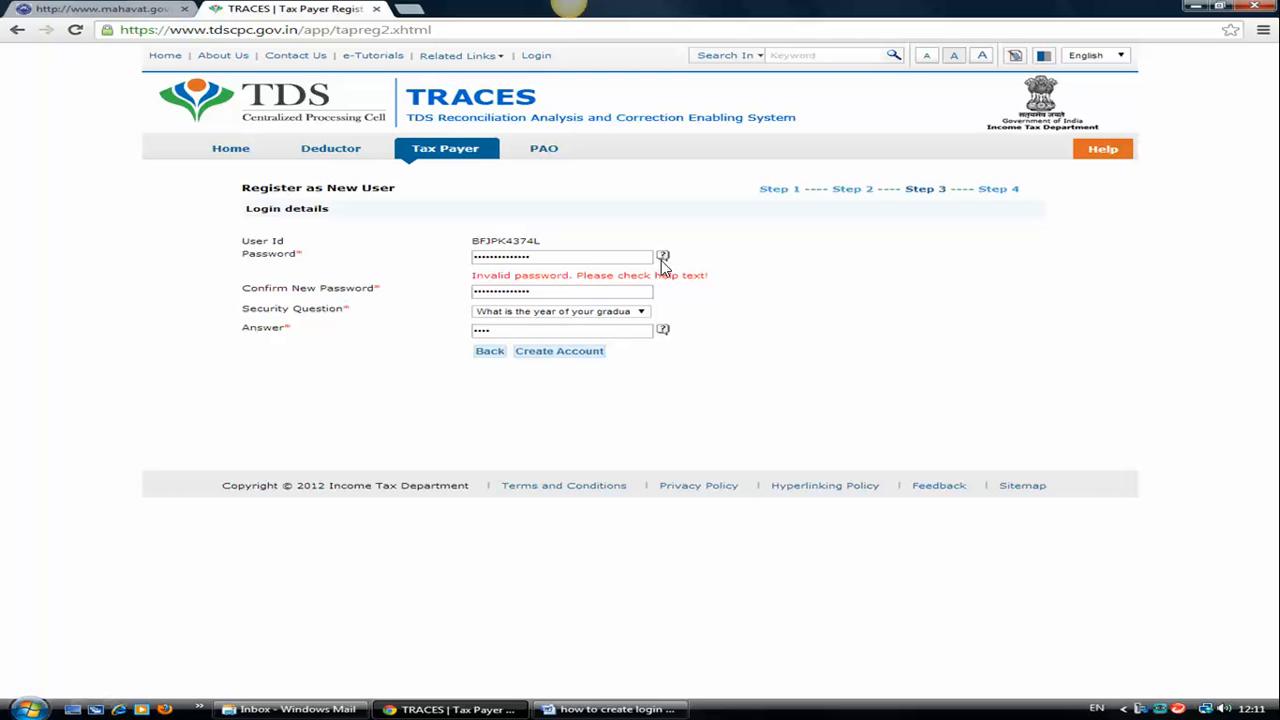
mouse_move(668, 262)
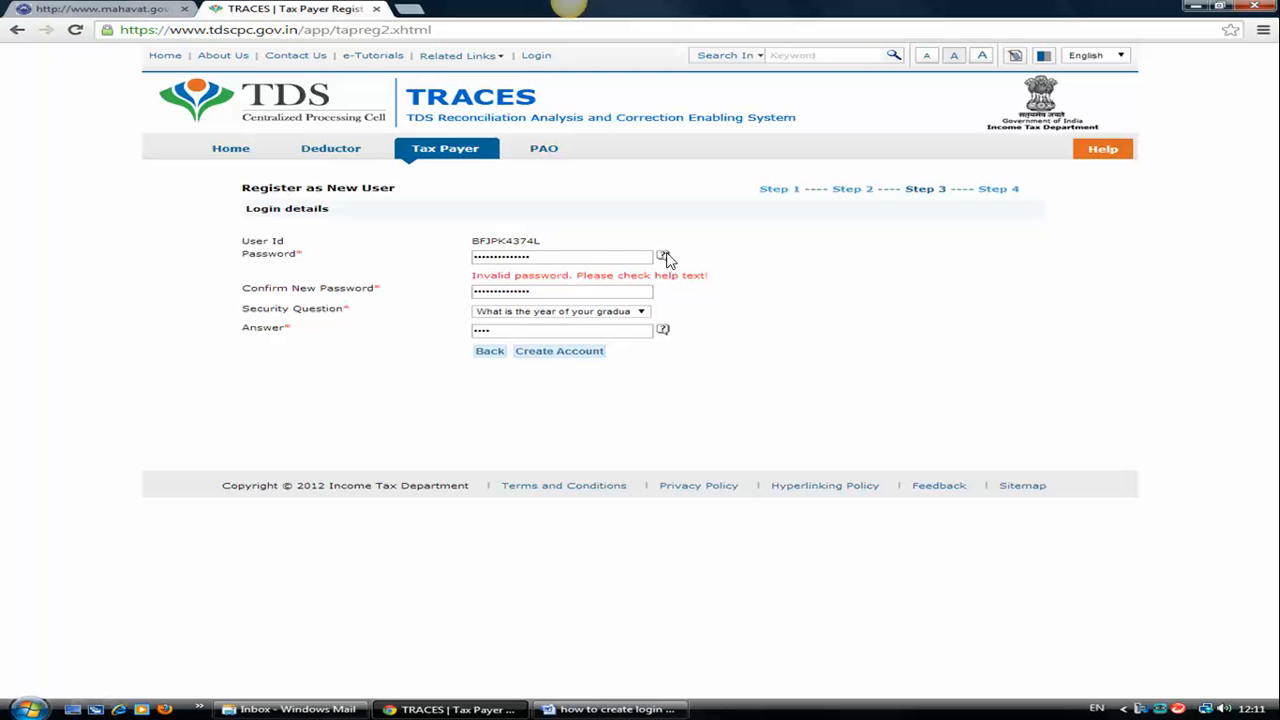
mouse_move(668, 262)
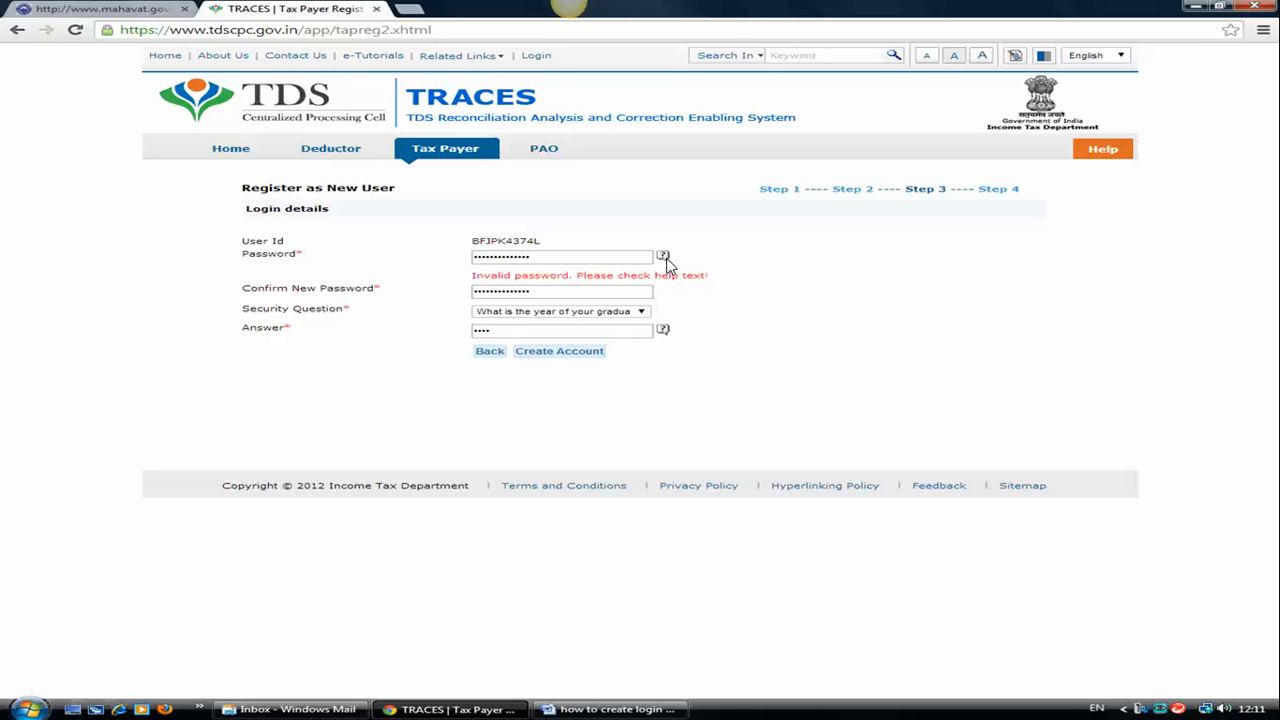
mouse_move(668, 270)
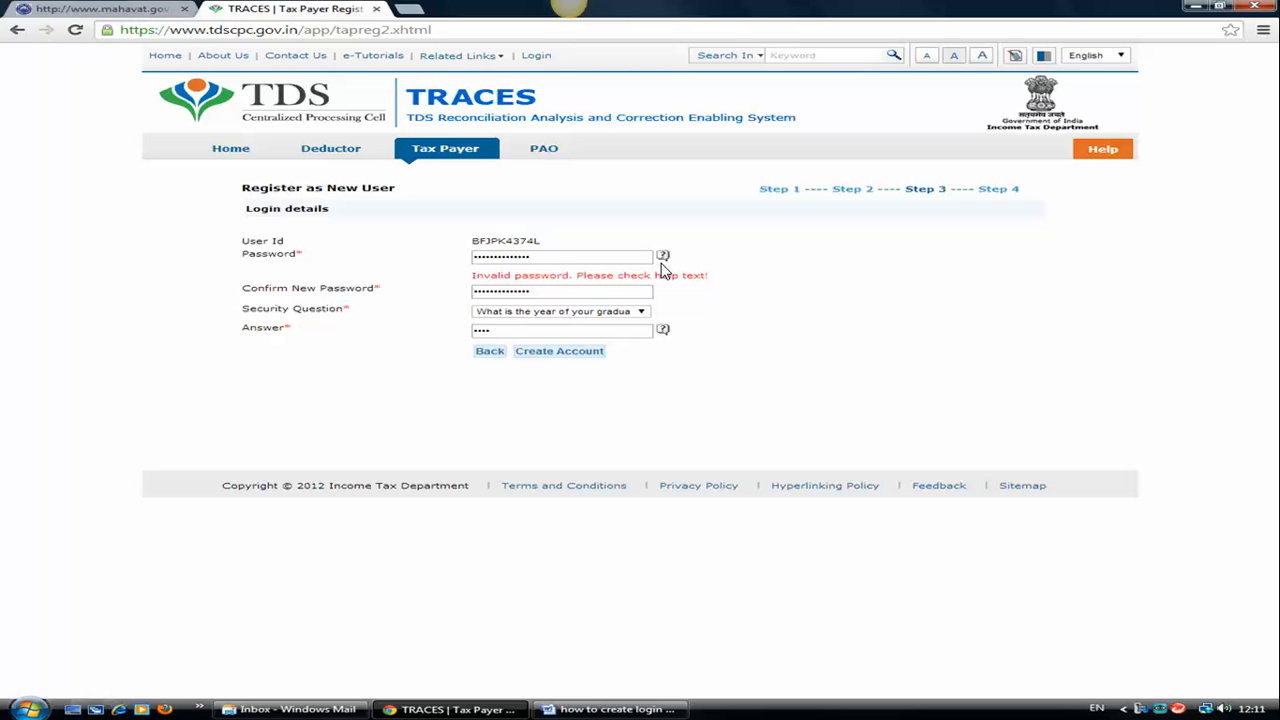
mouse_move(660, 272)
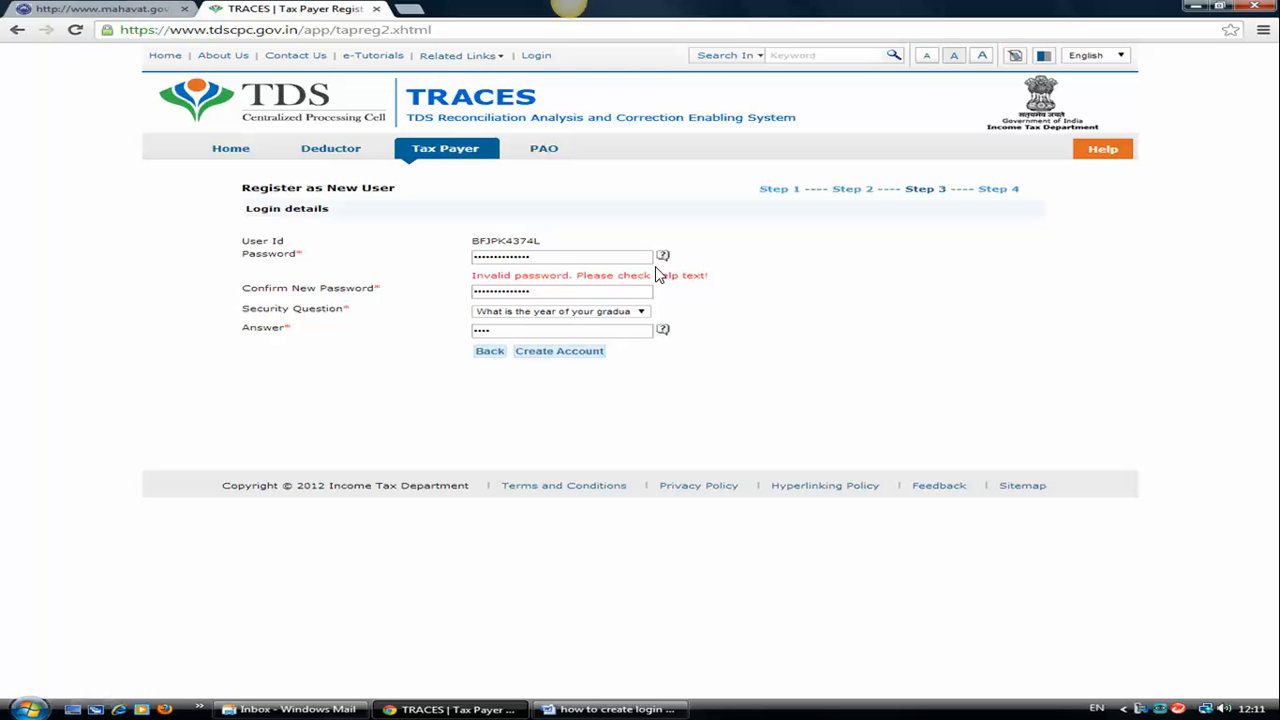
mouse_move(652, 280)
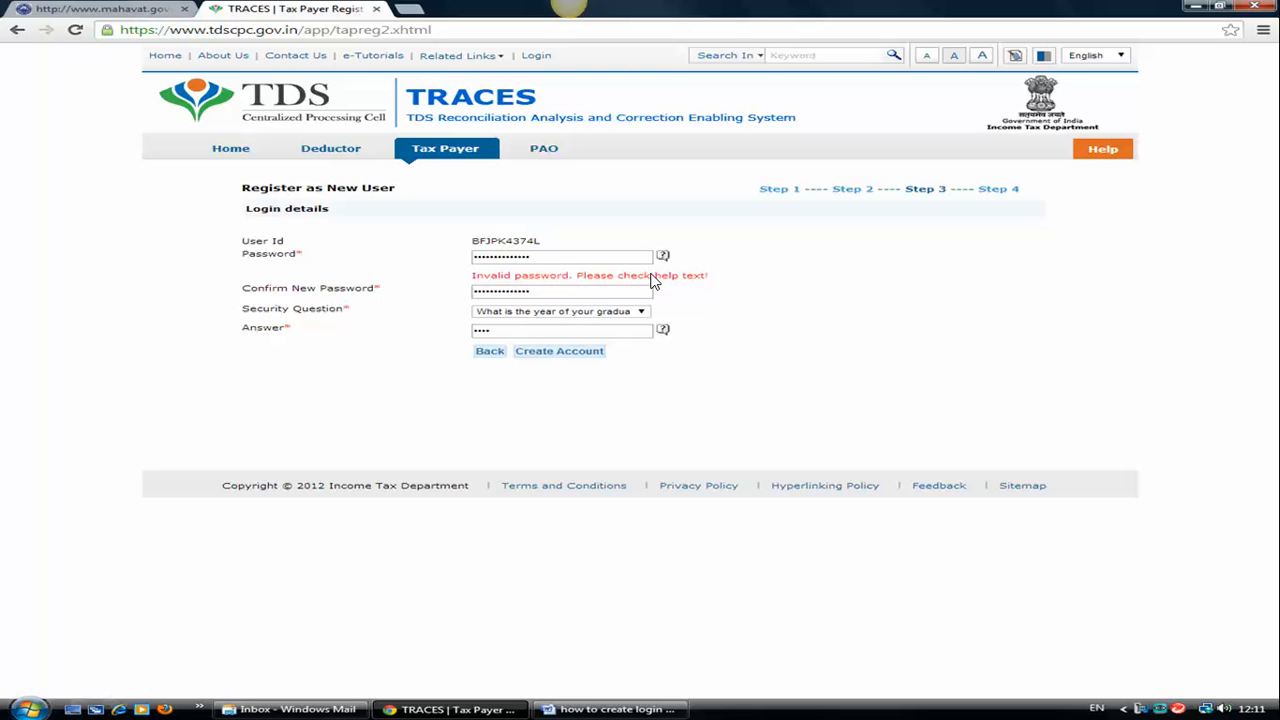
mouse_move(652, 276)
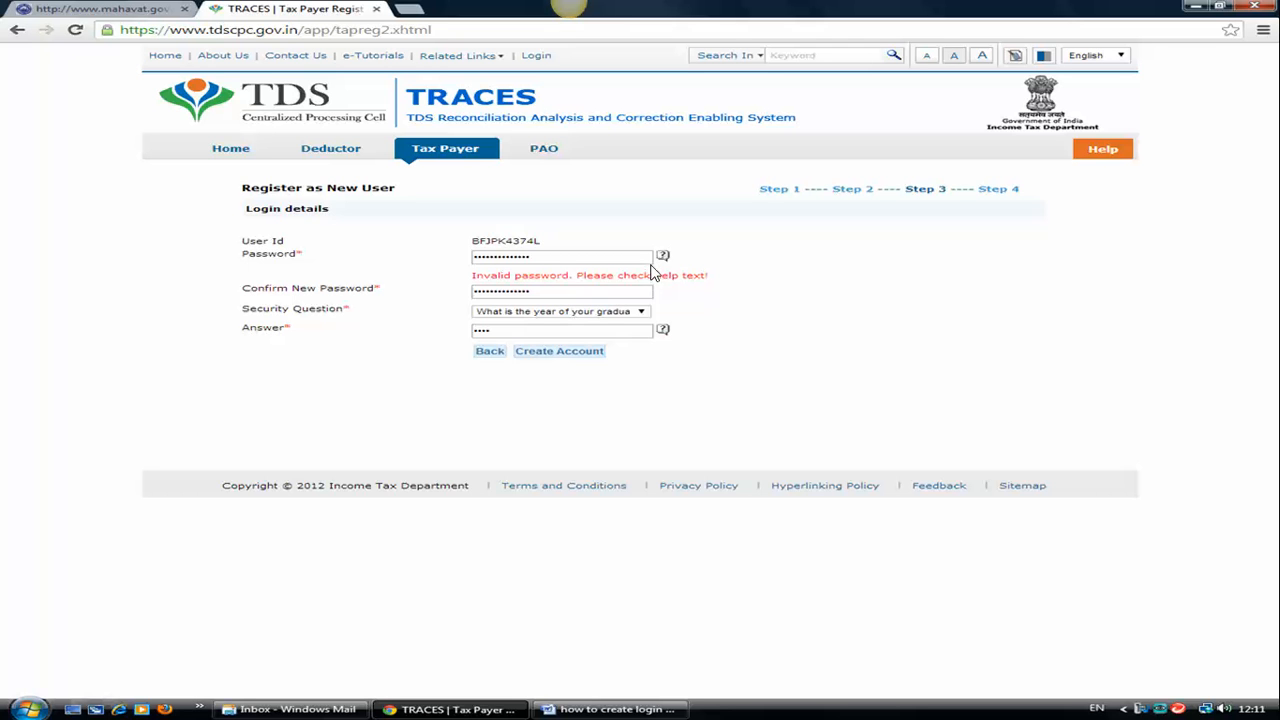
mouse_move(616, 312)
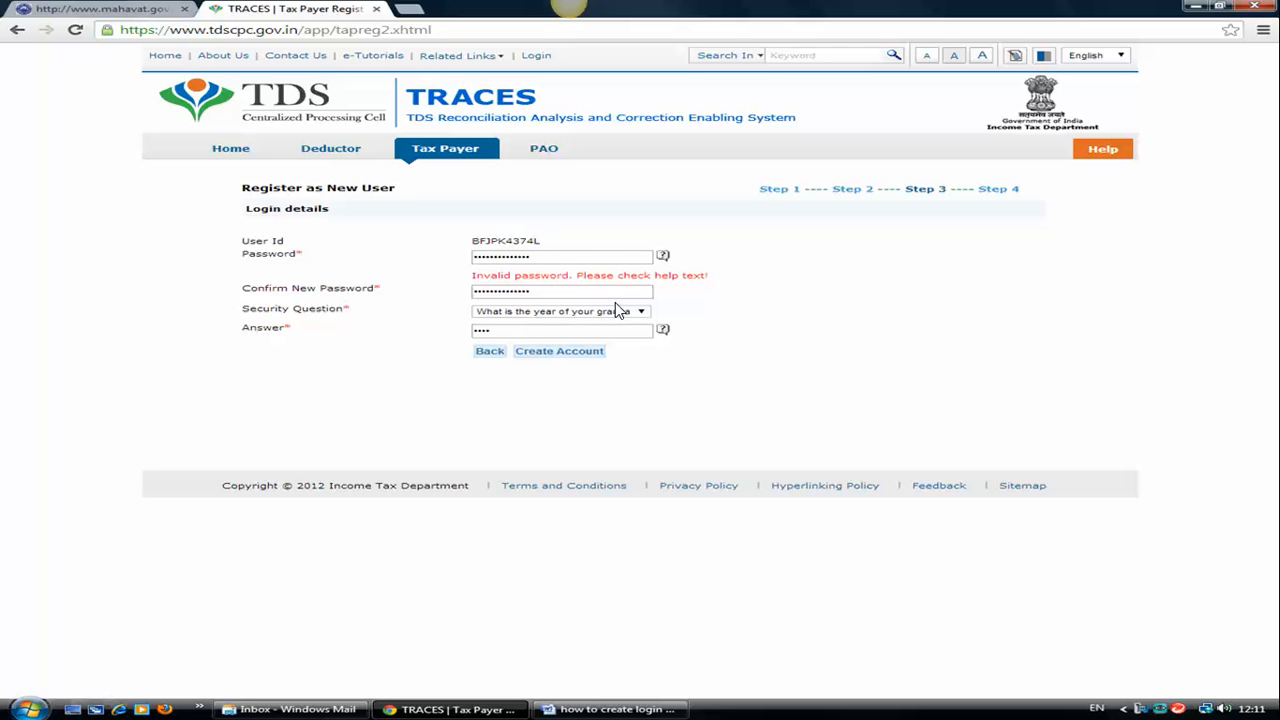
mouse_move(704, 276)
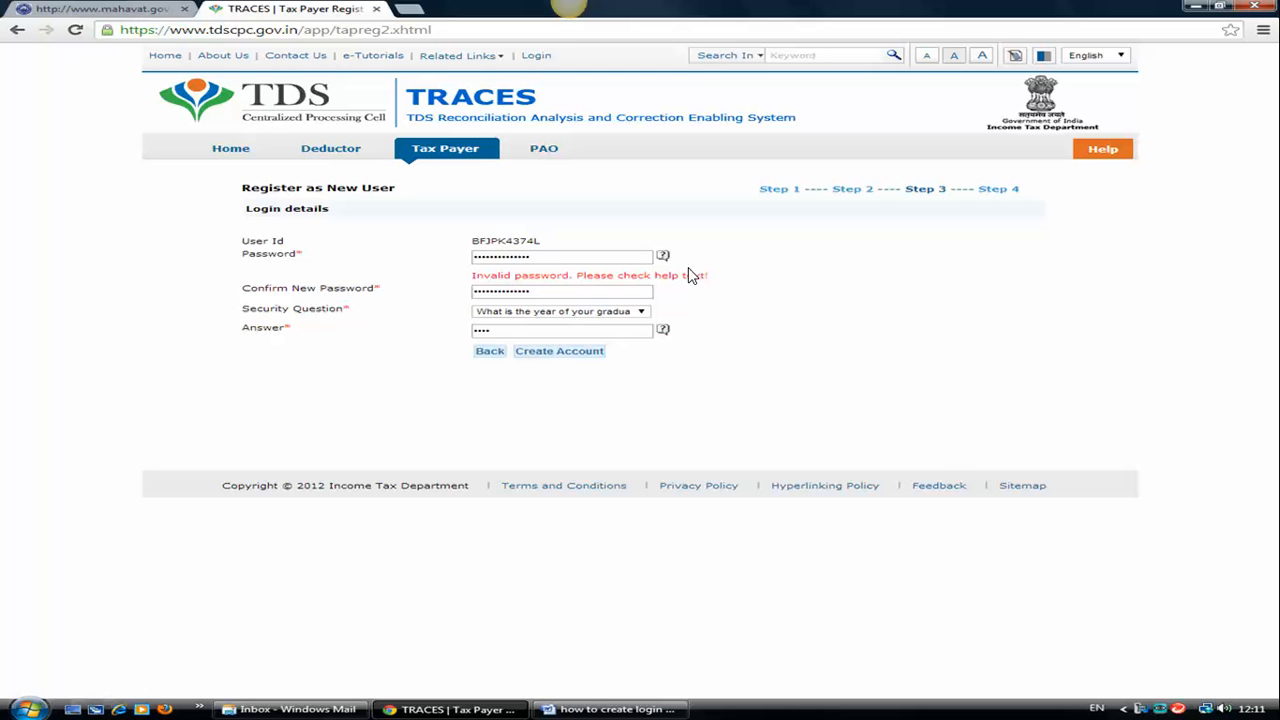
mouse_move(388, 332)
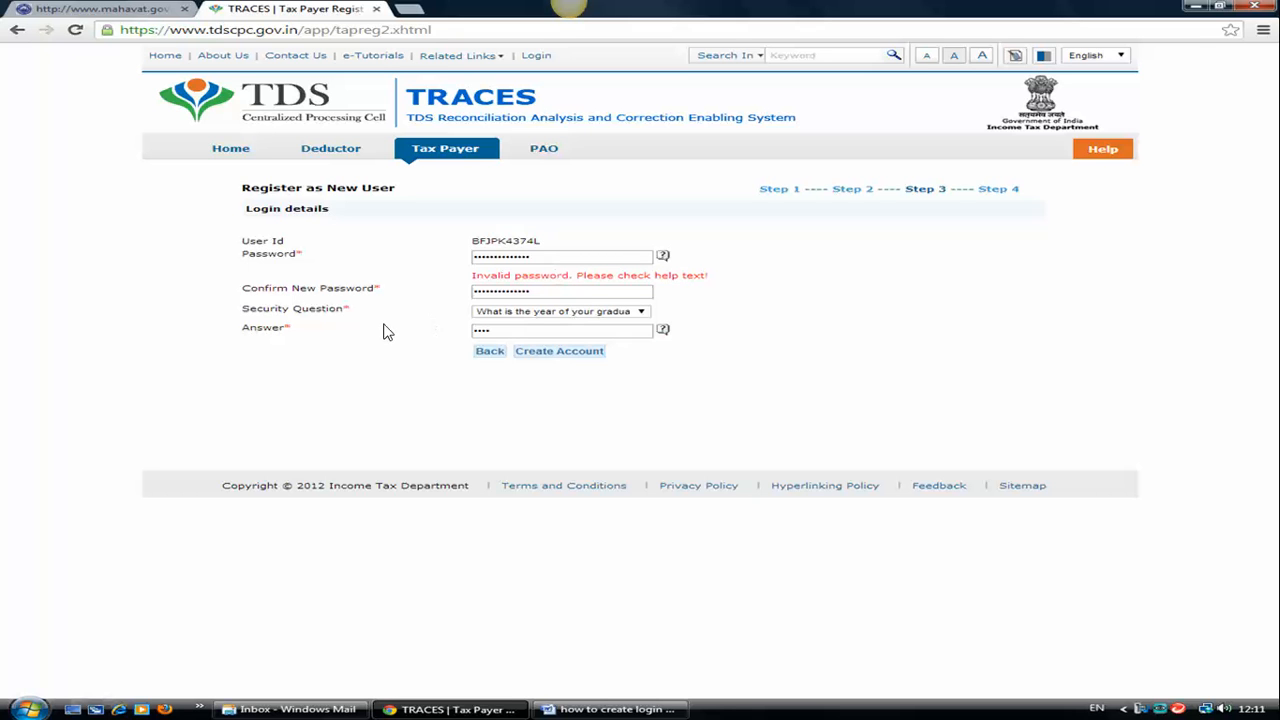
mouse_move(660, 268)
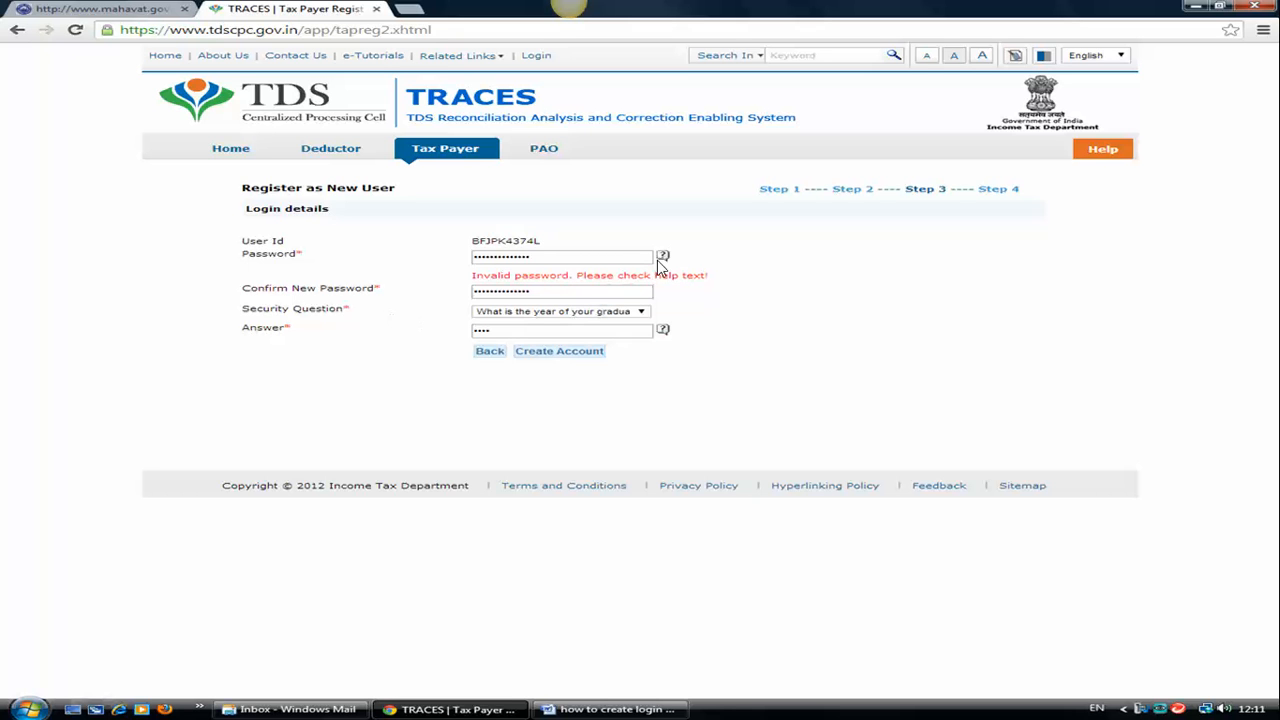
mouse_move(664, 272)
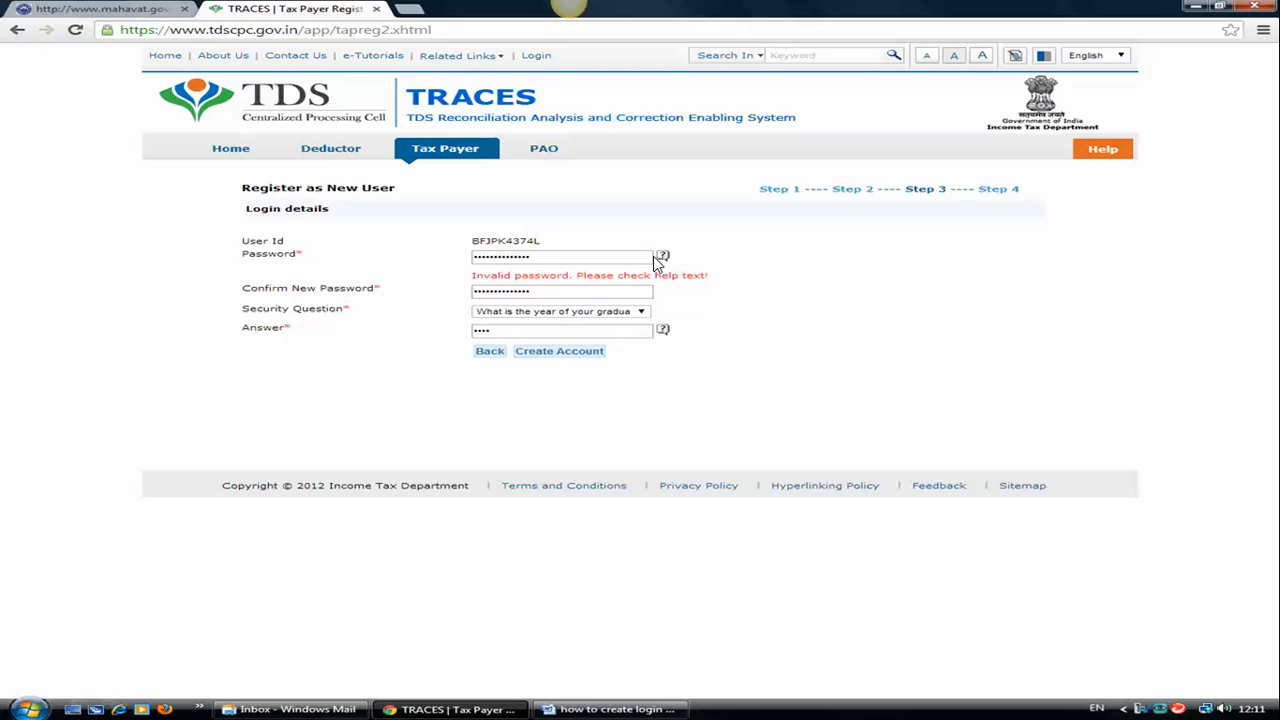
mouse_move(668, 244)
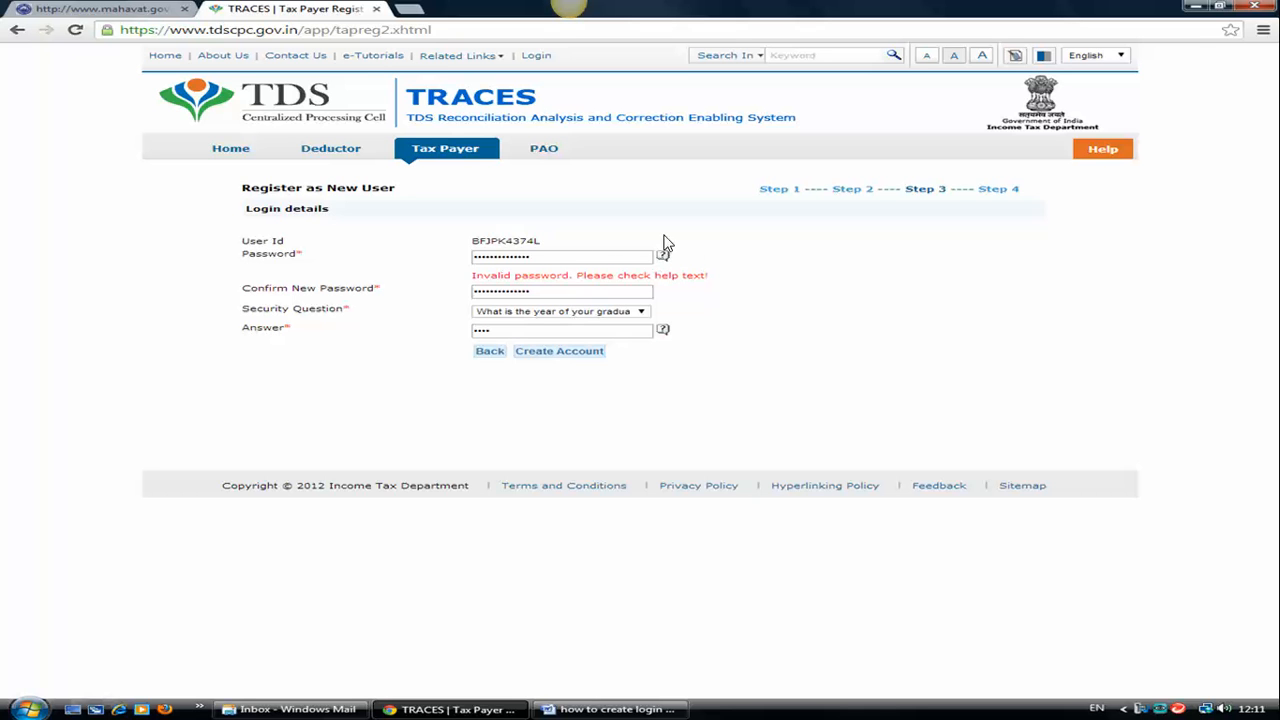
mouse_move(678, 268)
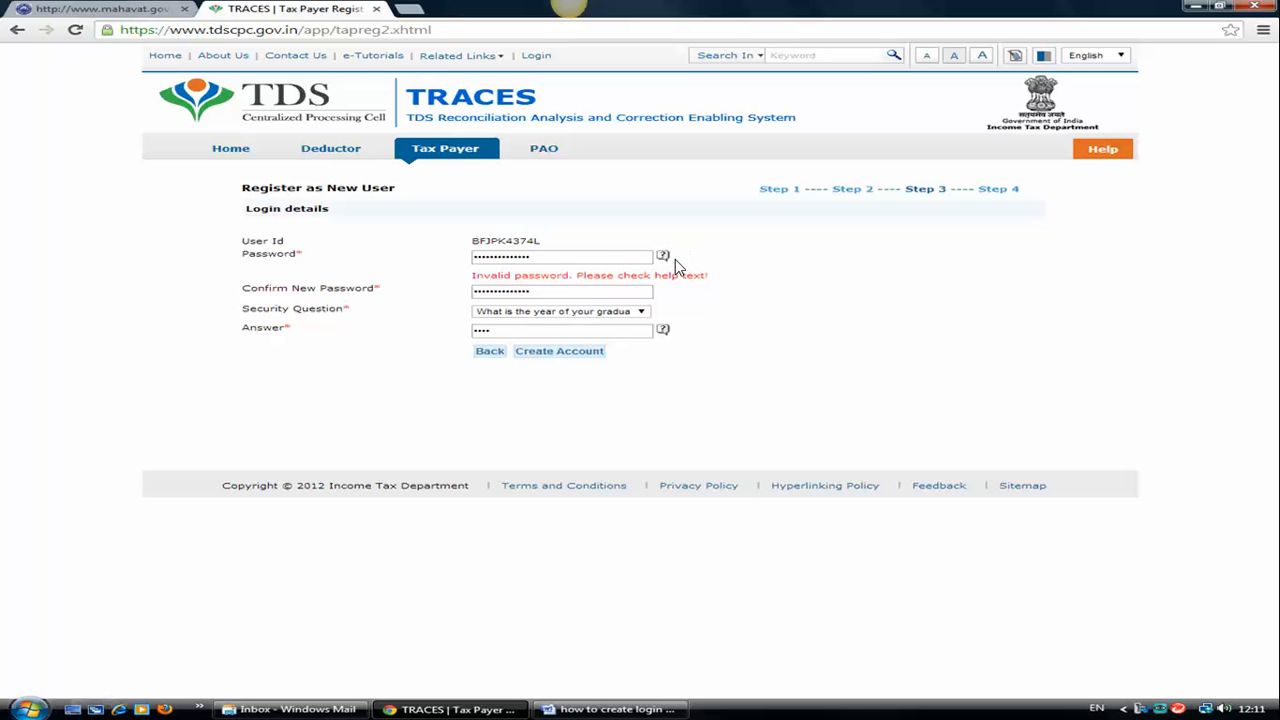
mouse_move(658, 282)
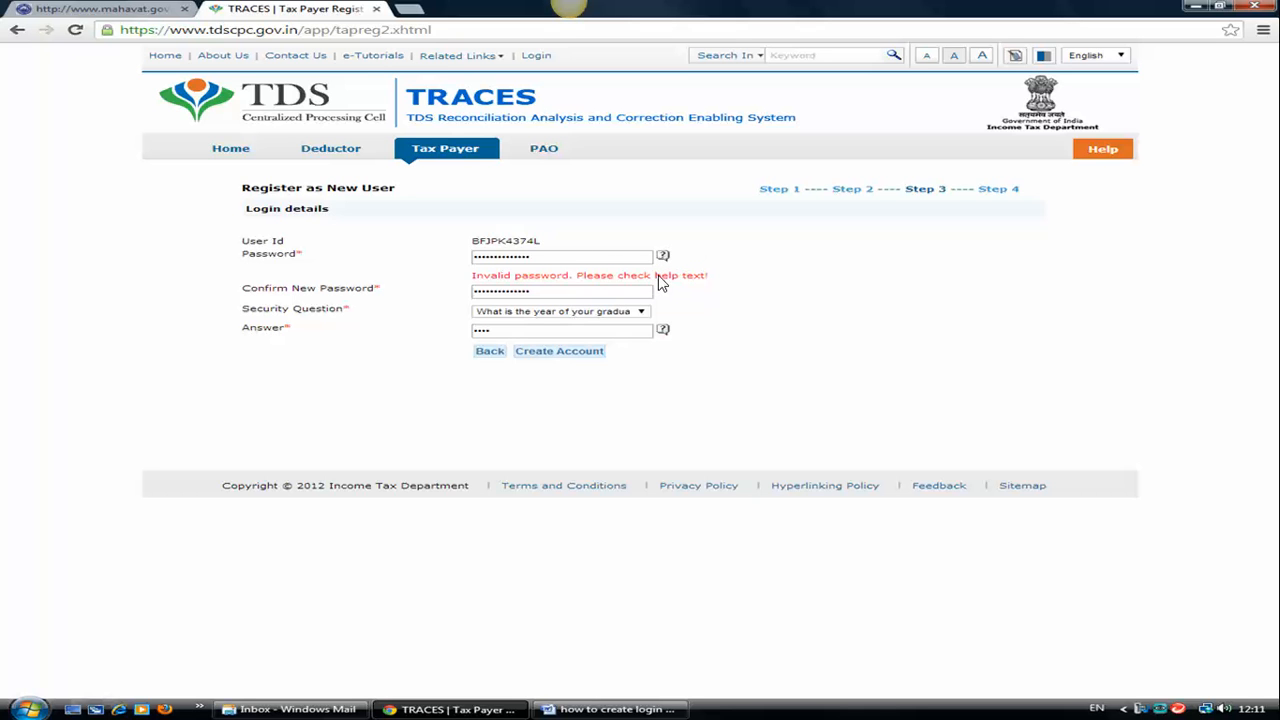
mouse_move(656, 284)
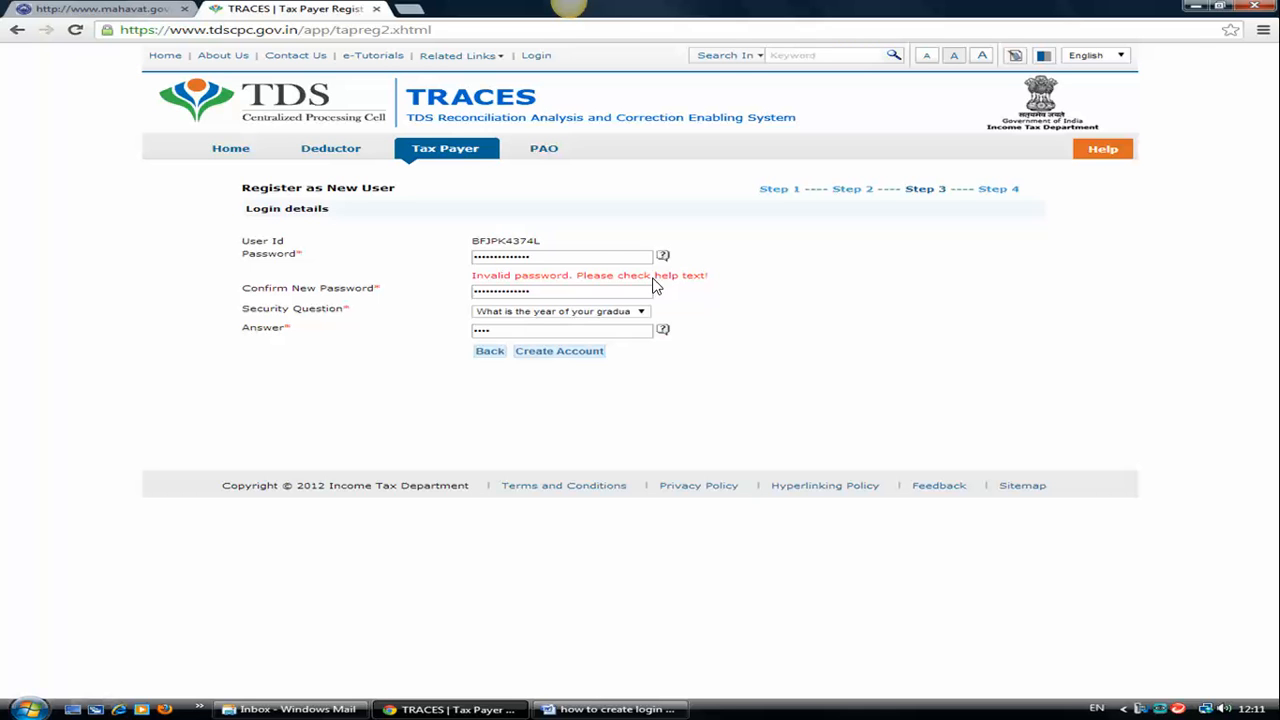
mouse_move(648, 290)
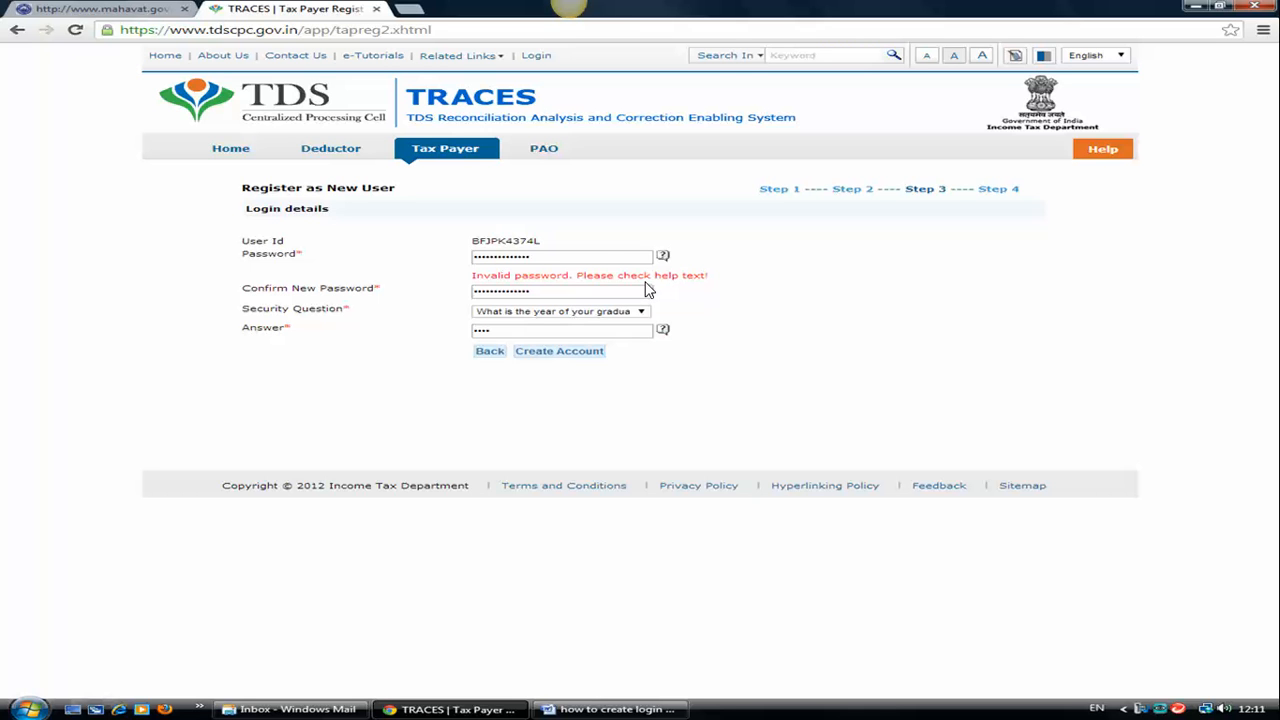
mouse_move(598, 286)
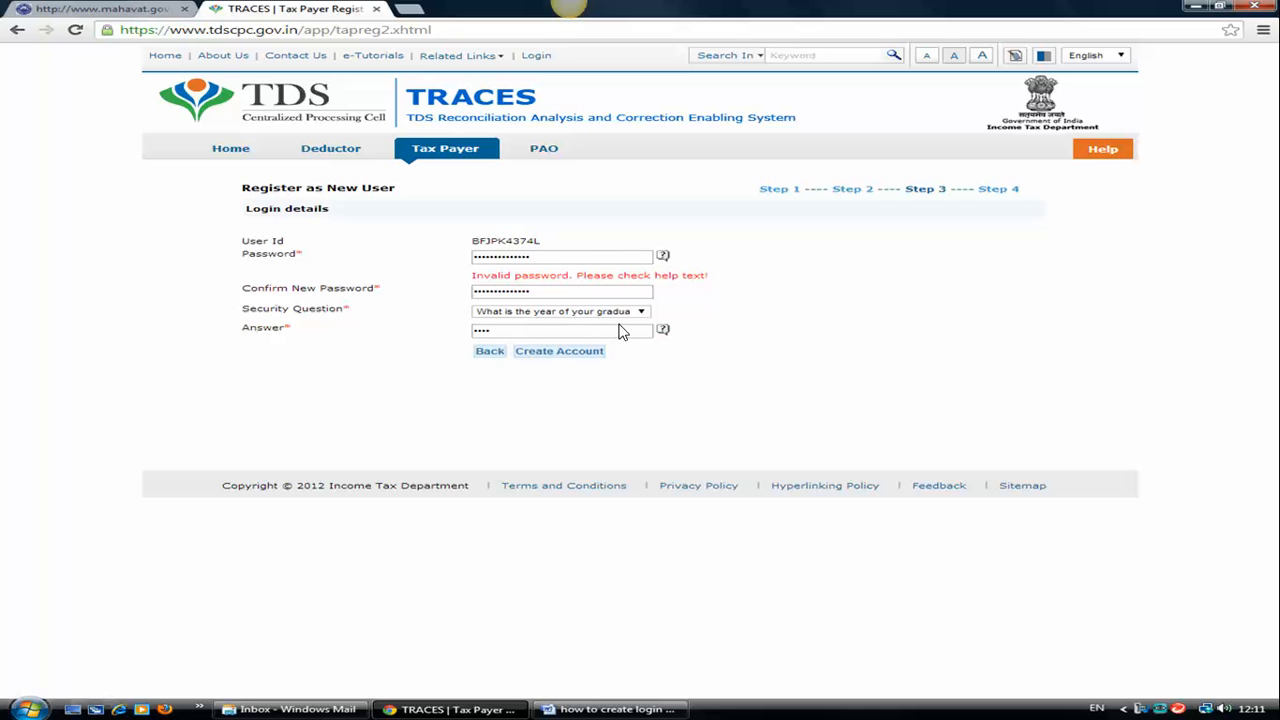
mouse_move(452, 344)
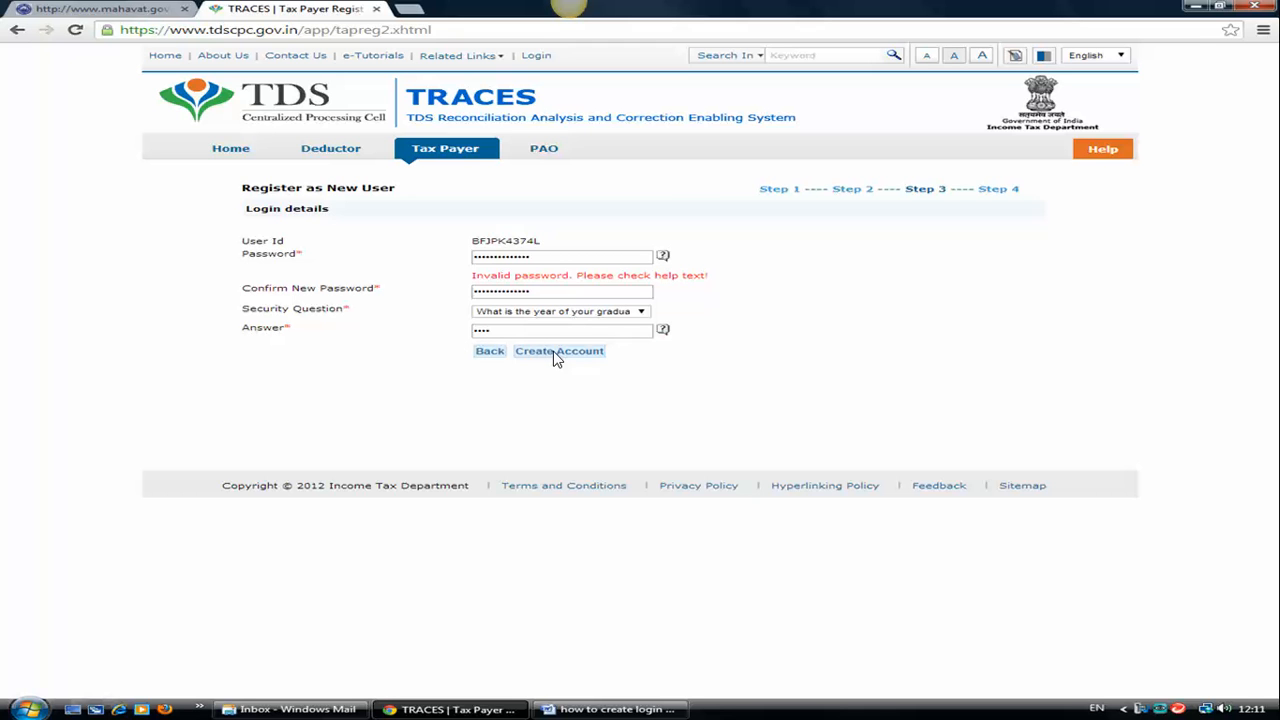
click(560, 352)
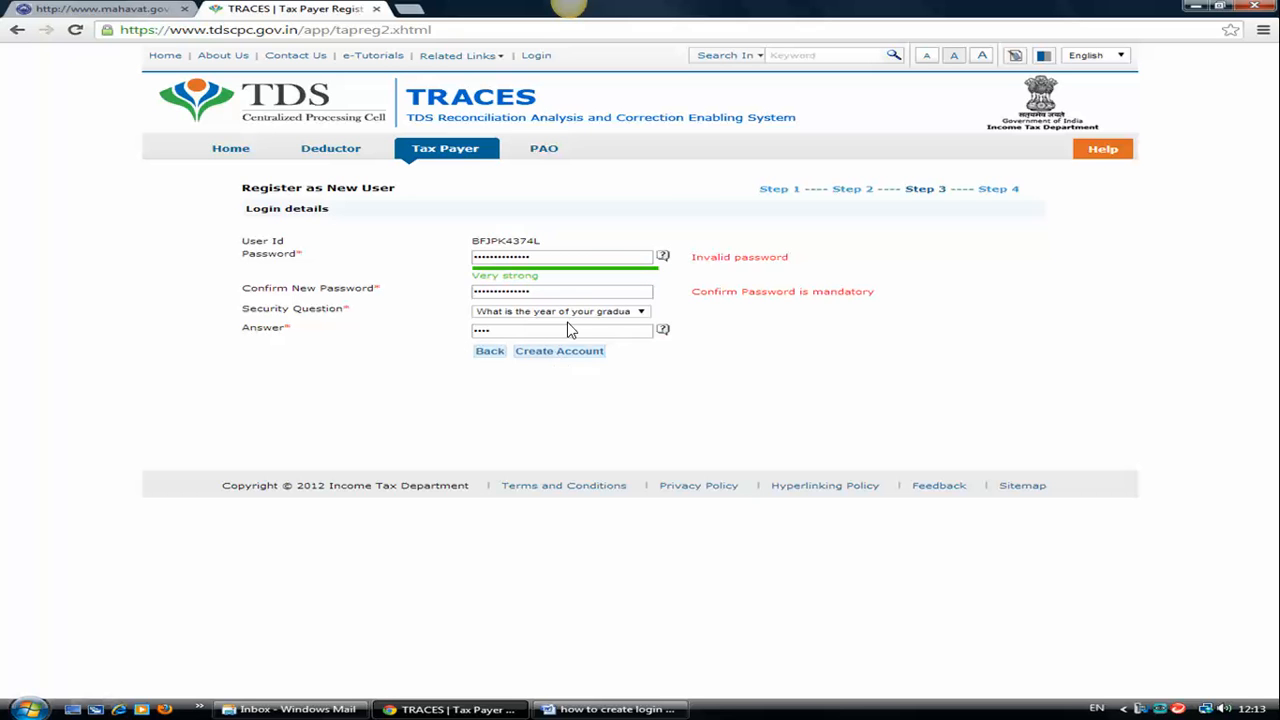
mouse_move(564, 360)
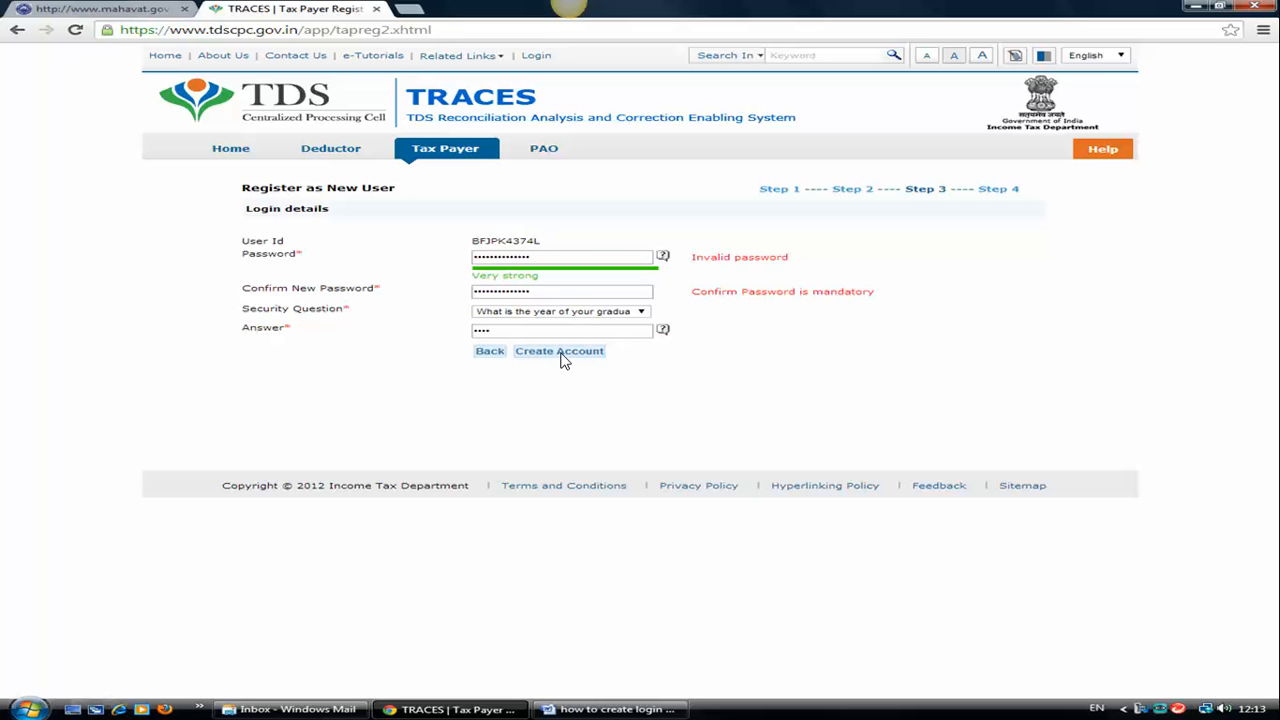
click(560, 352)
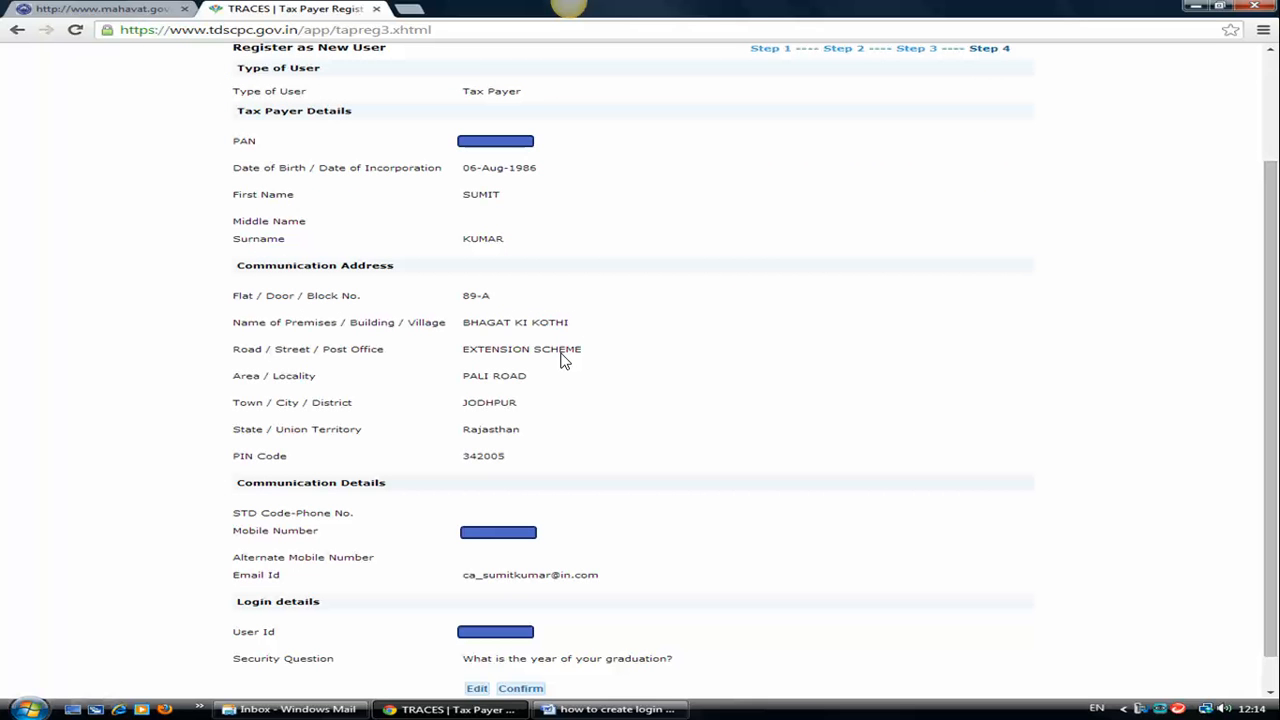
mouse_move(292, 144)
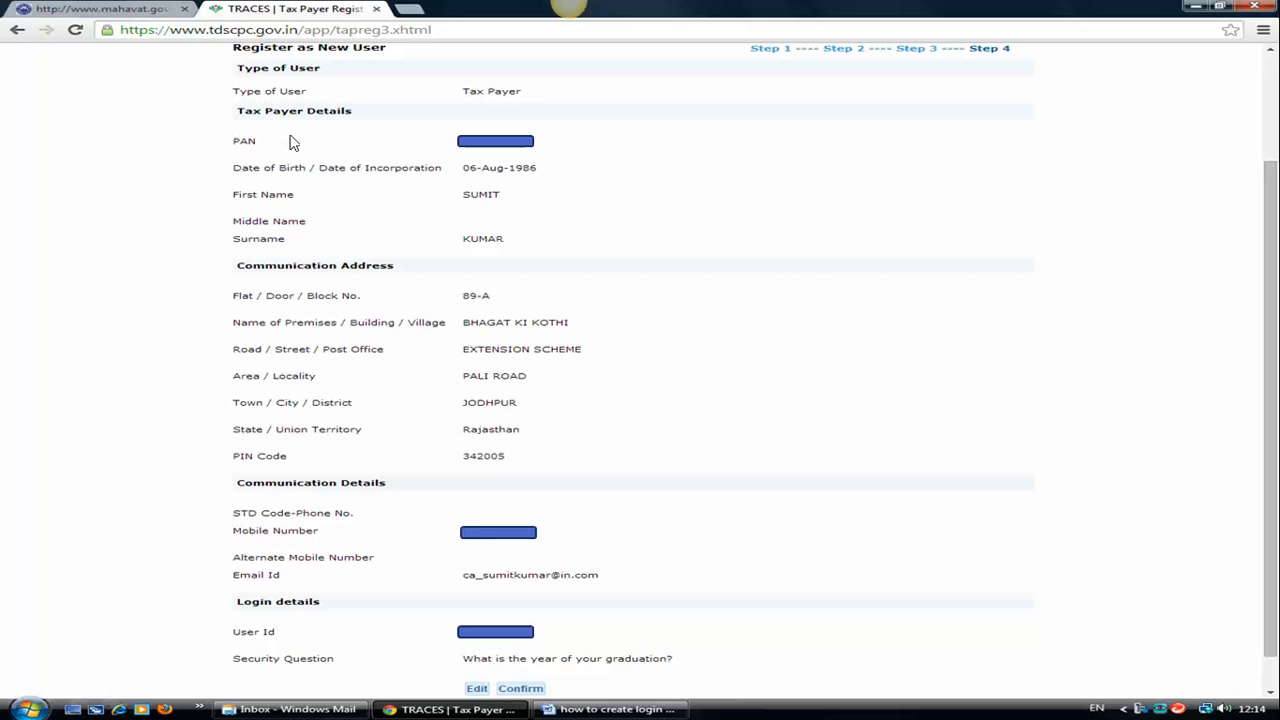
mouse_move(424, 248)
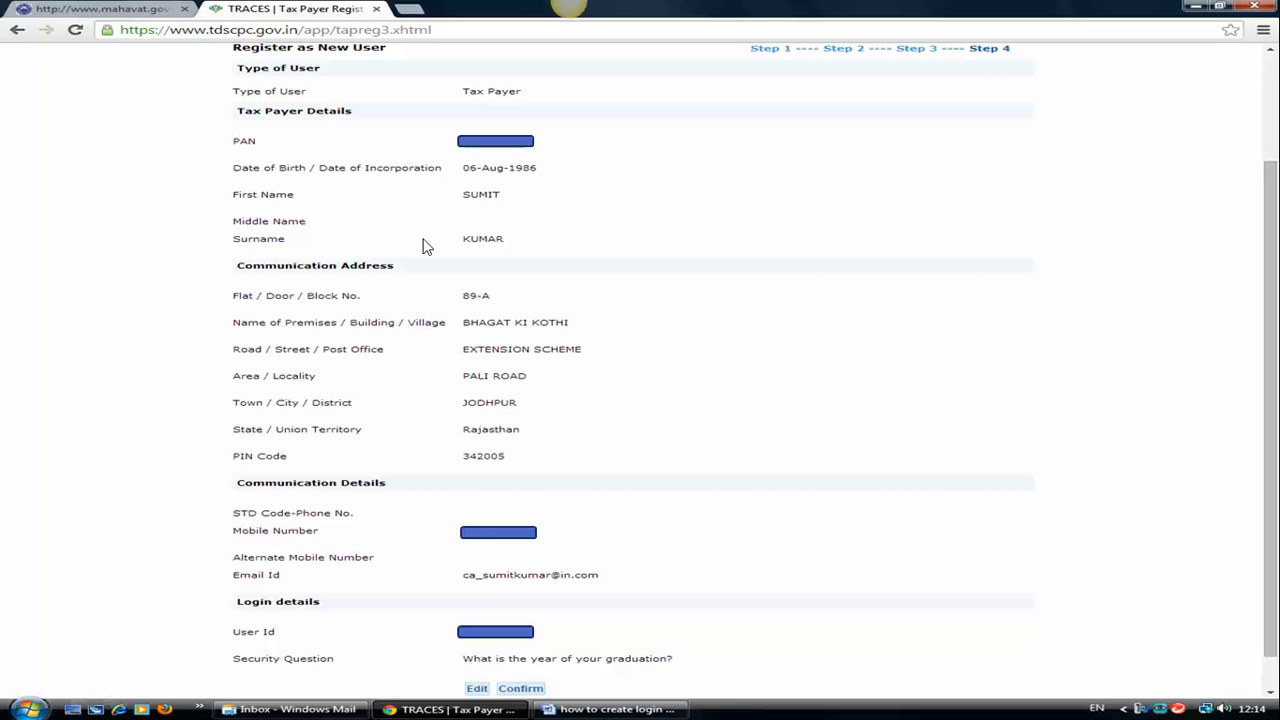
mouse_move(268, 222)
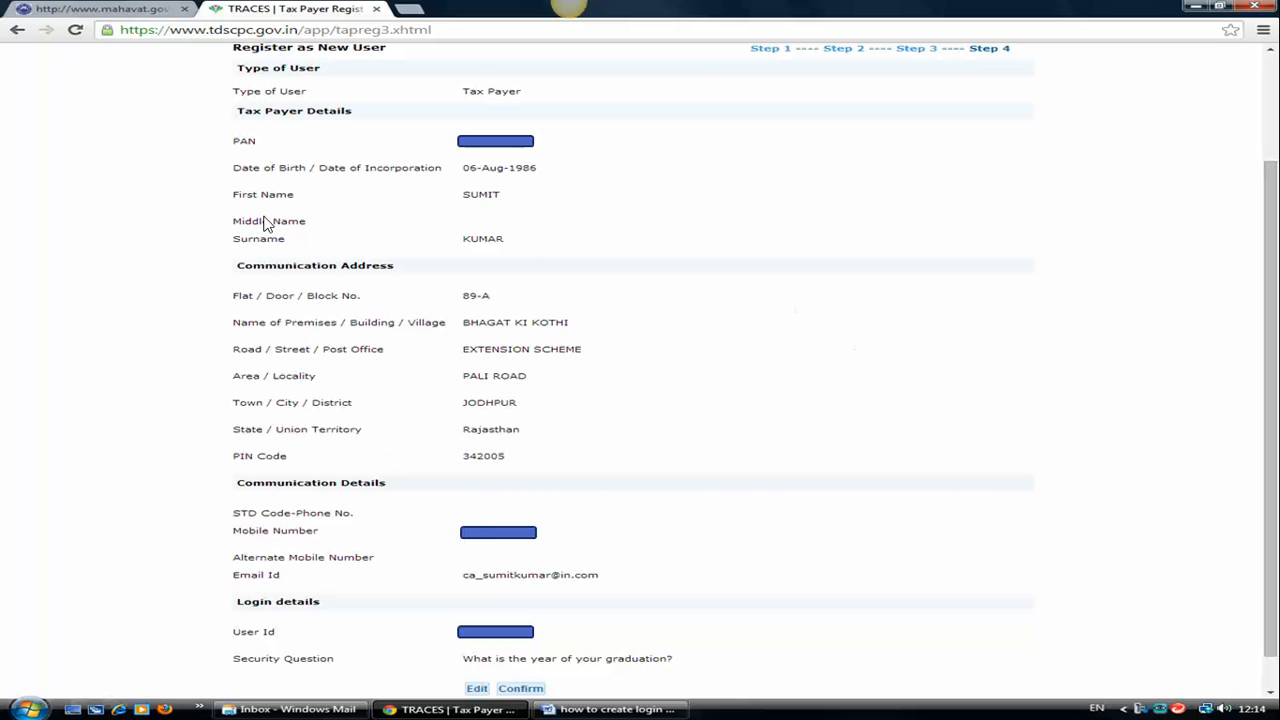
mouse_move(364, 232)
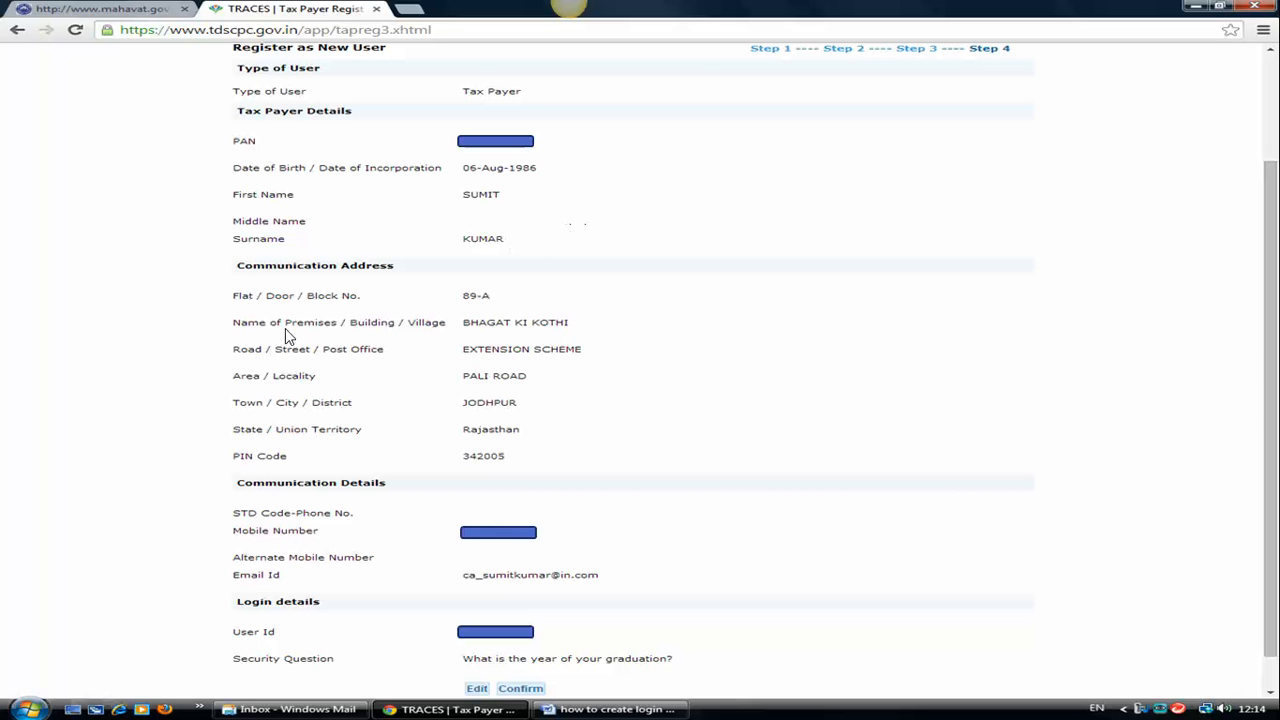
mouse_move(696, 560)
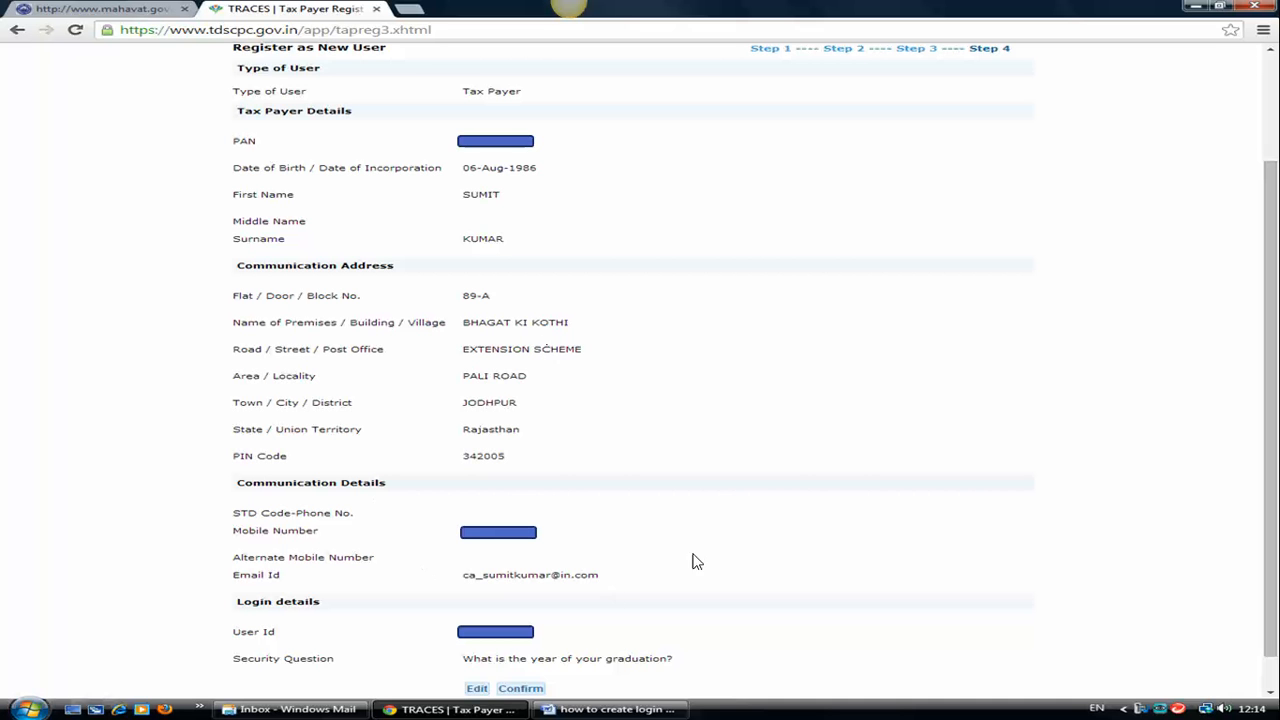
- Confirm the review page so activation codes go to the registered email and mobile
click(520, 688)
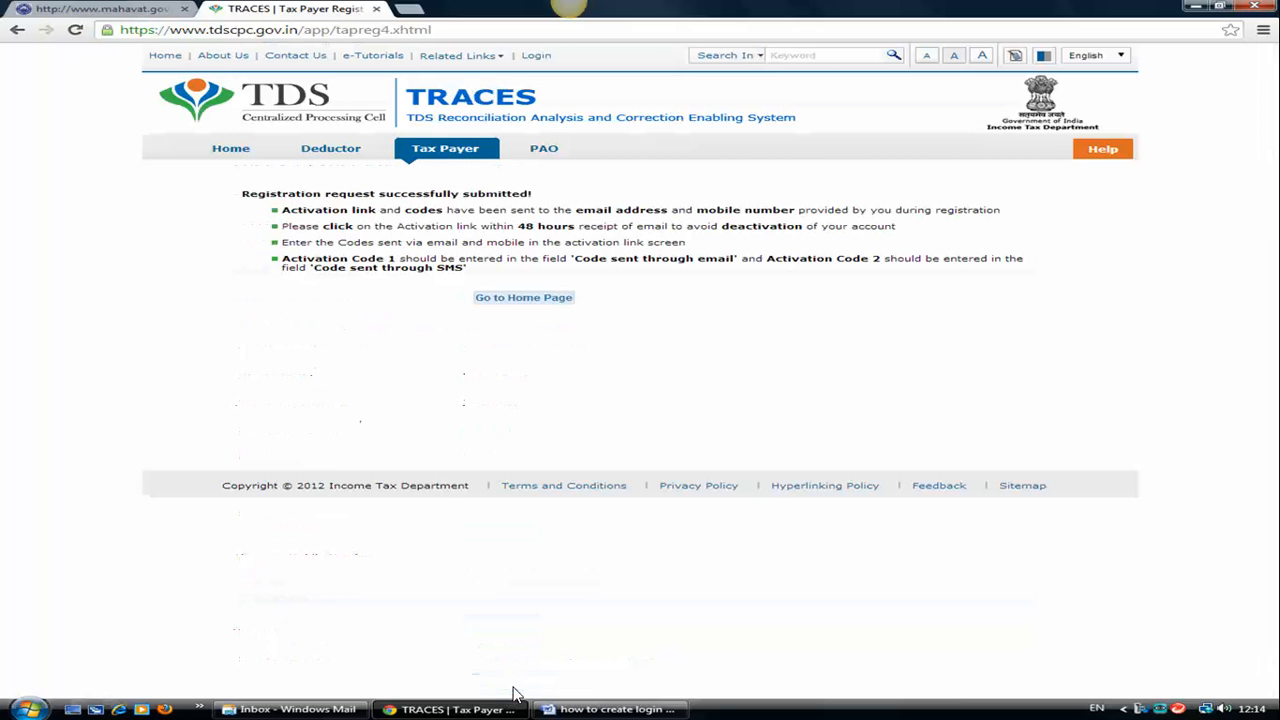
mouse_move(648, 308)
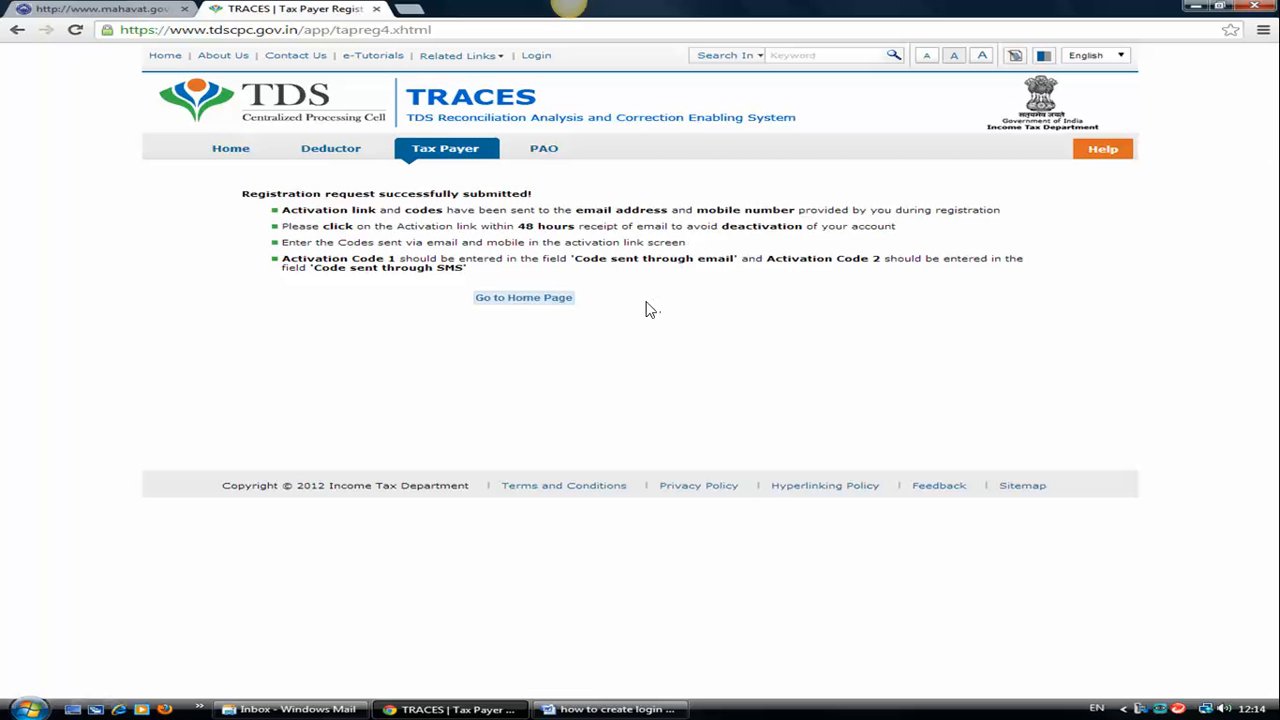
mouse_move(740, 248)
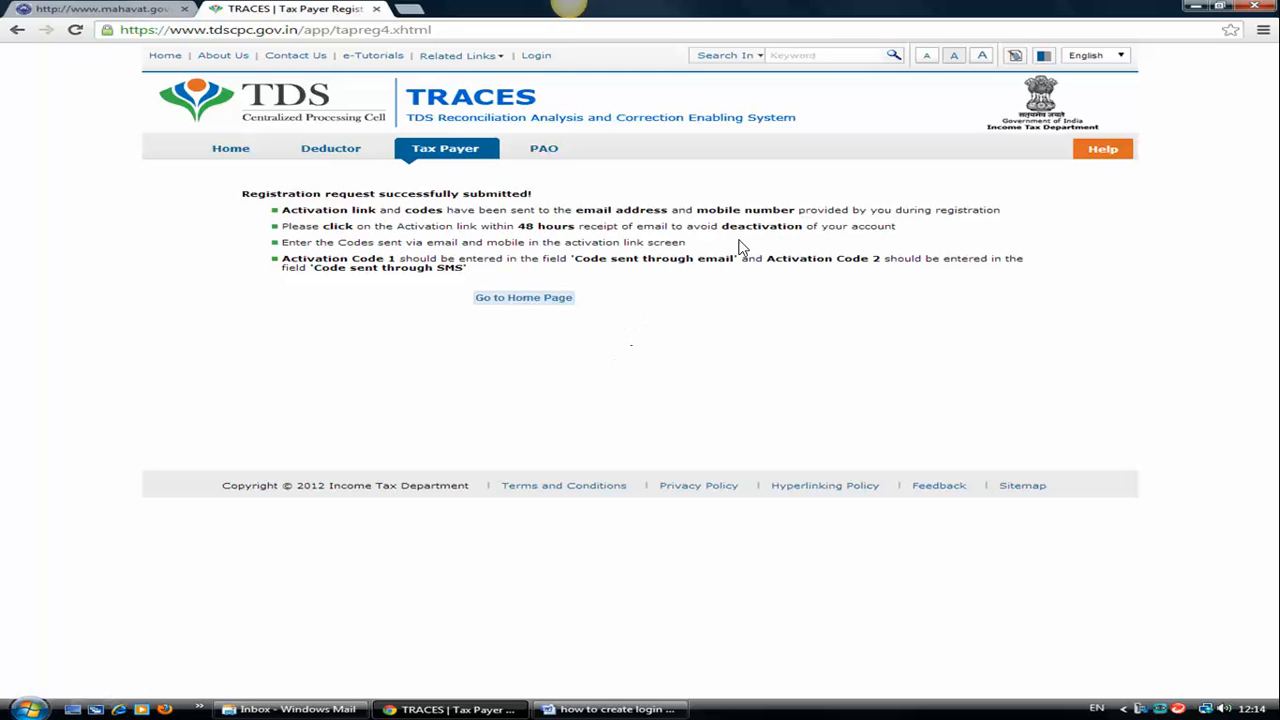
mouse_move(730, 224)
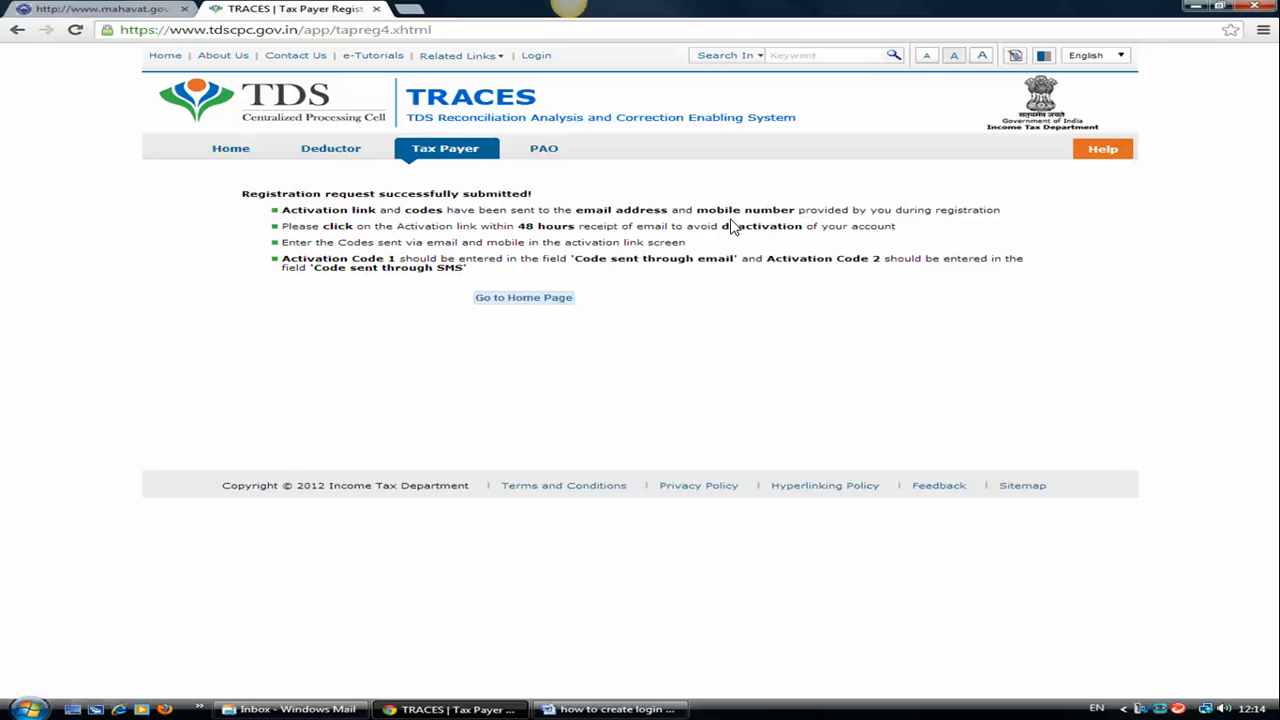
mouse_move(648, 218)
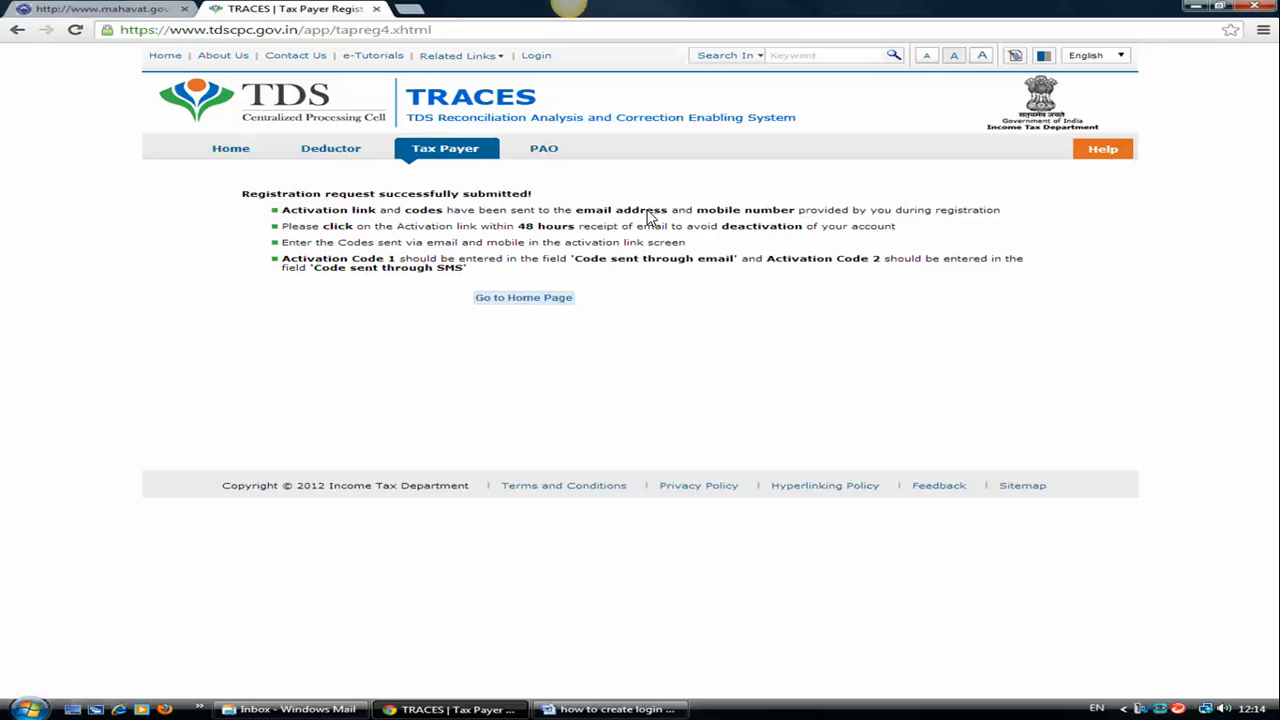
- View the 'Registration successful on TRACES' email with activation link and Activation Code 1
click(664, 48)
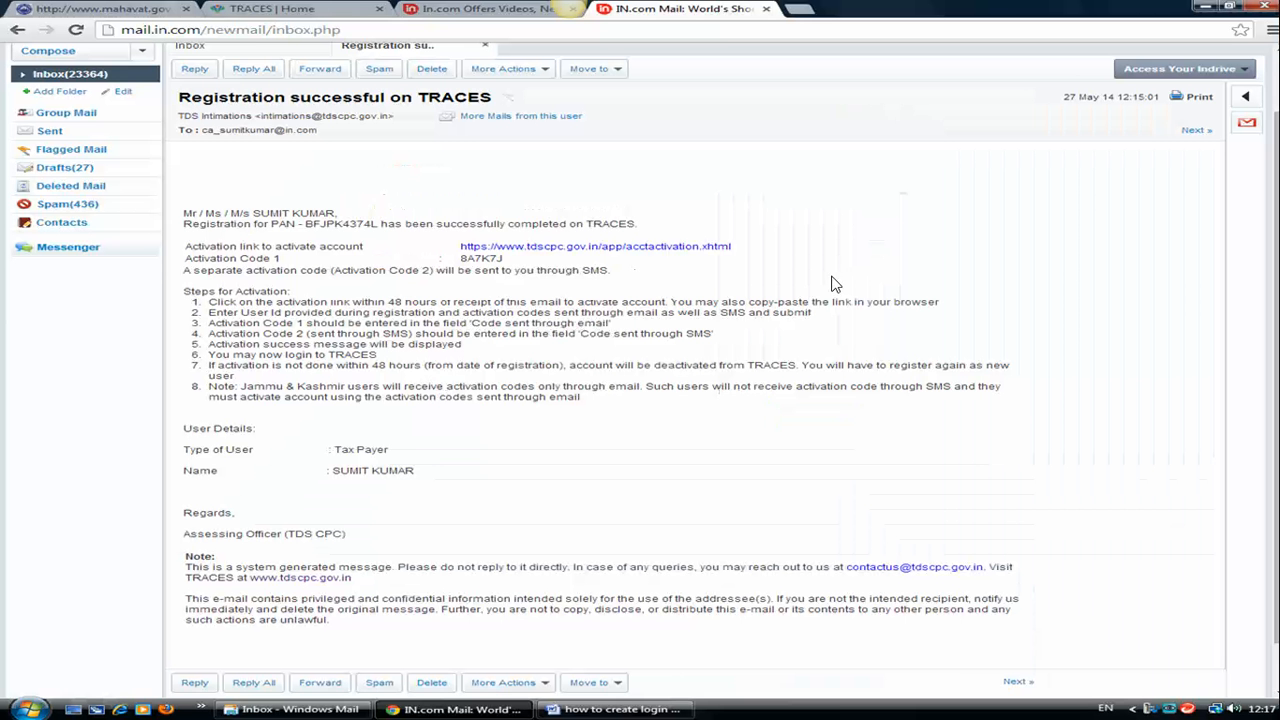
mouse_move(800, 244)
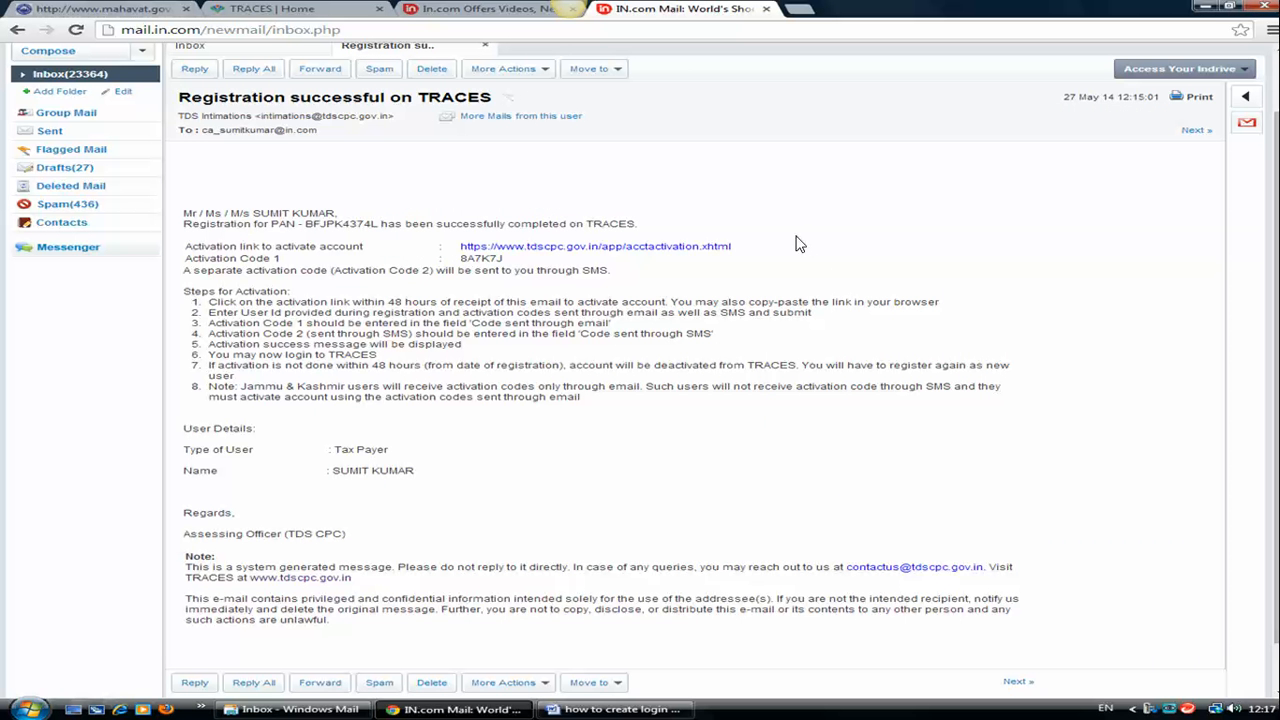
mouse_move(322, 432)
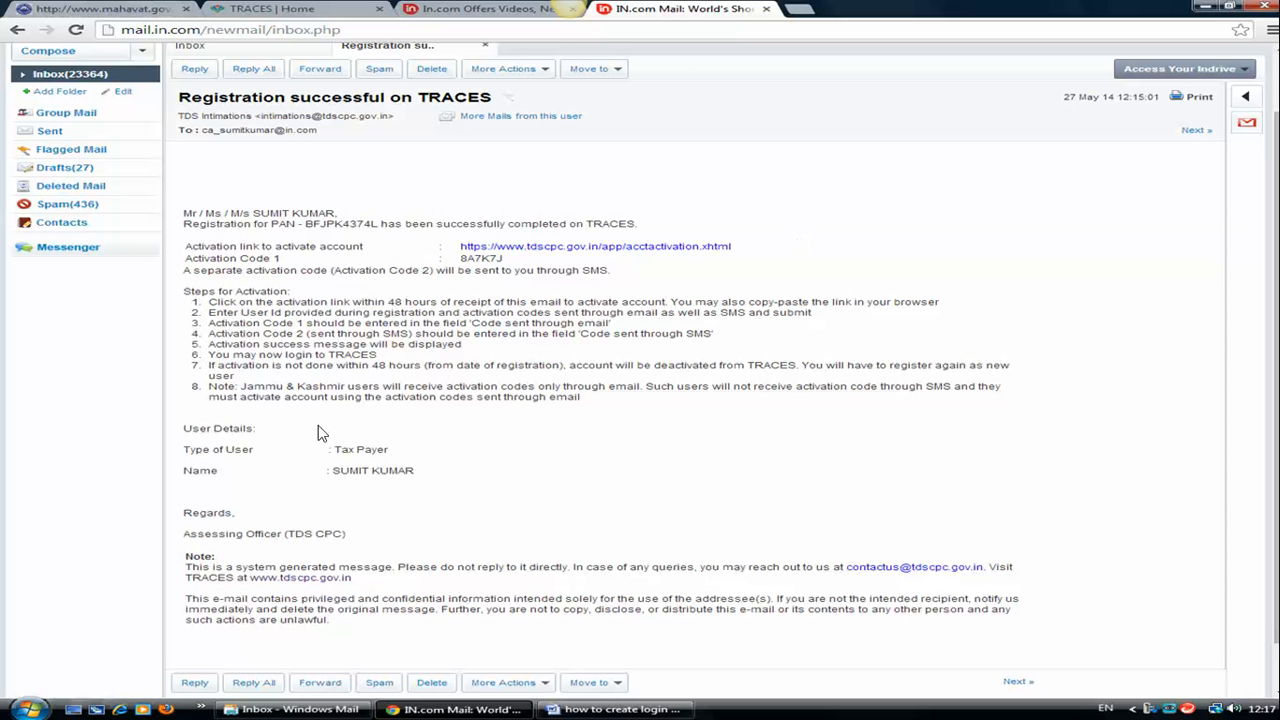
mouse_move(450, 272)
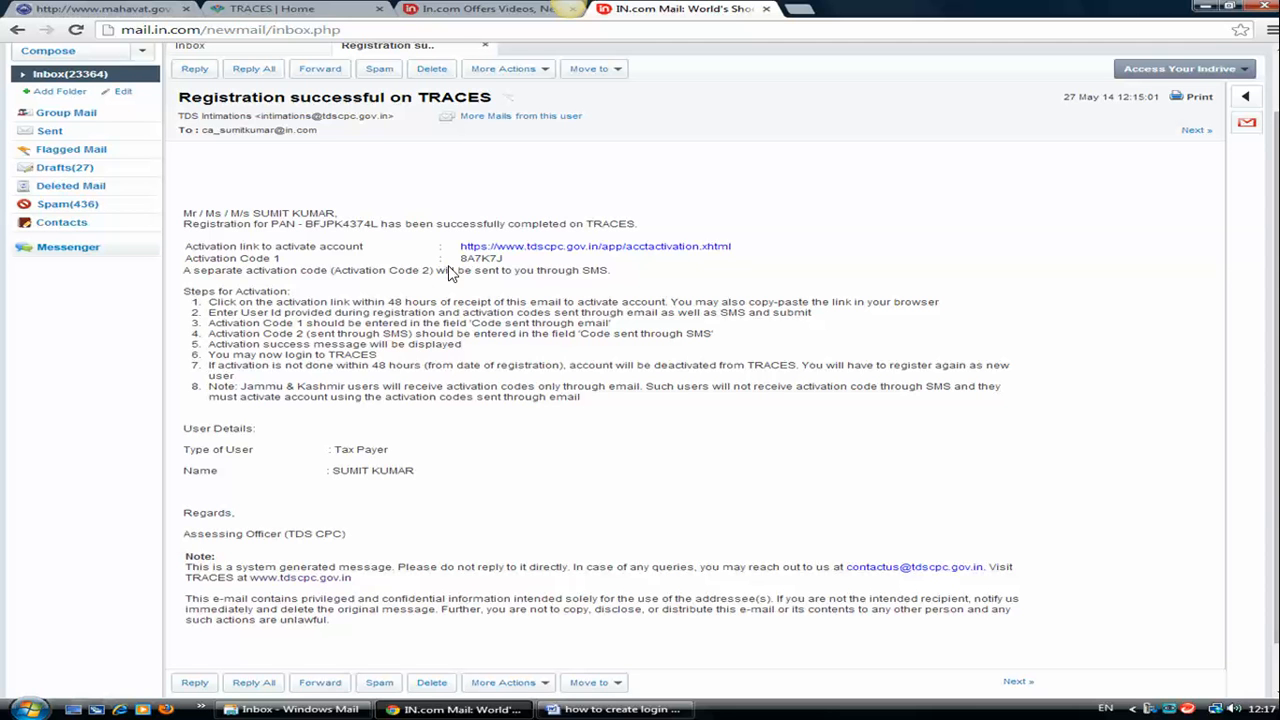
mouse_move(536, 272)
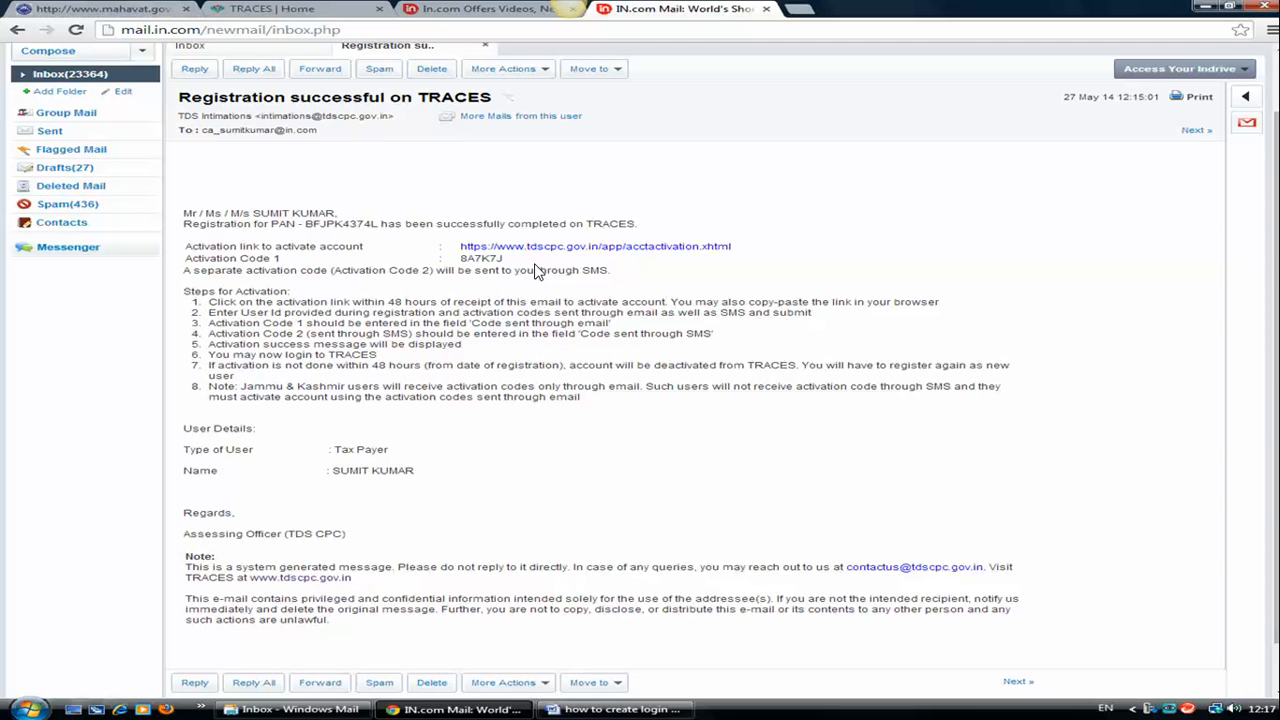
- Follow the activation link and submit User Id with email and SMS codes to activate the account
click(594, 246)
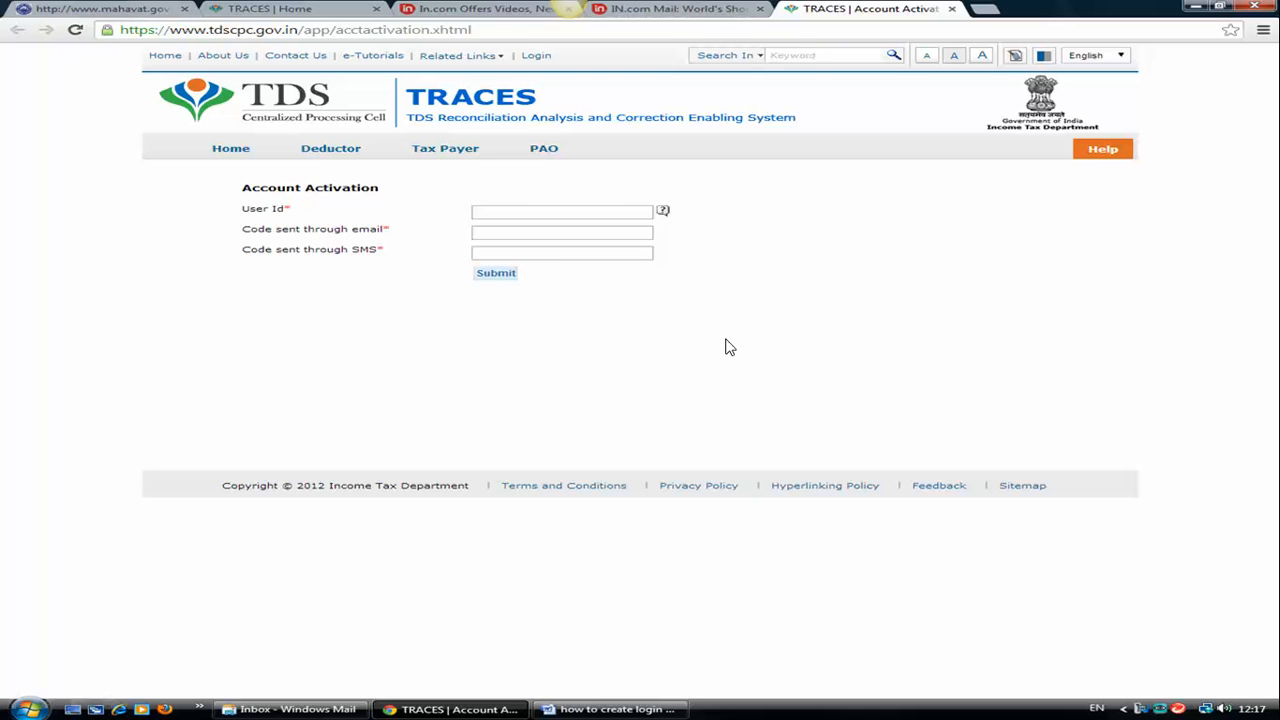
mouse_move(750, 308)
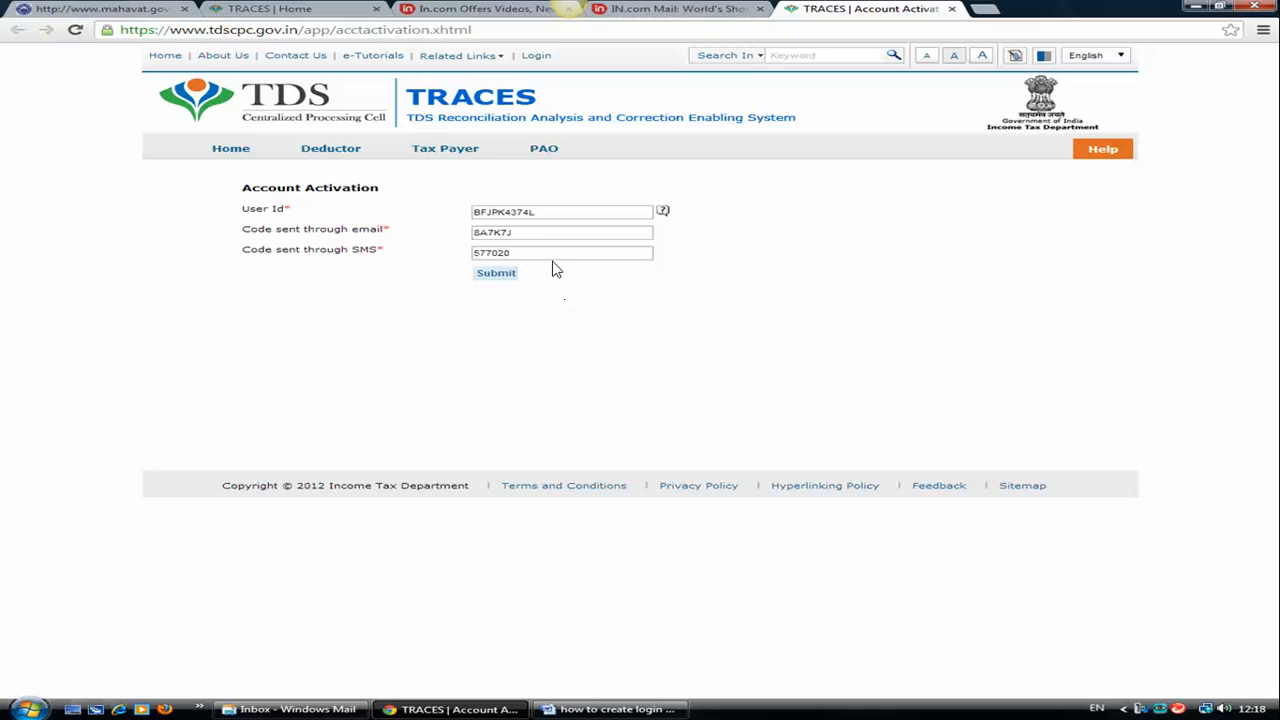
click(496, 272)
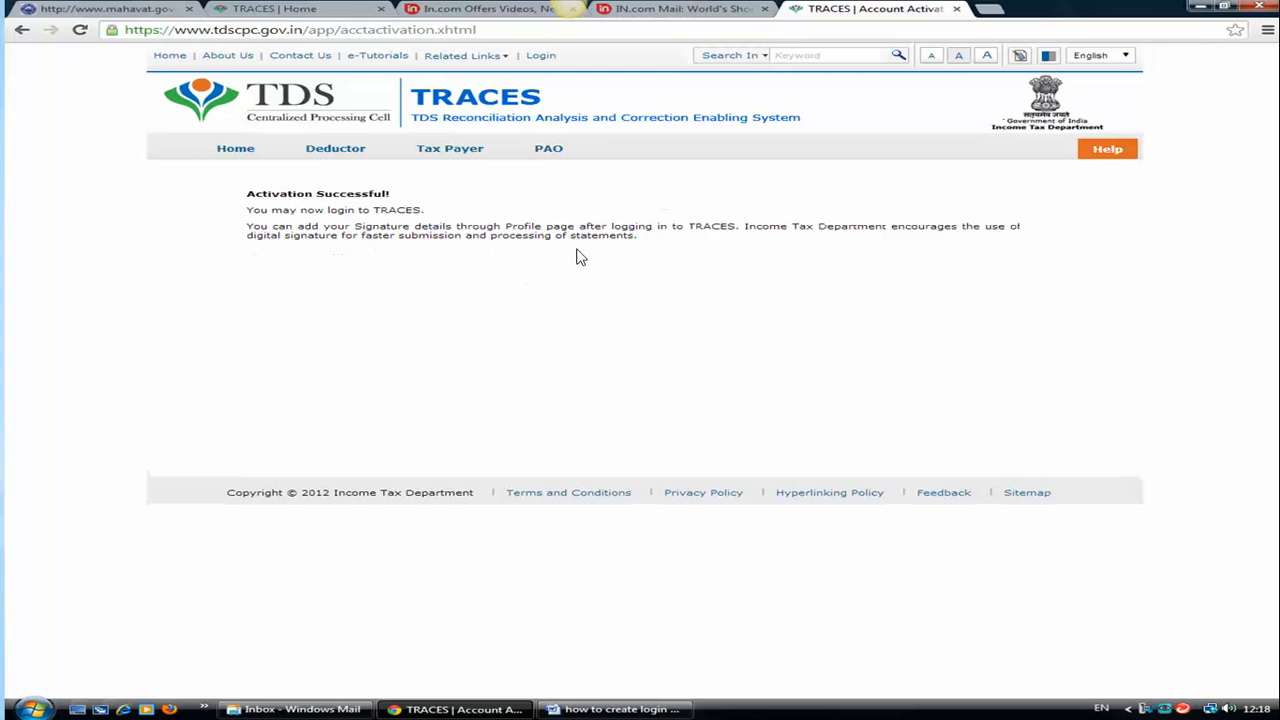
mouse_move(1012, 224)
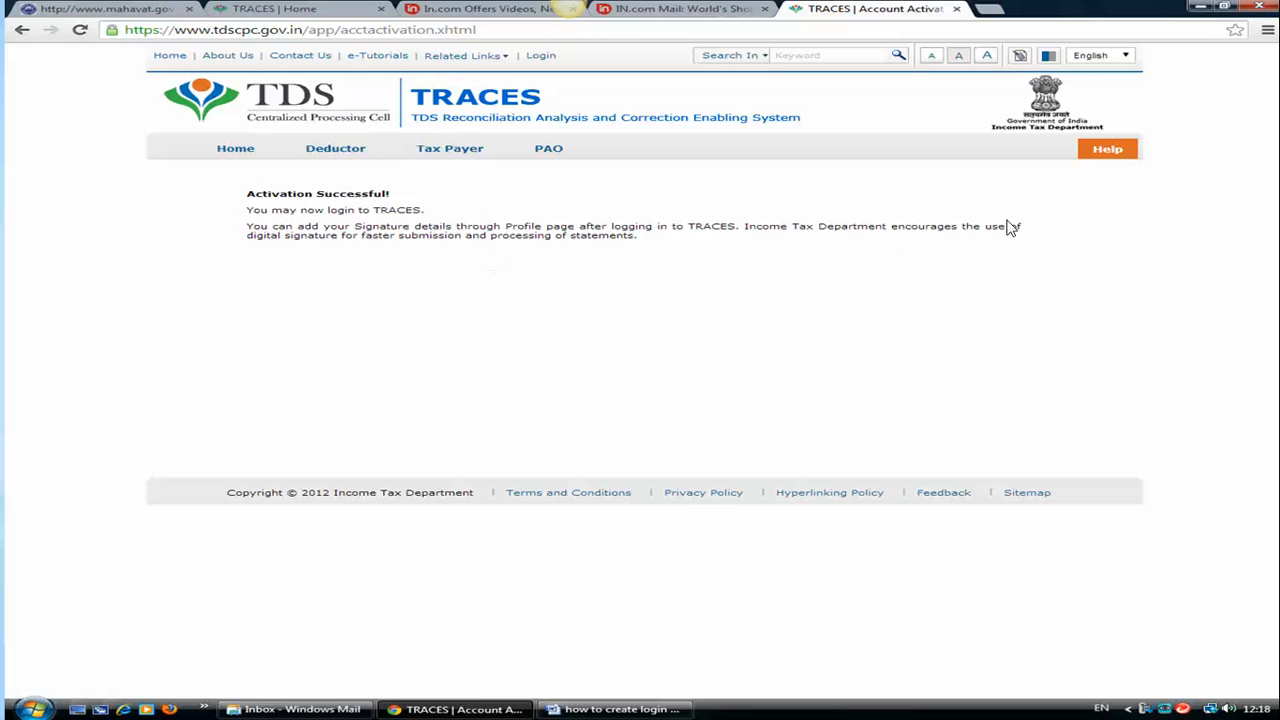
mouse_move(1004, 218)
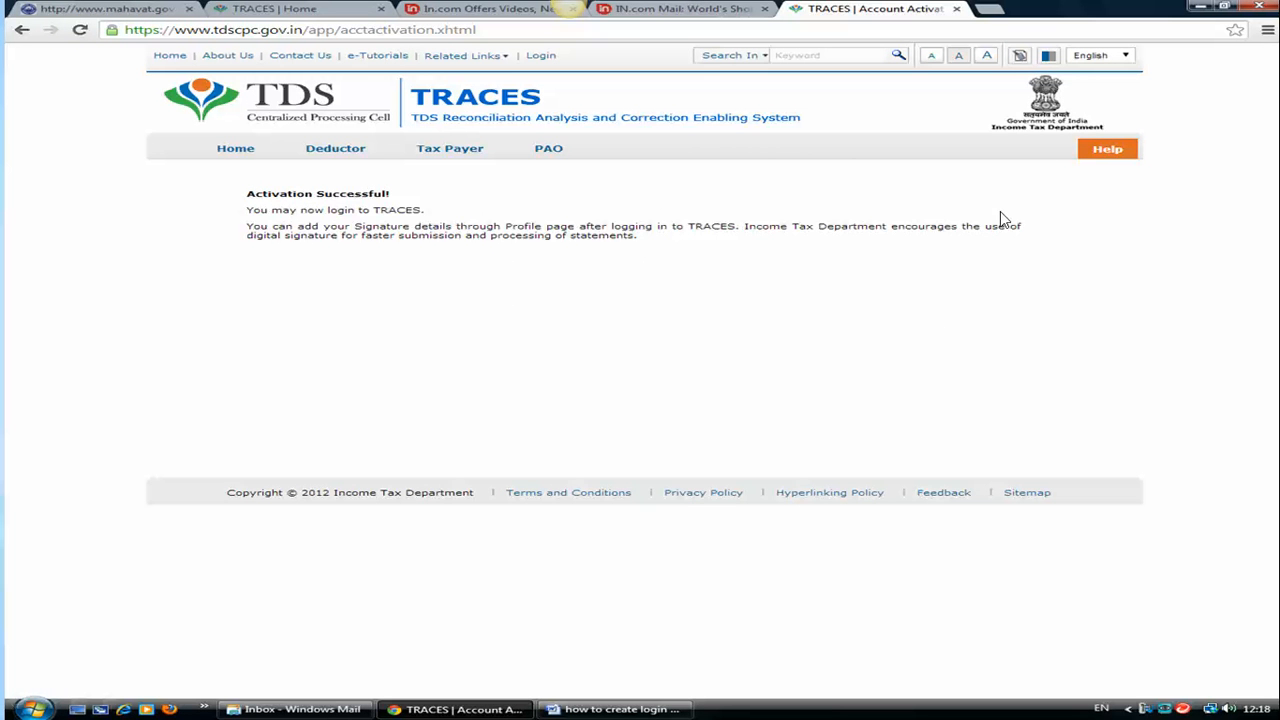
mouse_move(452, 306)
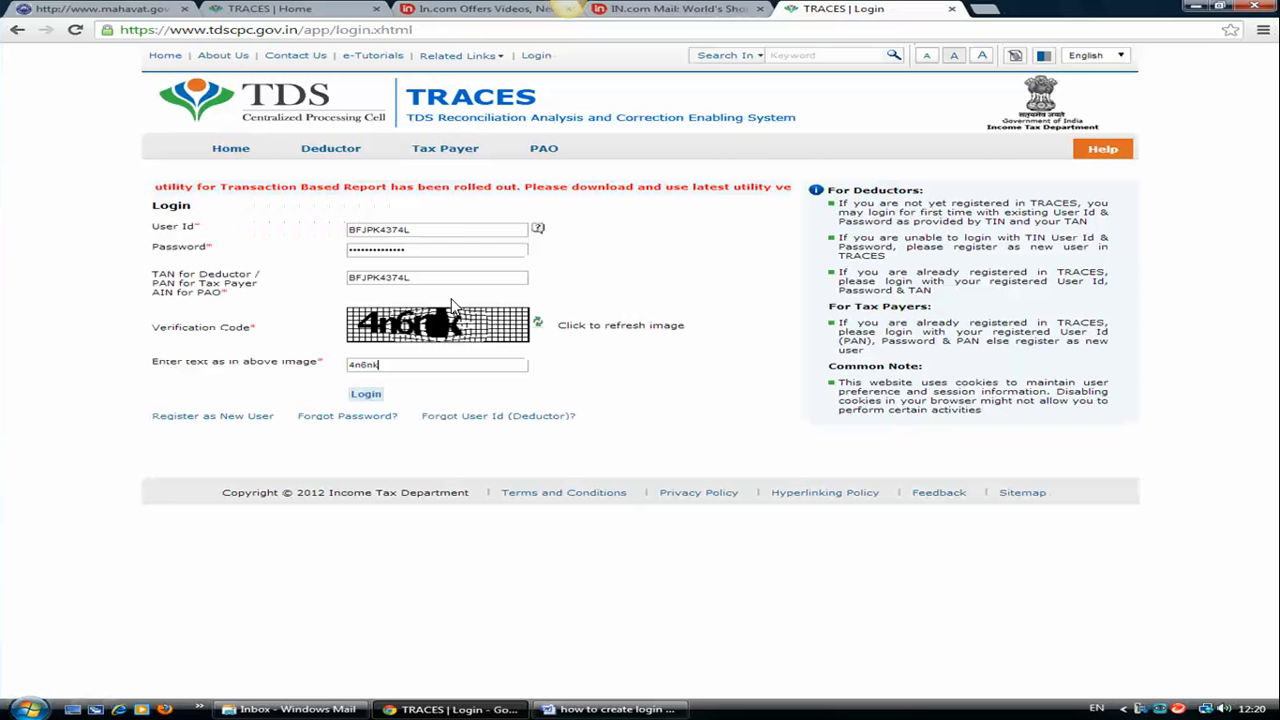
mouse_move(370, 404)
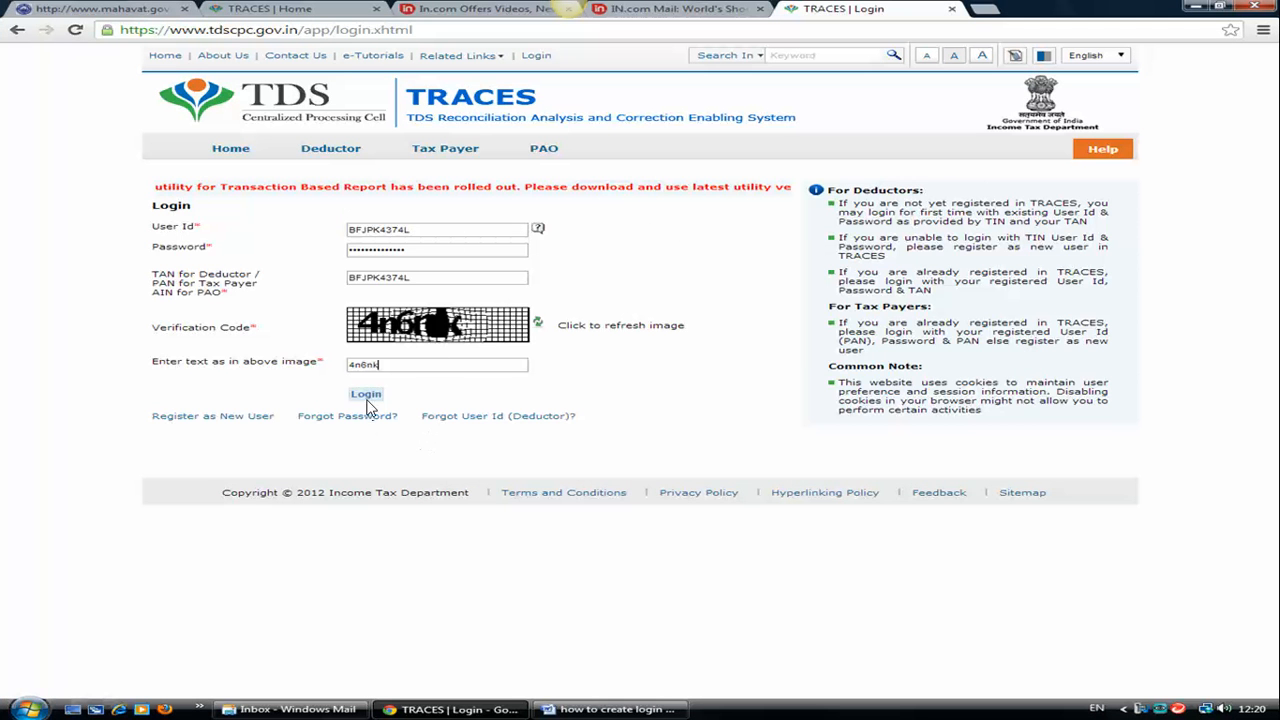
- Log in with User Id, password, PAN and captcha, accept the Form 16/16A notice to reach the home page
click(366, 392)
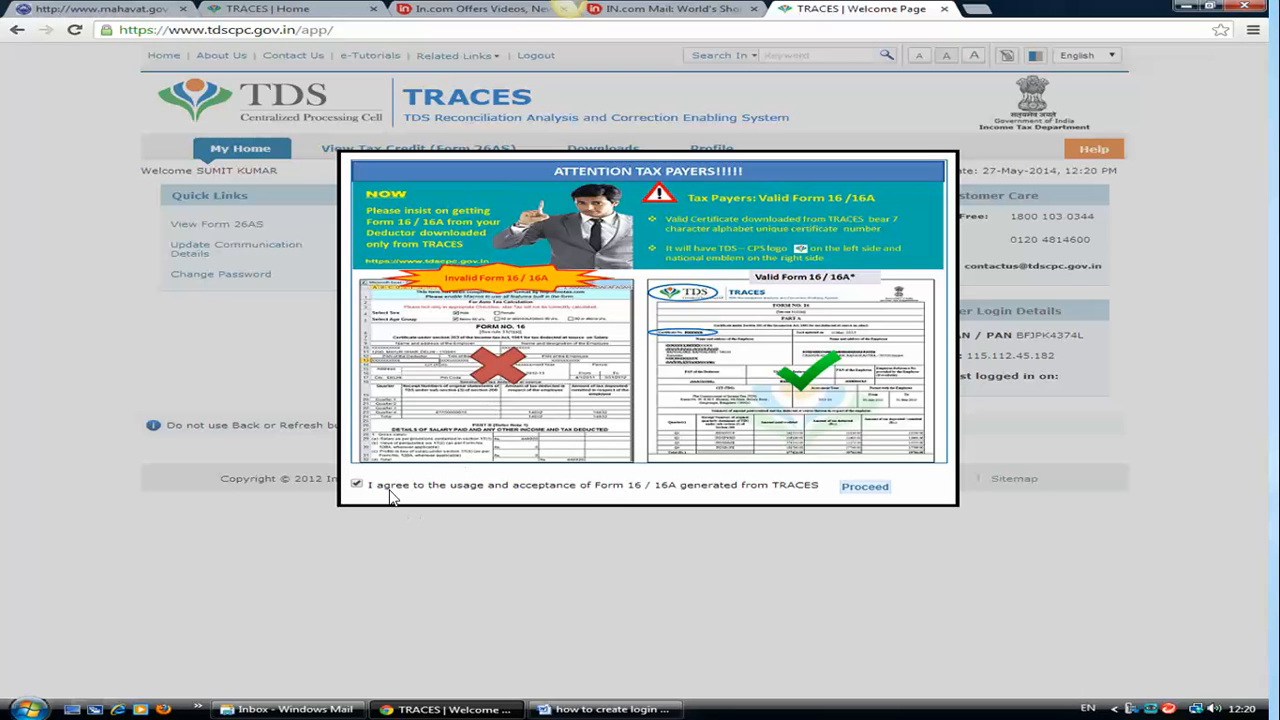
click(864, 486)
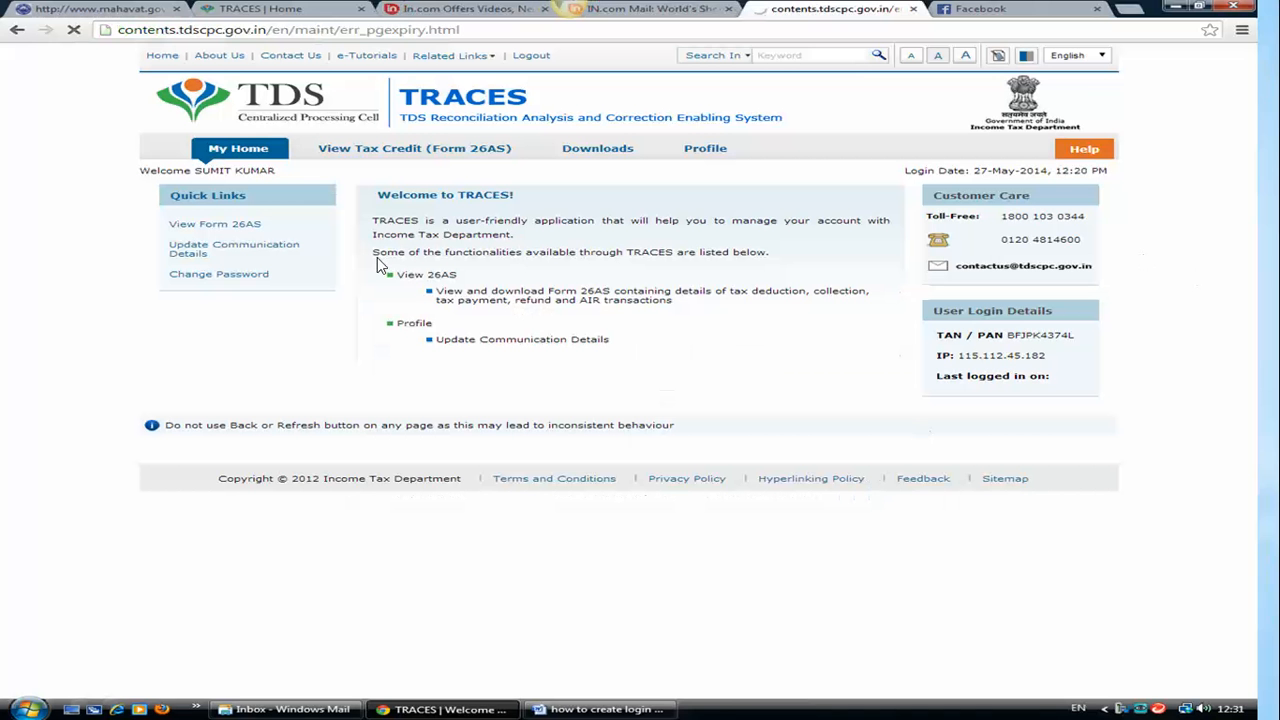
mouse_move(250, 132)
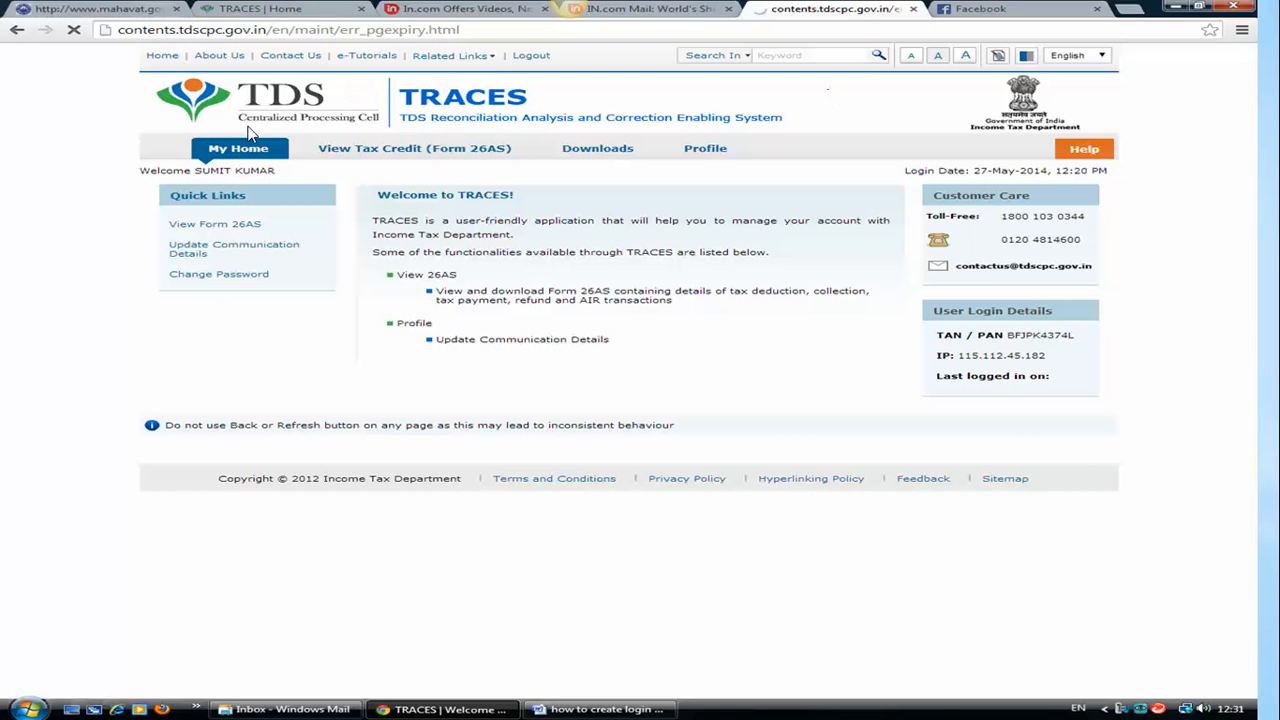
mouse_move(1008, 276)
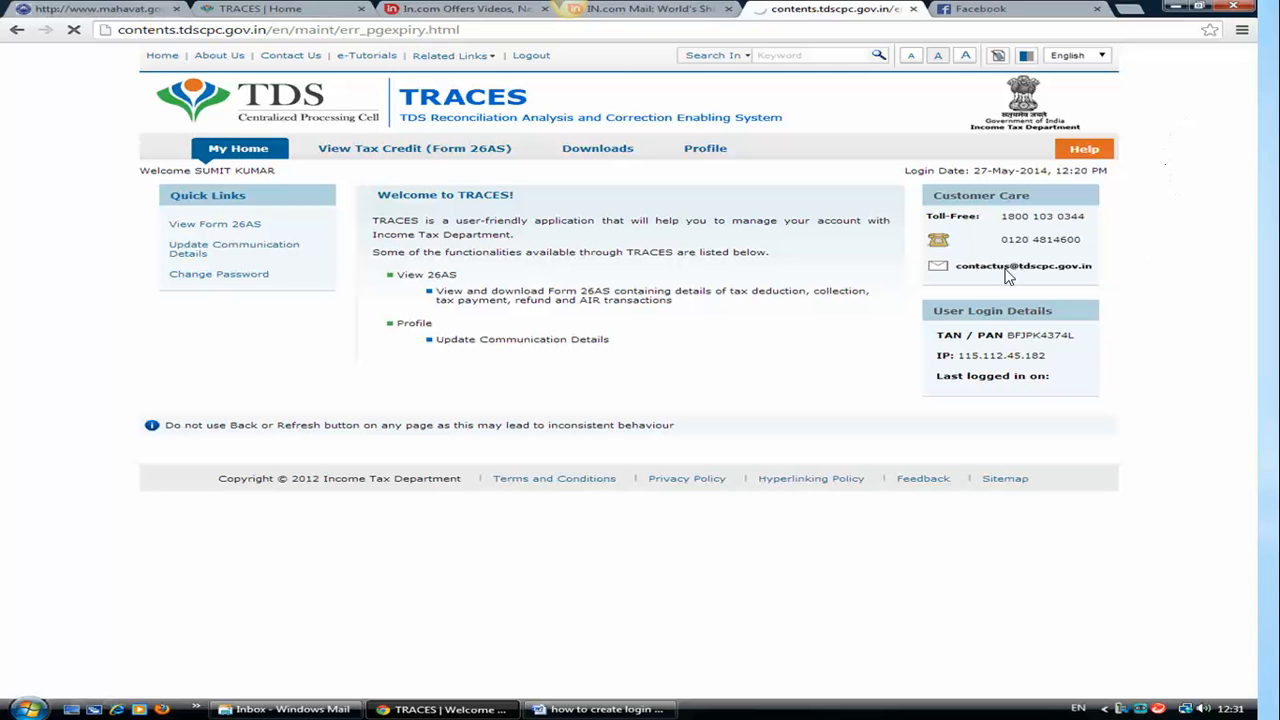
mouse_move(1178, 390)
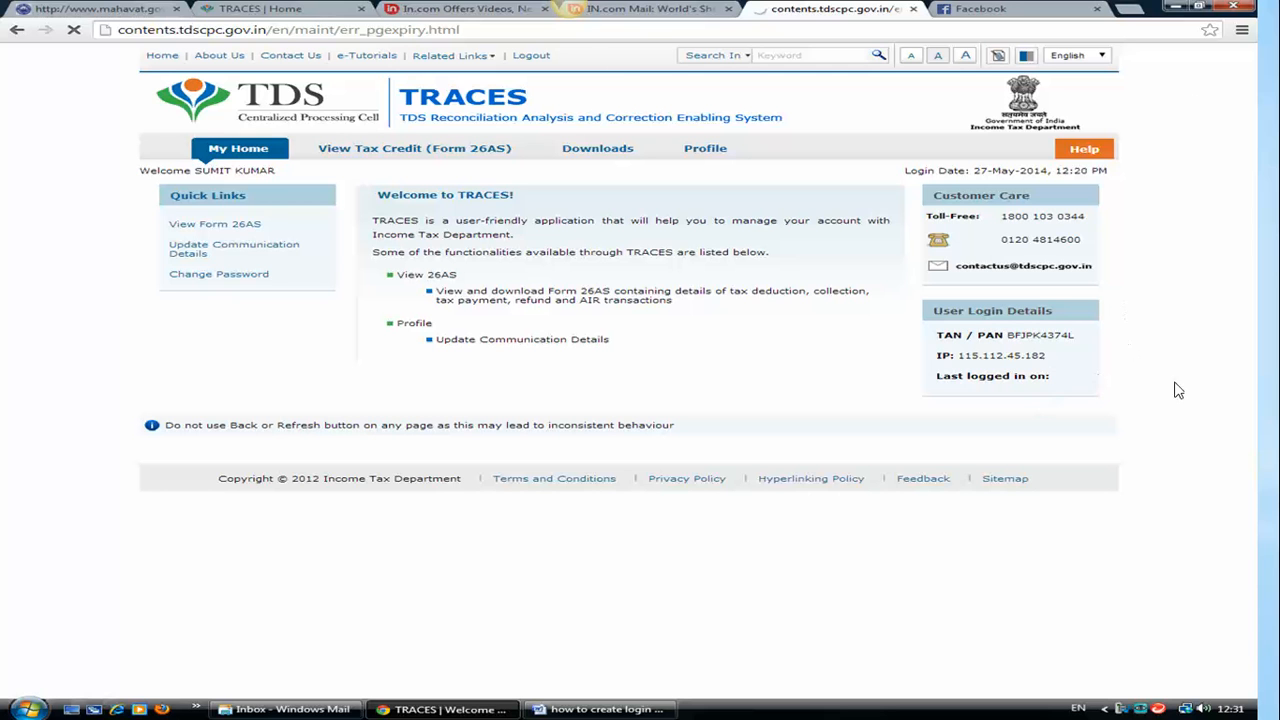
mouse_move(214, 224)
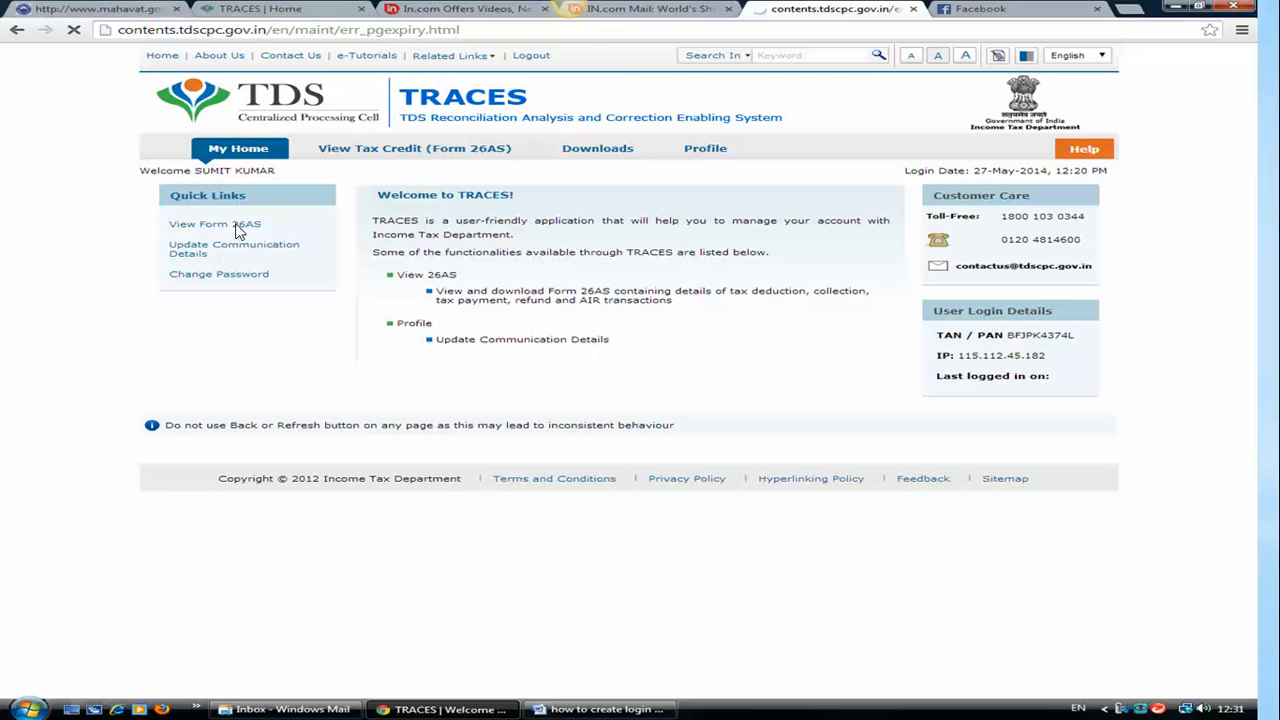
mouse_move(690, 184)
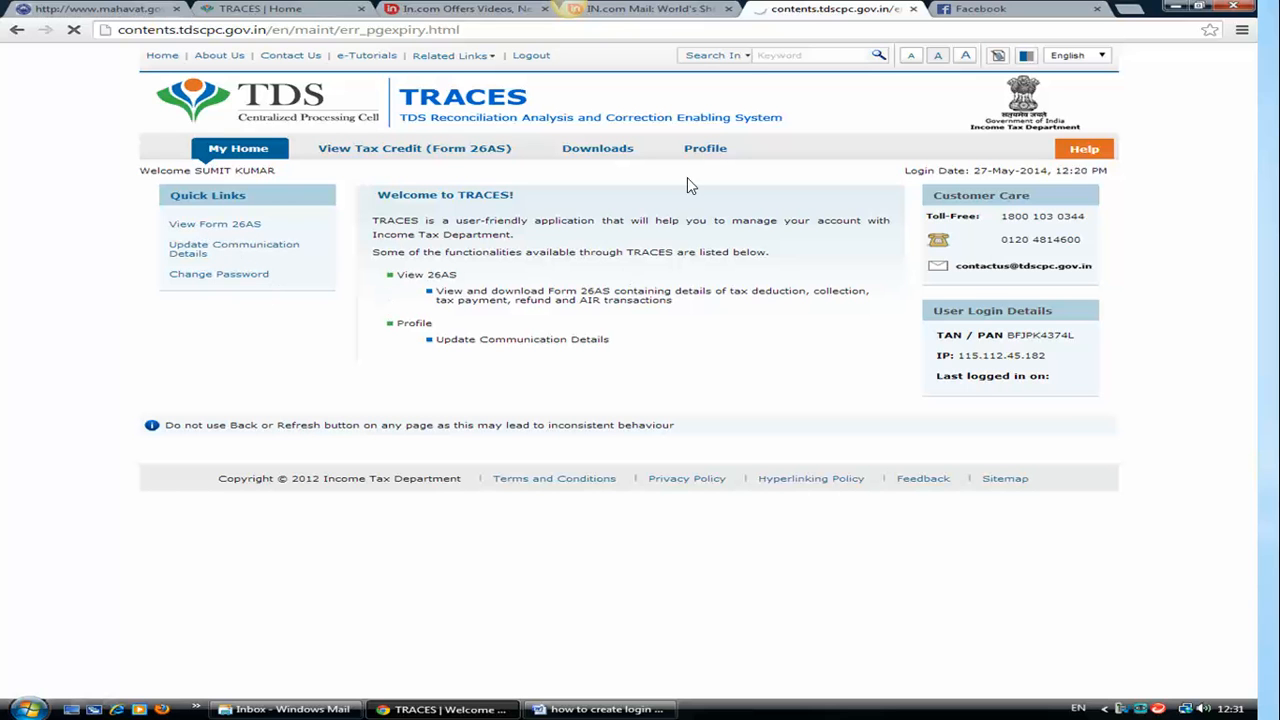
mouse_move(604, 170)
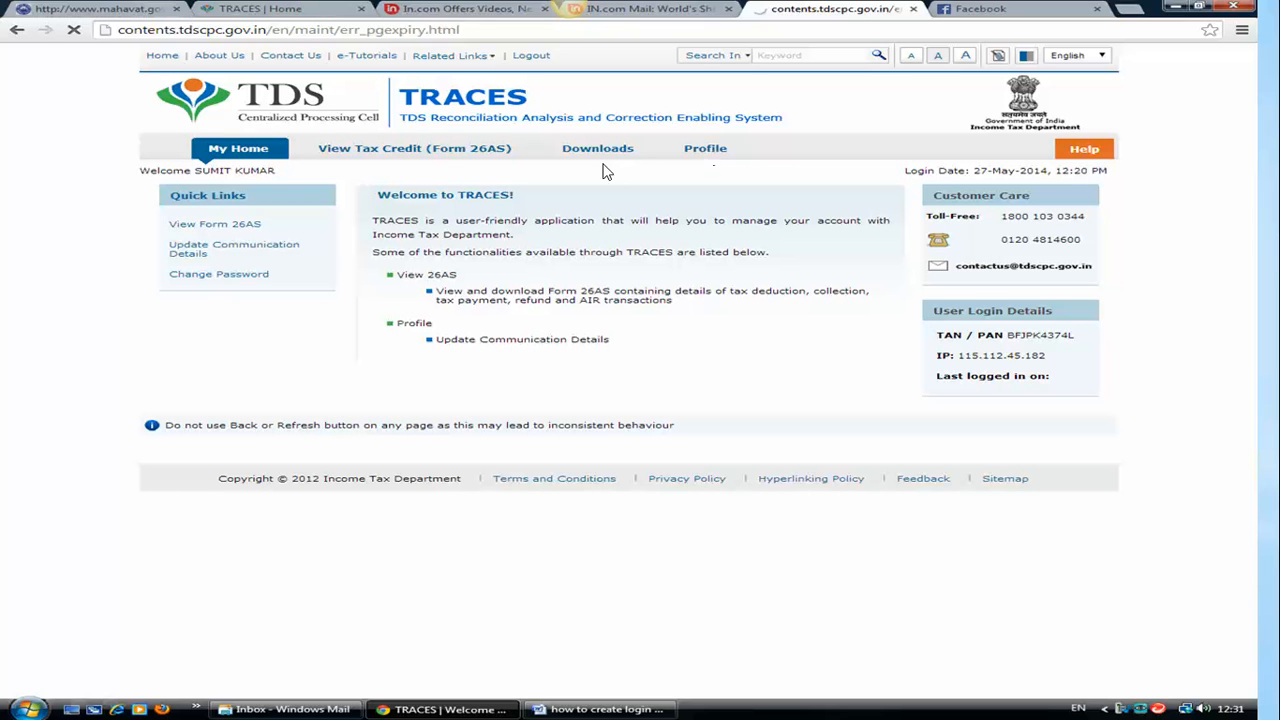
mouse_move(598, 160)
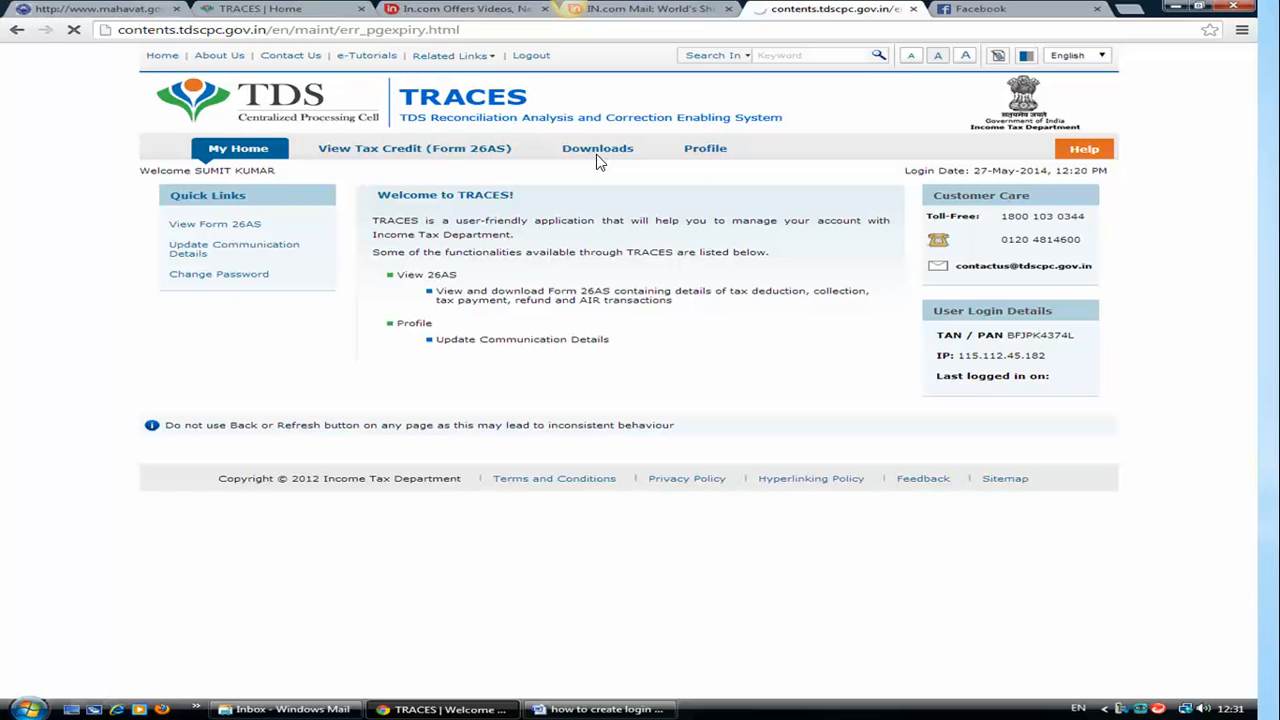
mouse_move(770, 358)
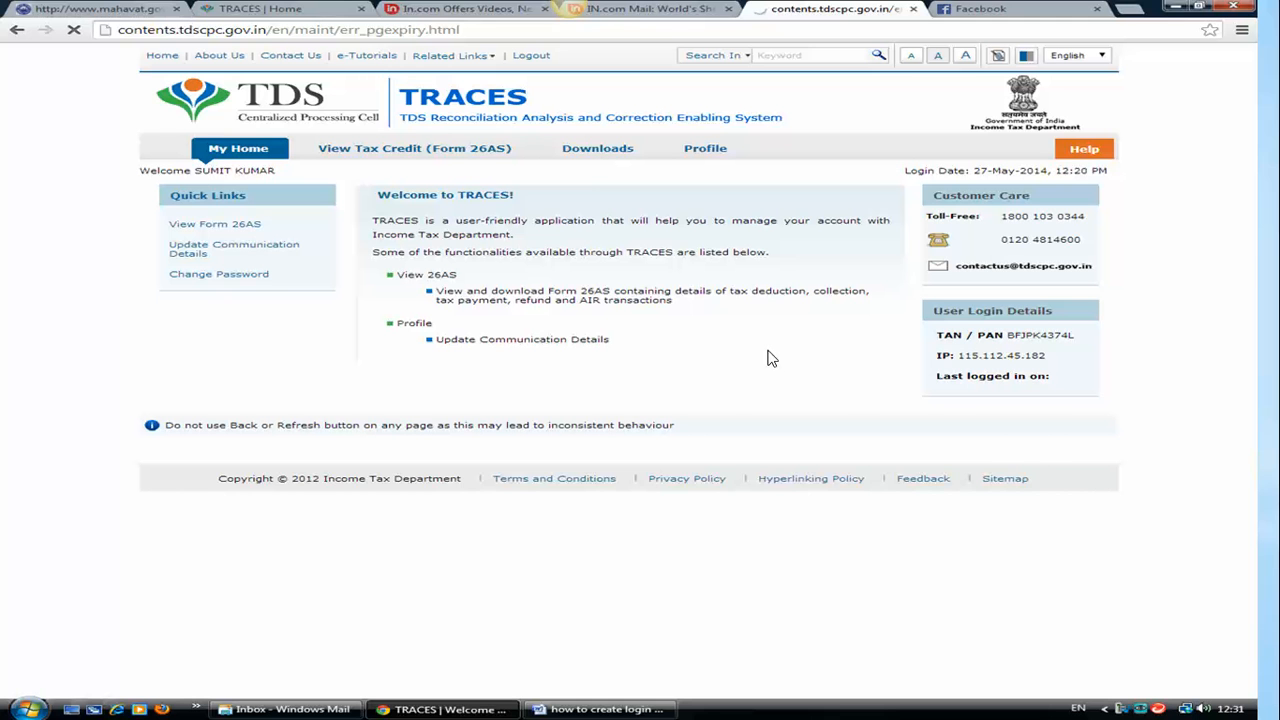